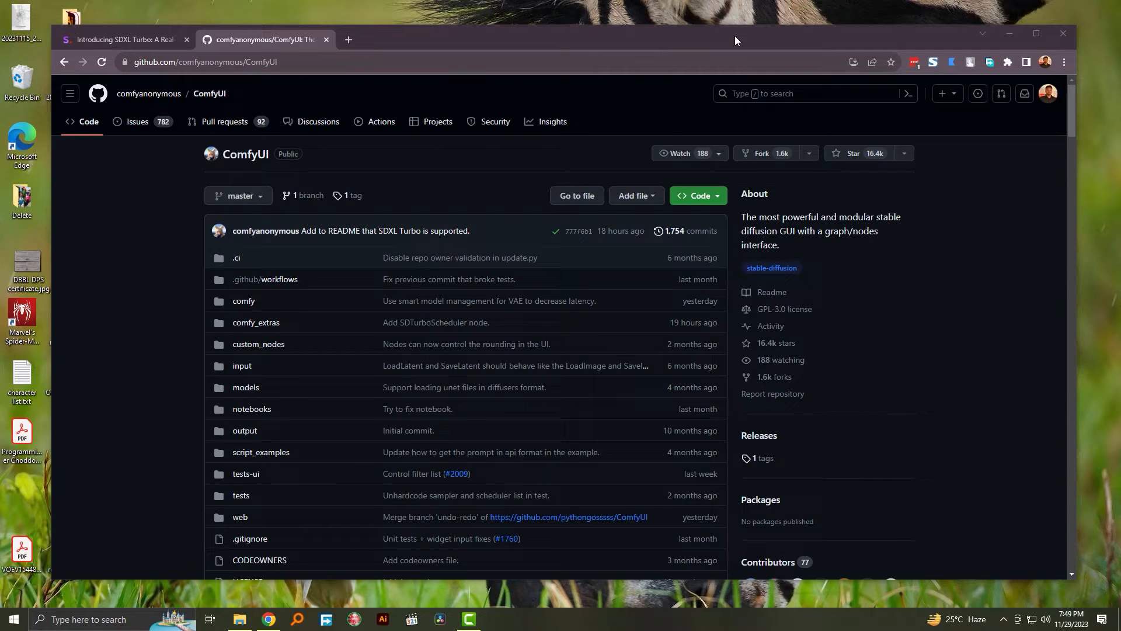
mouse_move(896, 256)
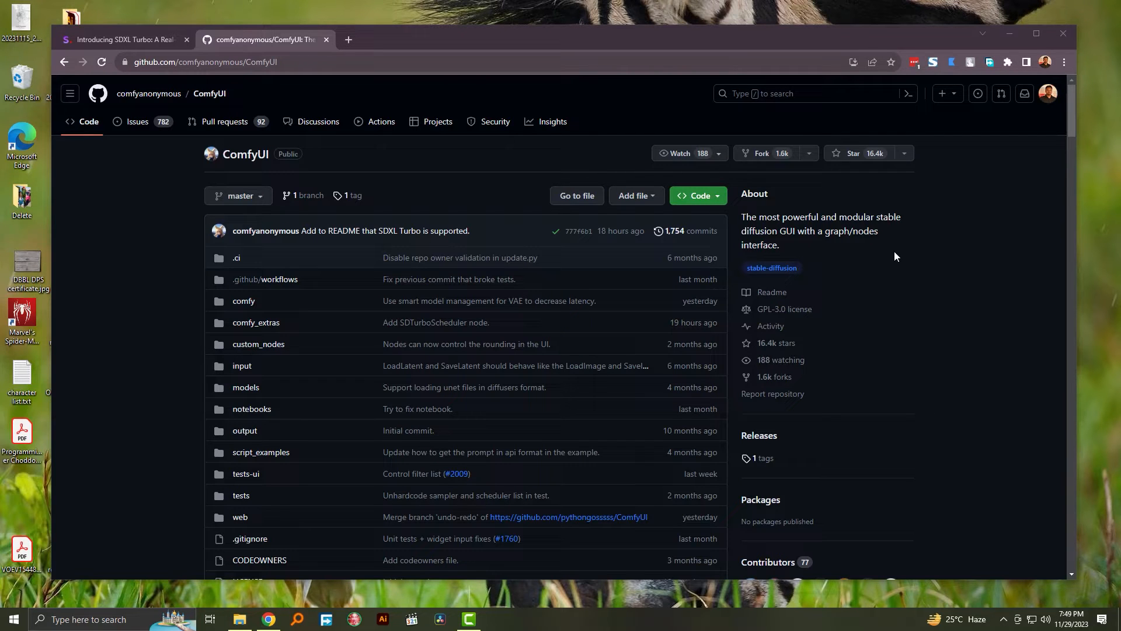
Scroll the ComfyUI README and jump to its Installing instructions
scroll("down", 3)
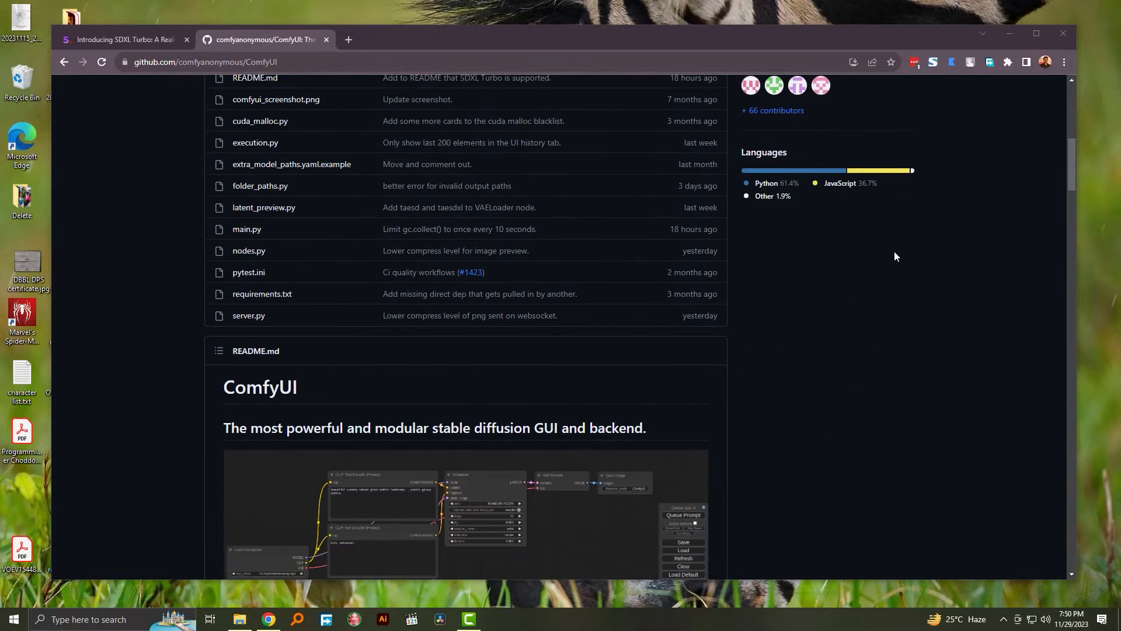
scroll("down", 3)
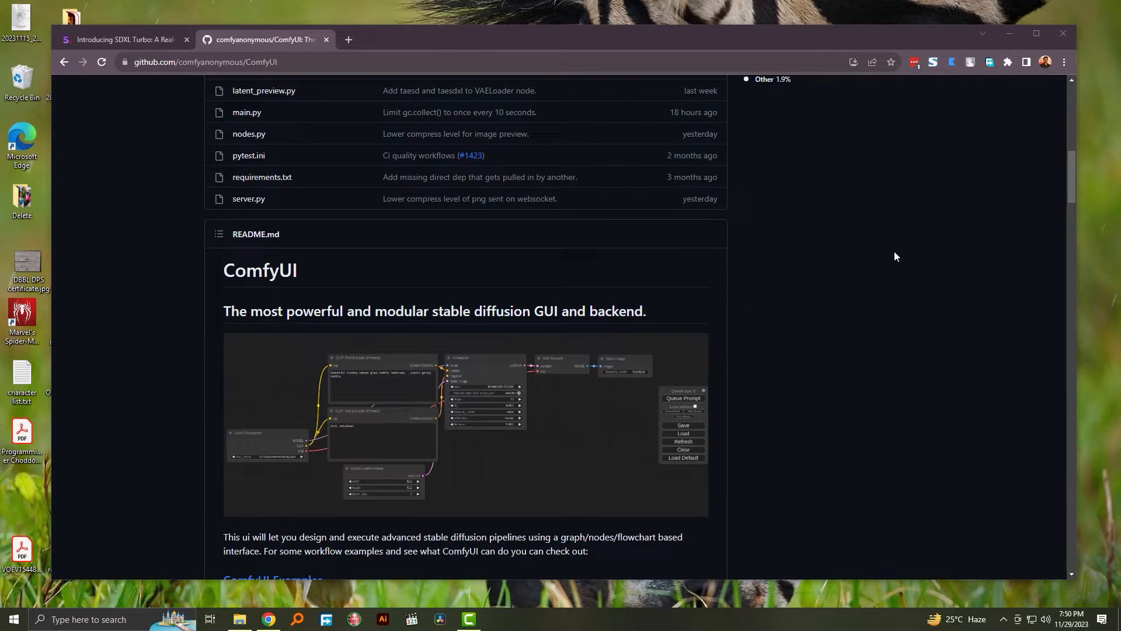
scroll("down", 3)
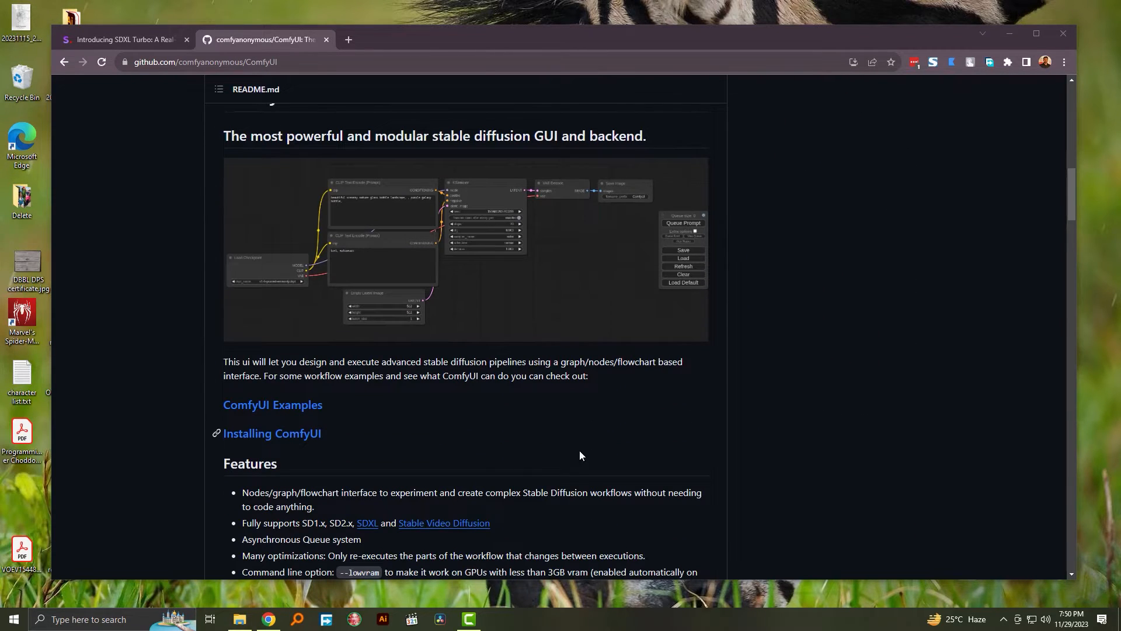
left_click(272, 434)
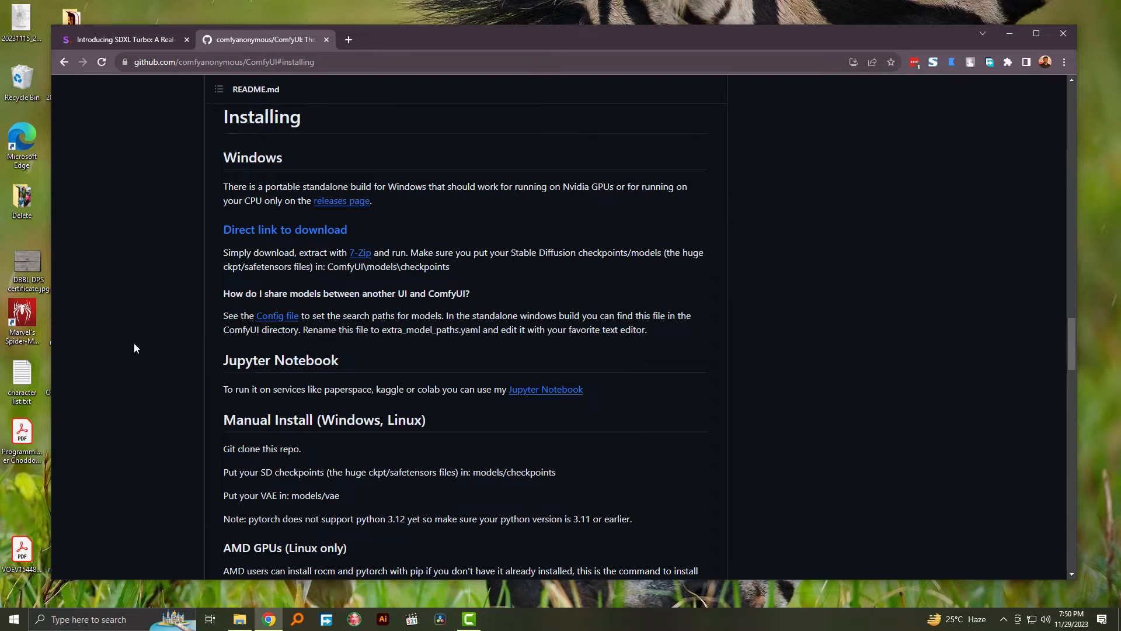
mouse_move(151, 288)
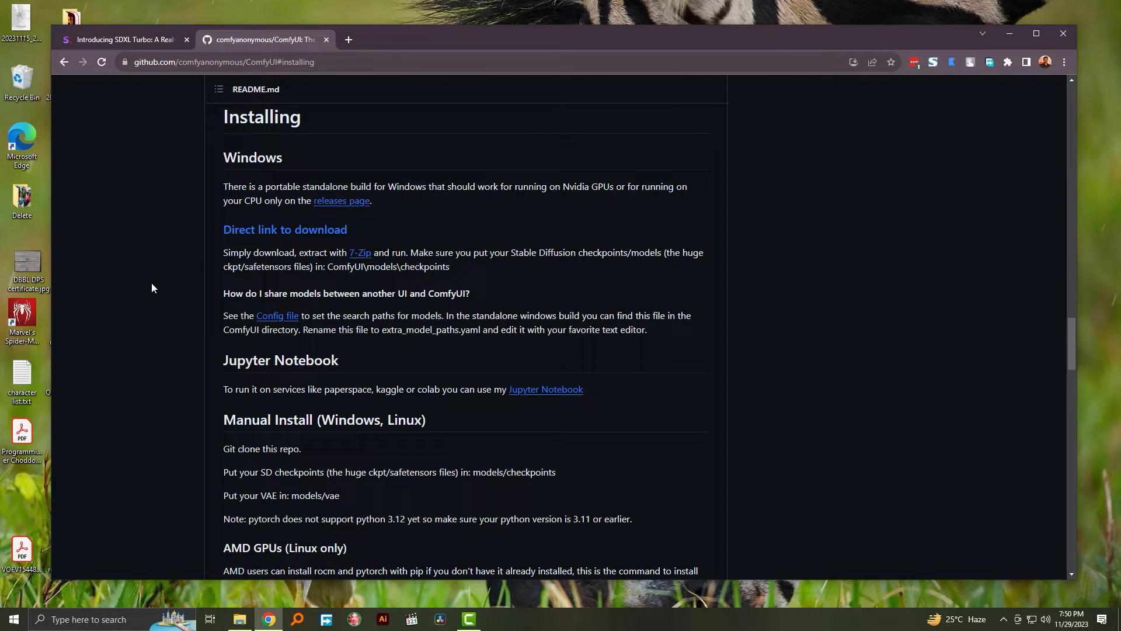
Browse into the ComfyUI_windows_portable folder in File Explorer
left_click(239, 624)
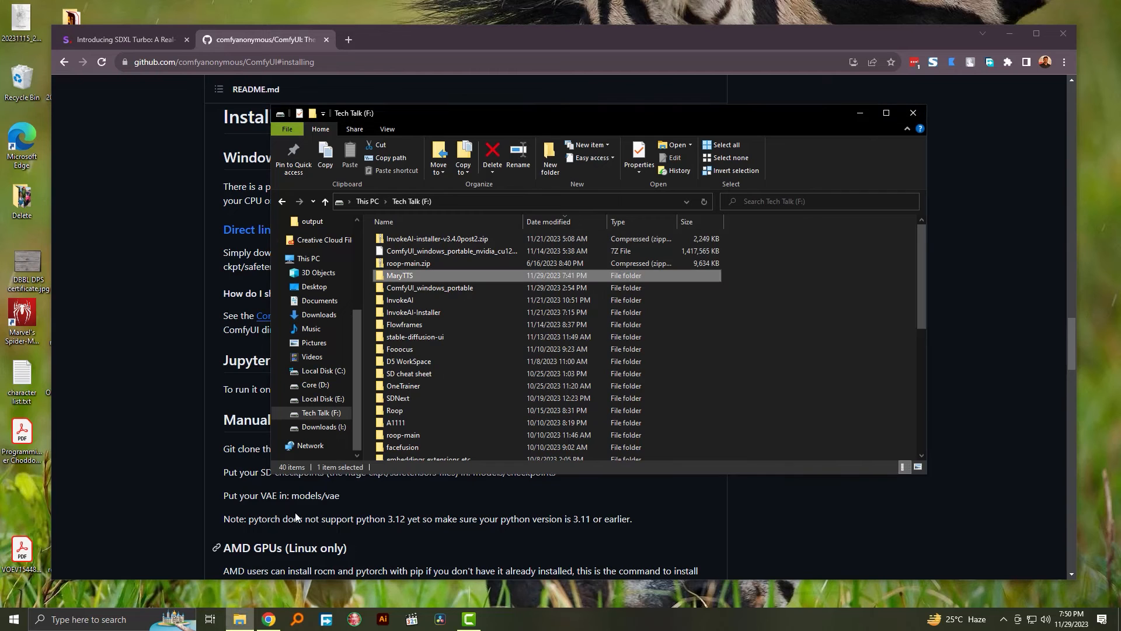
left_click(430, 288)
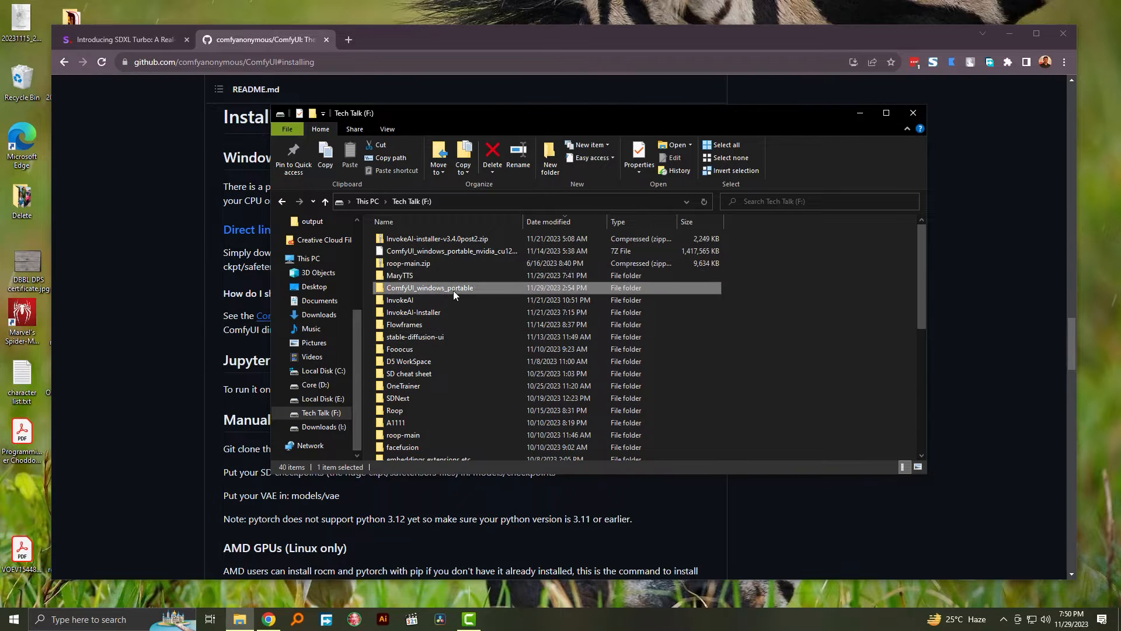
double_click(429, 287)
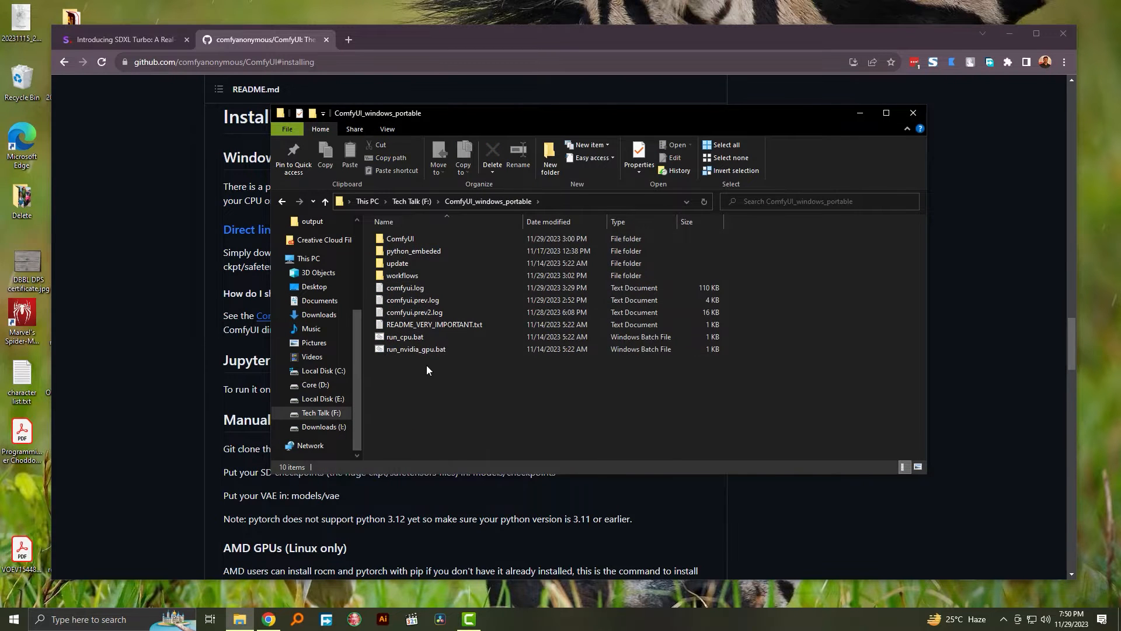
mouse_move(425, 393)
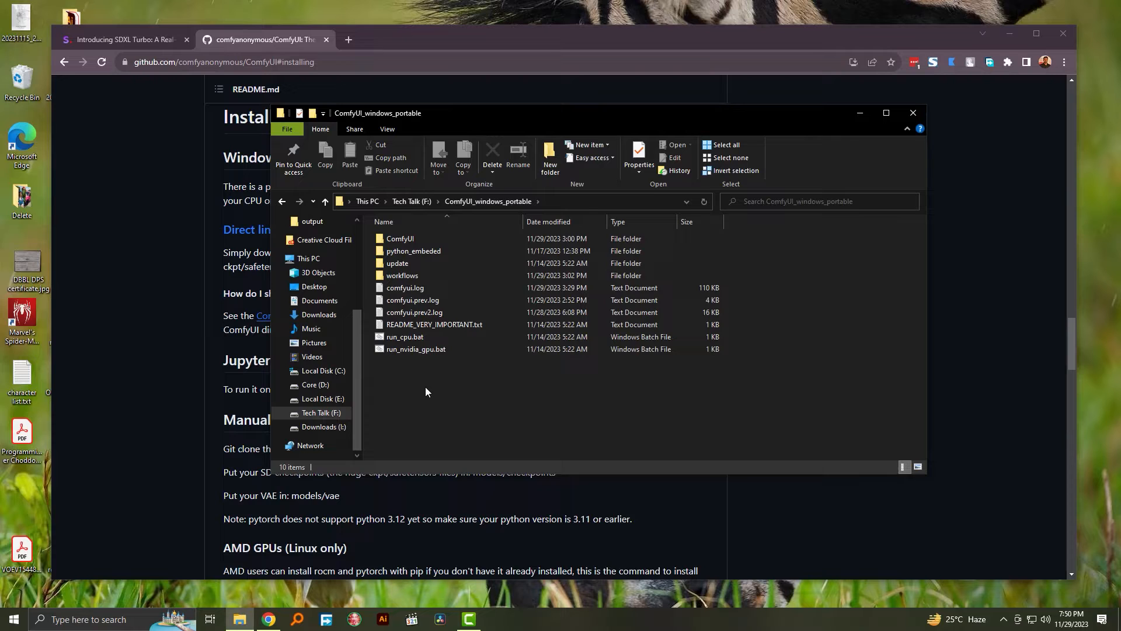
mouse_move(423, 377)
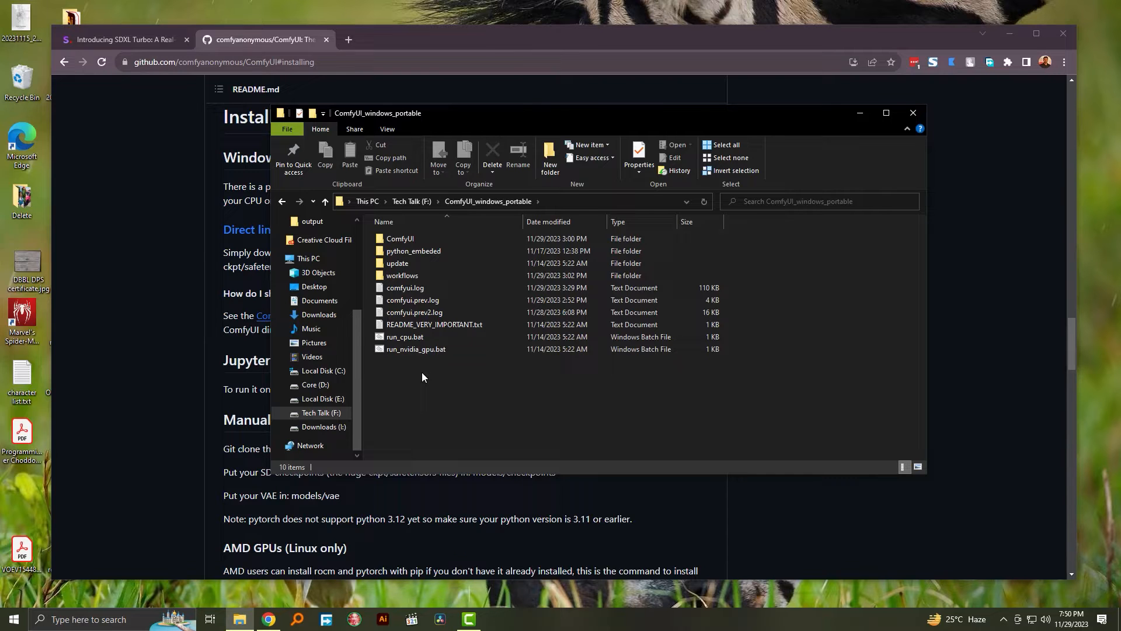
mouse_move(431, 393)
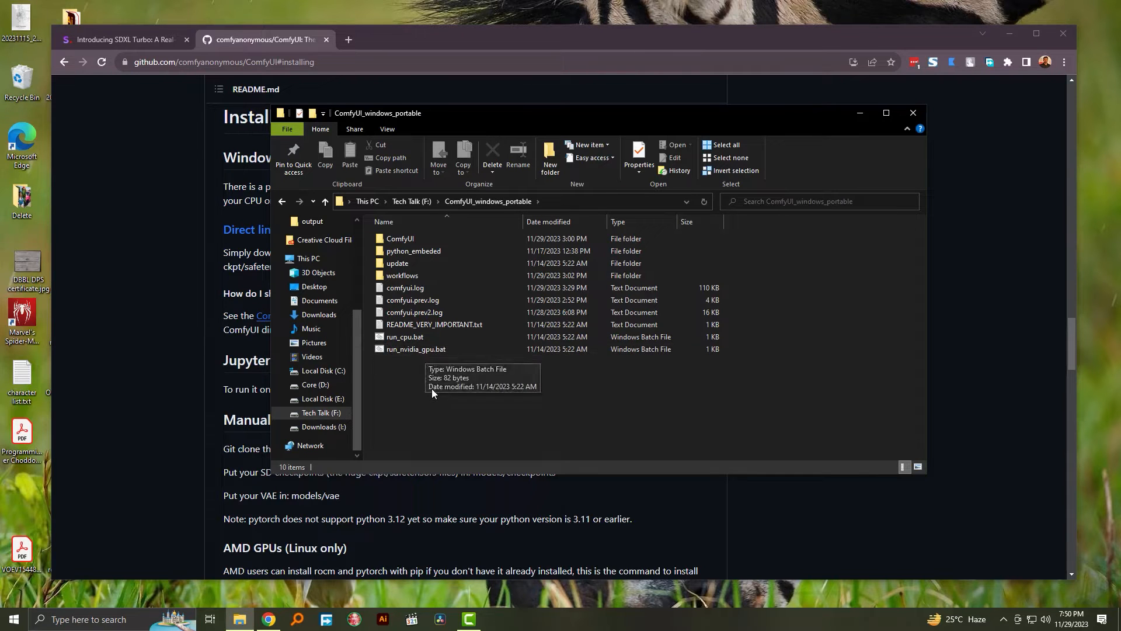
mouse_move(432, 393)
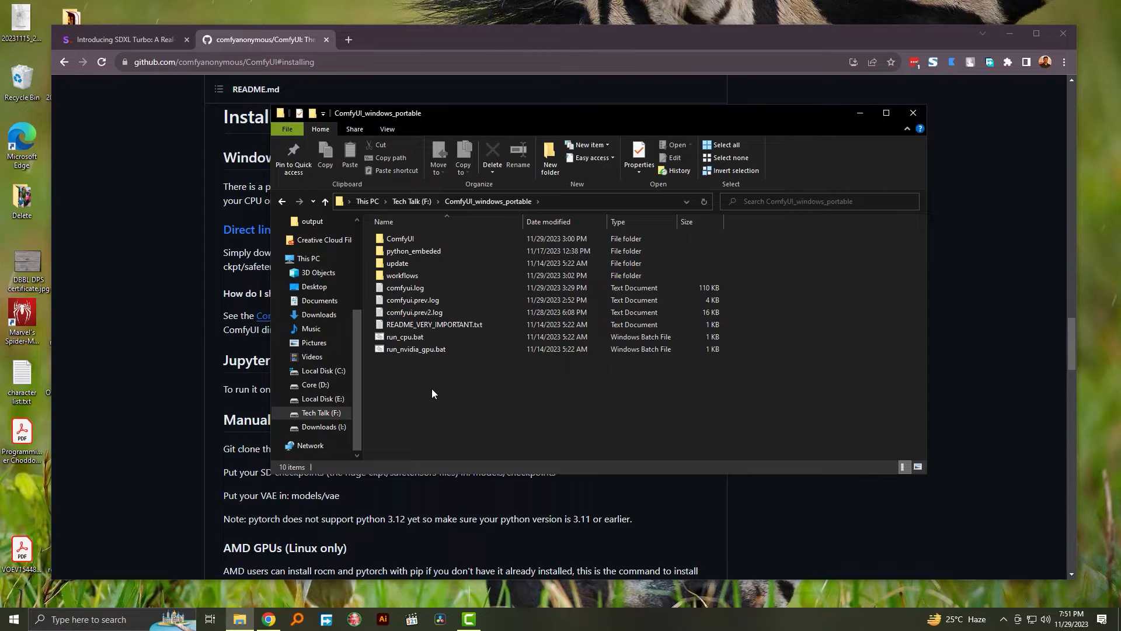
mouse_move(436, 376)
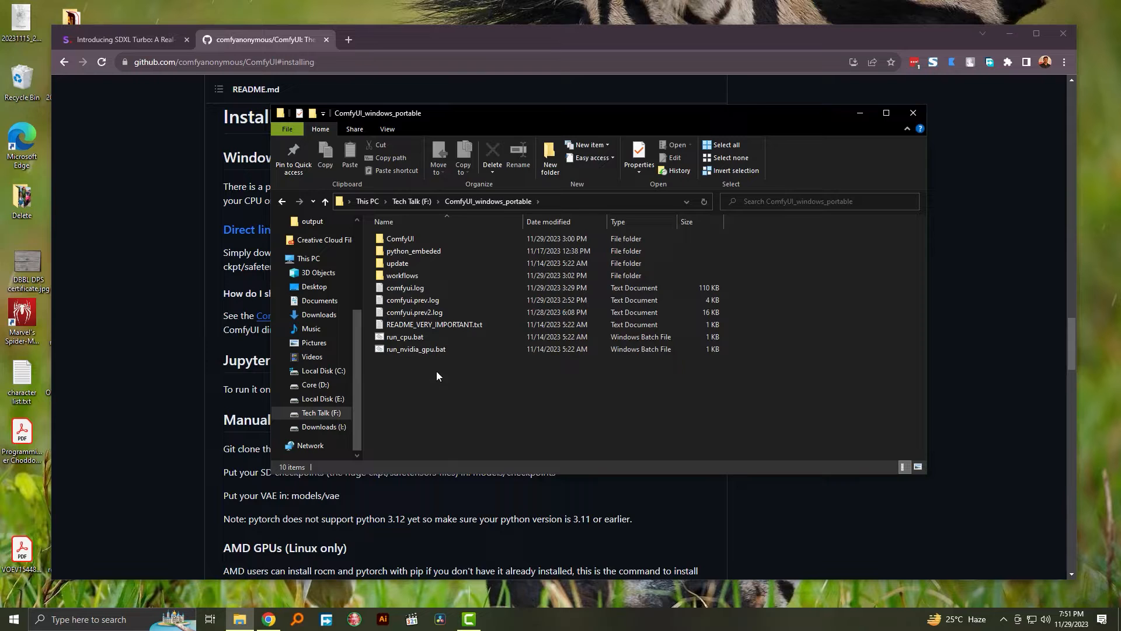
Enter the ComfyUI folder and bring up actions for extra_model_paths.yaml.example
double_click(400, 238)
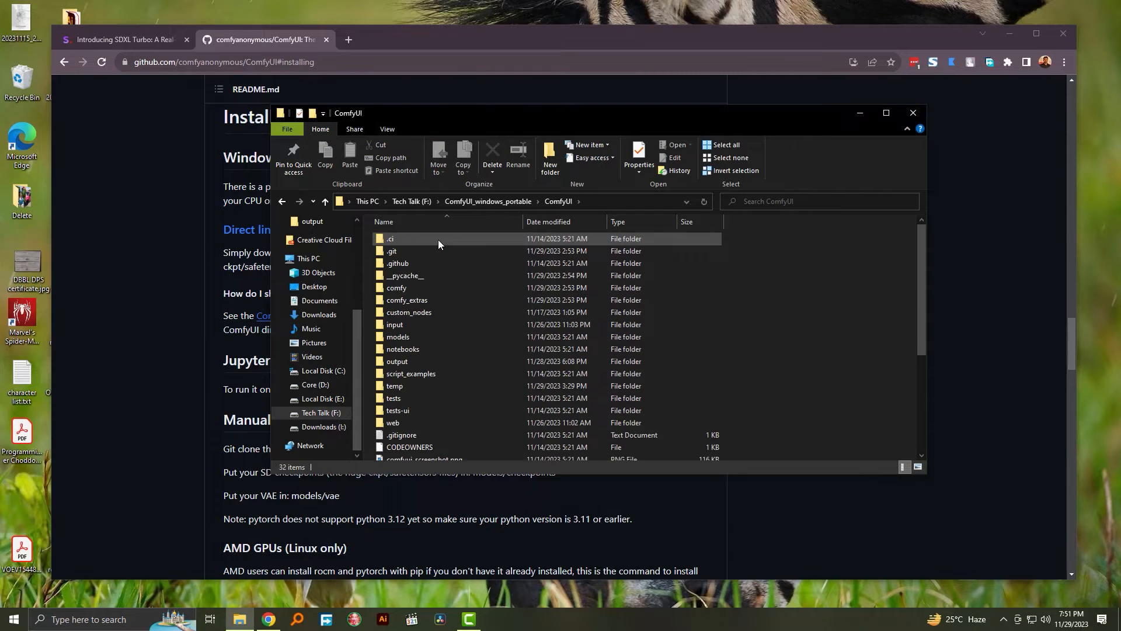
scroll("down", 3)
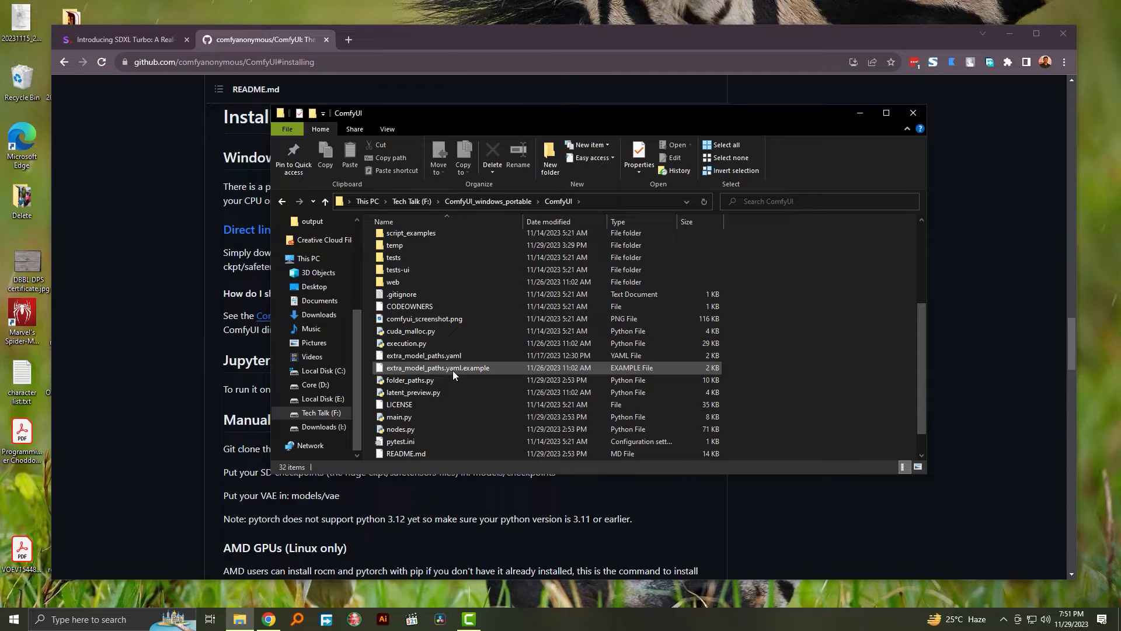
right_click(438, 368)
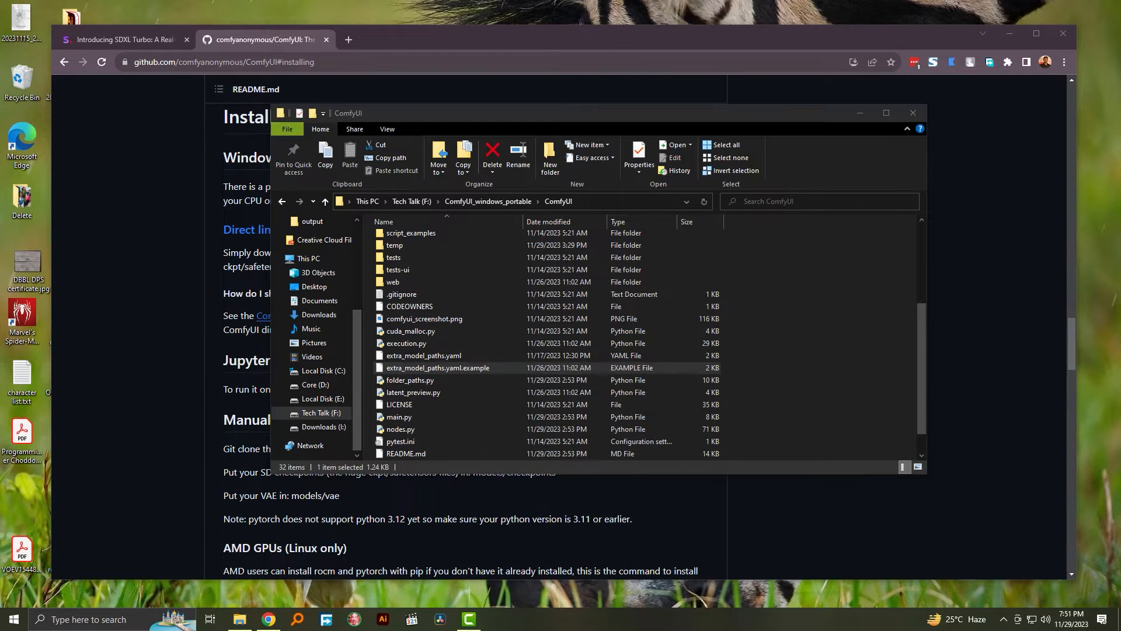
View extra_model_paths.yaml.example in Notepad++ to read its model folder paths
double_click(438, 368)
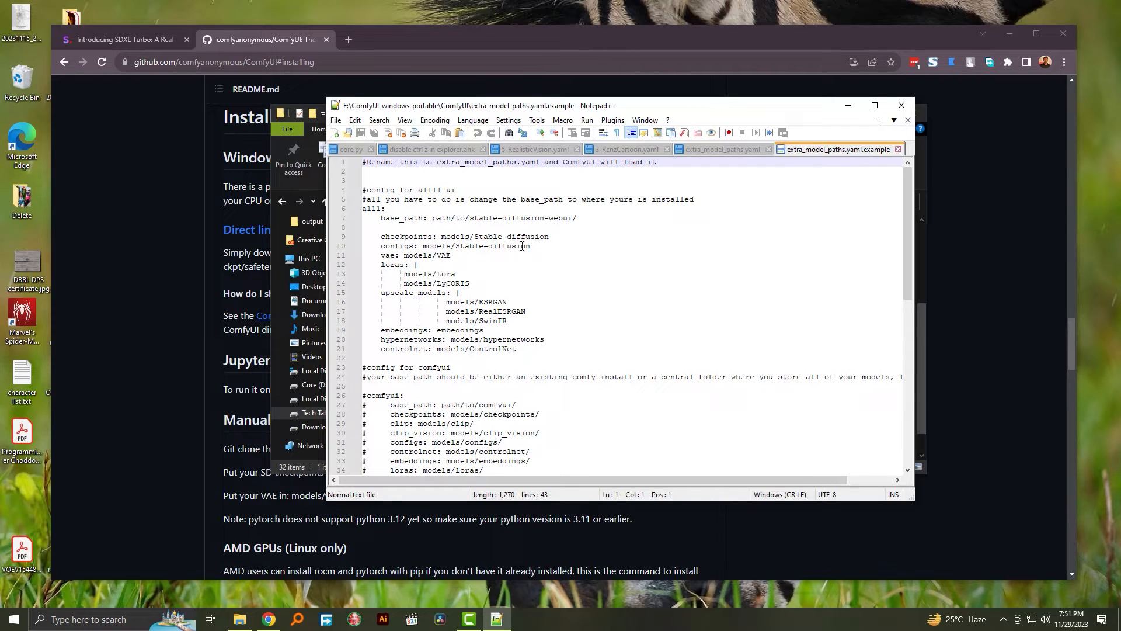
mouse_move(563, 313)
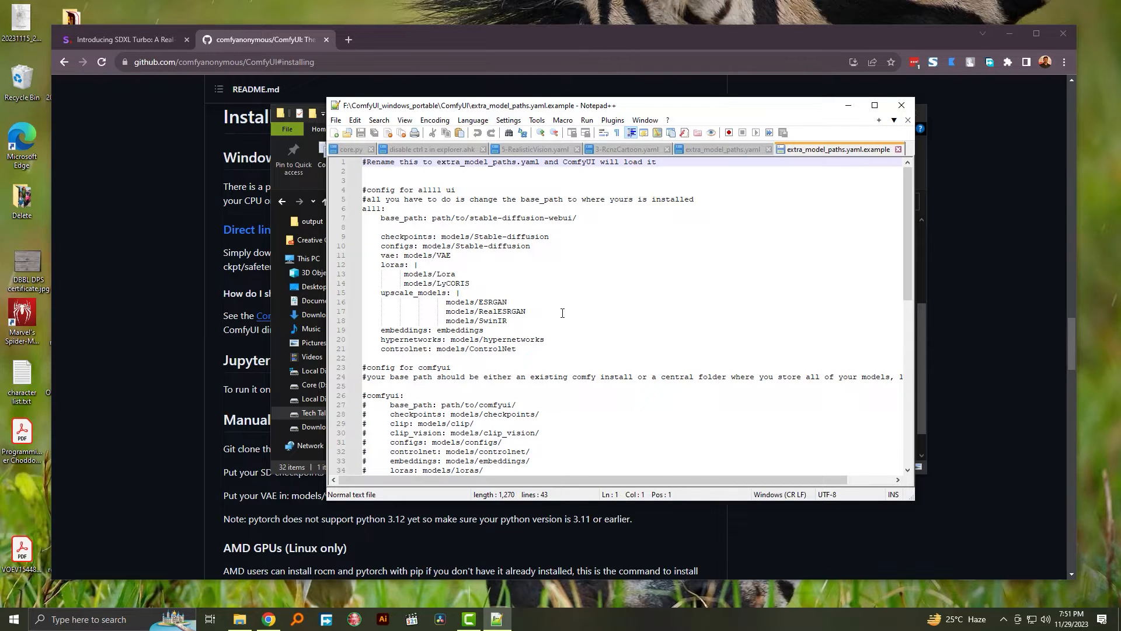
mouse_move(518, 310)
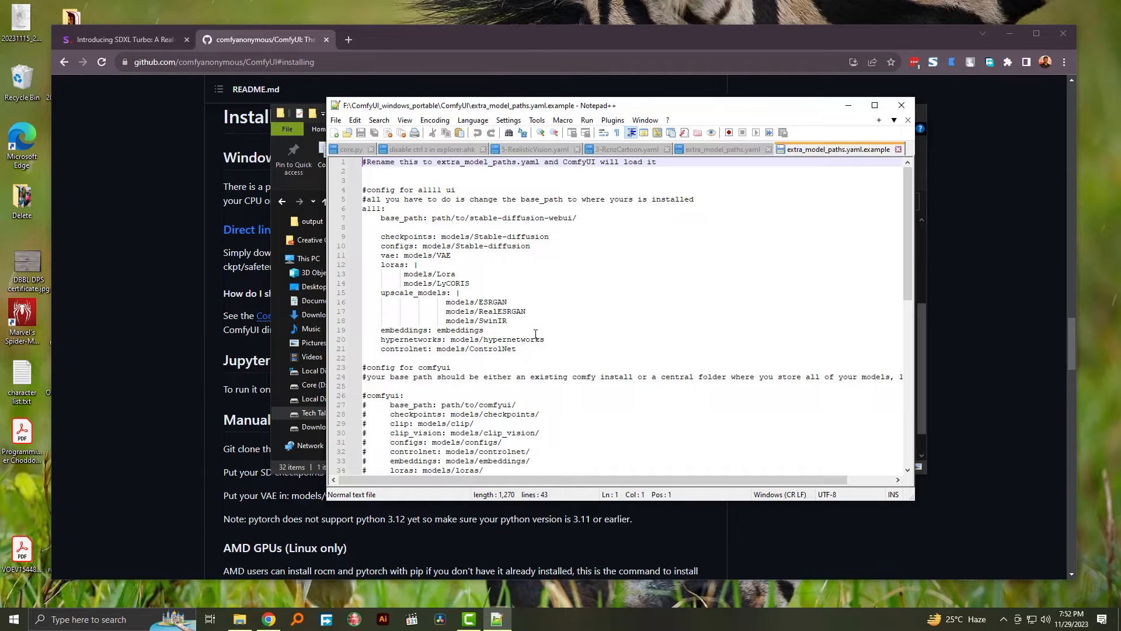
mouse_move(730, 186)
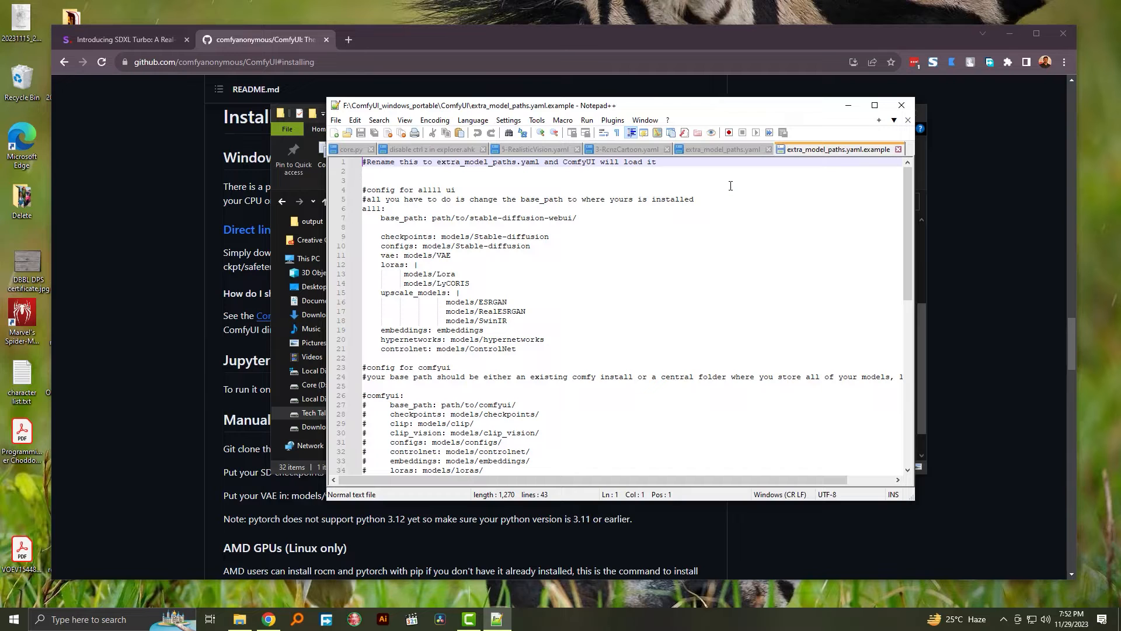
left_click(718, 148)
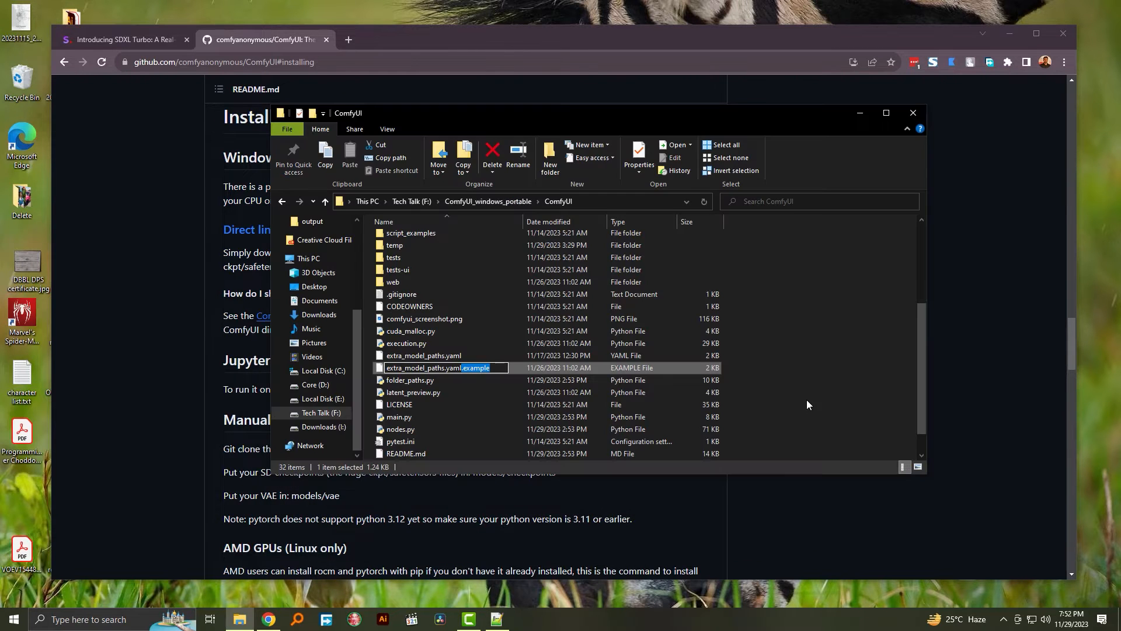
mouse_move(543, 397)
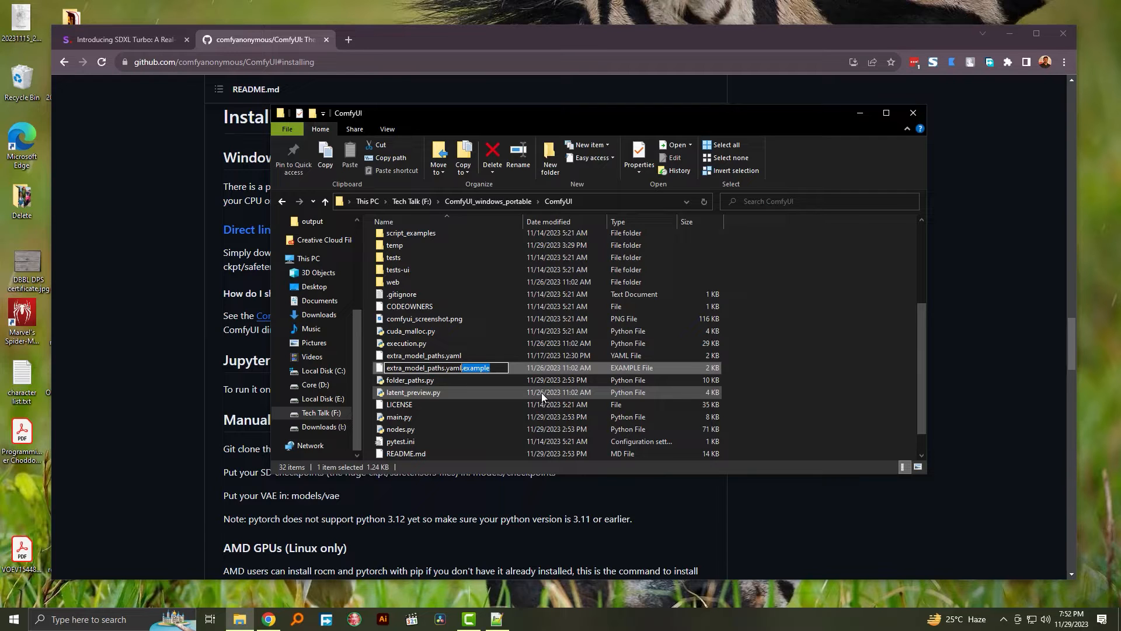
mouse_move(811, 391)
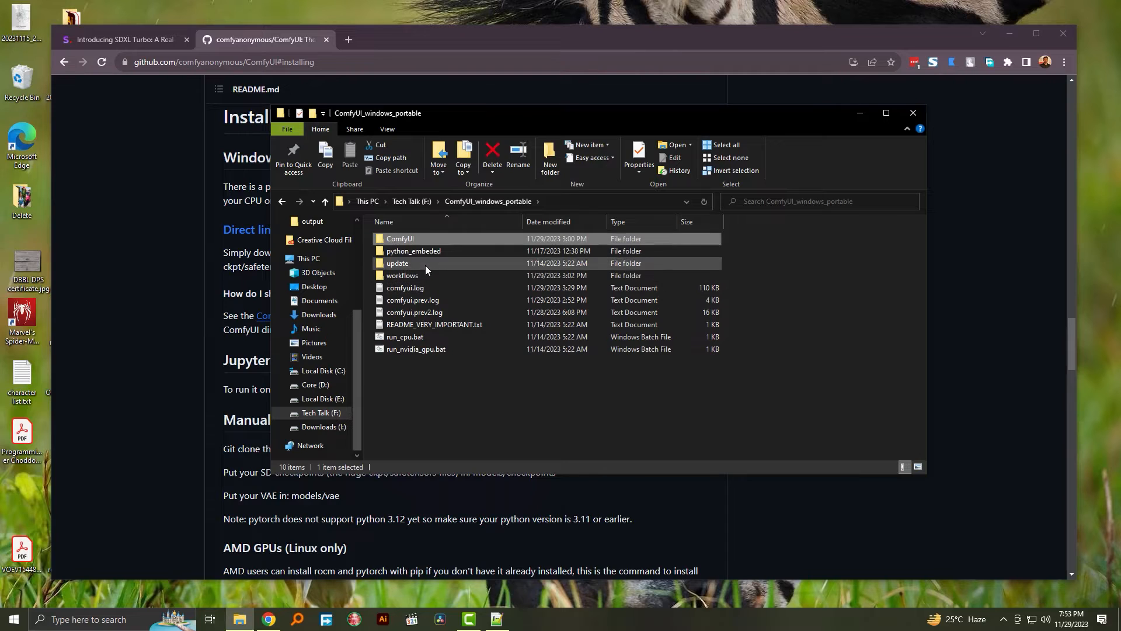
Look inside the update folder, return to ComfyUI_windows_portable and select run_nvidia_gpu.bat
double_click(397, 263)
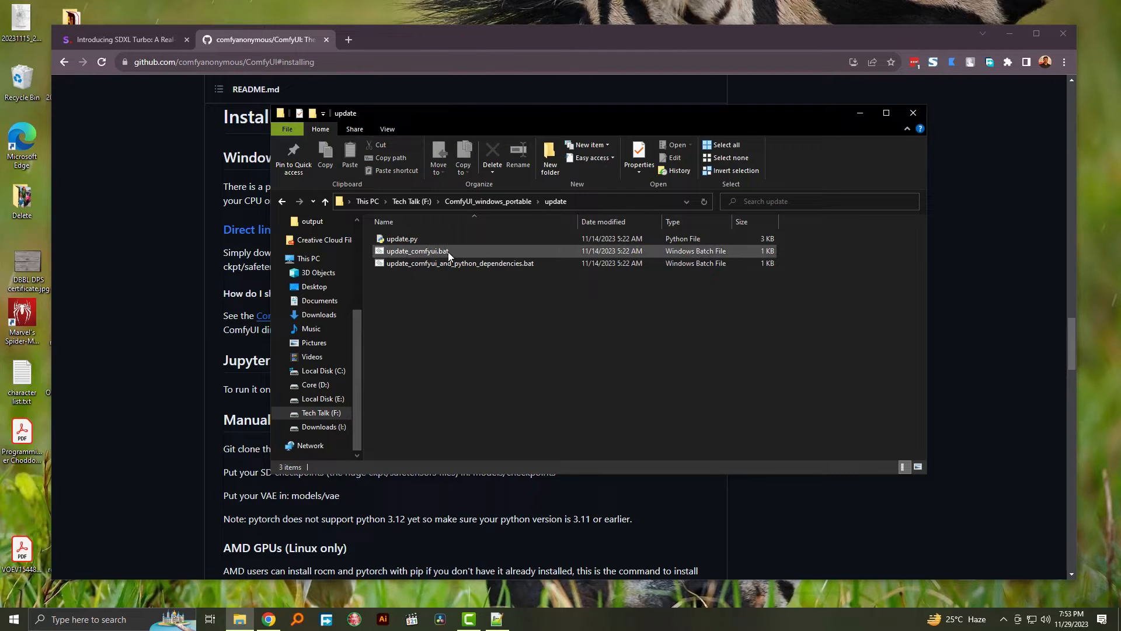
mouse_move(447, 273)
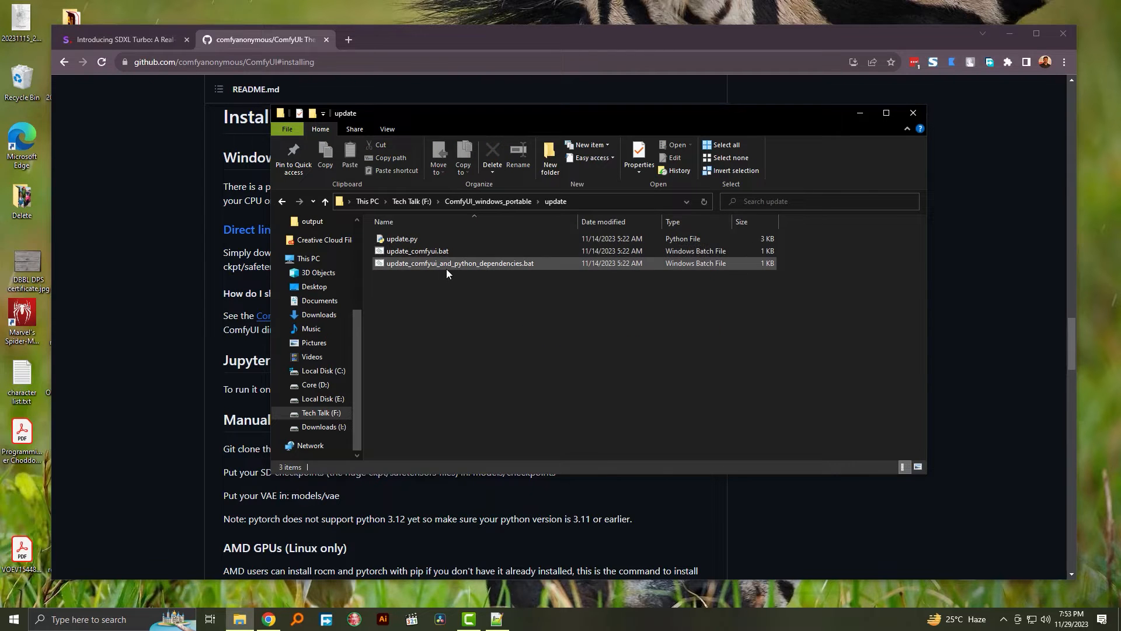
mouse_move(460, 263)
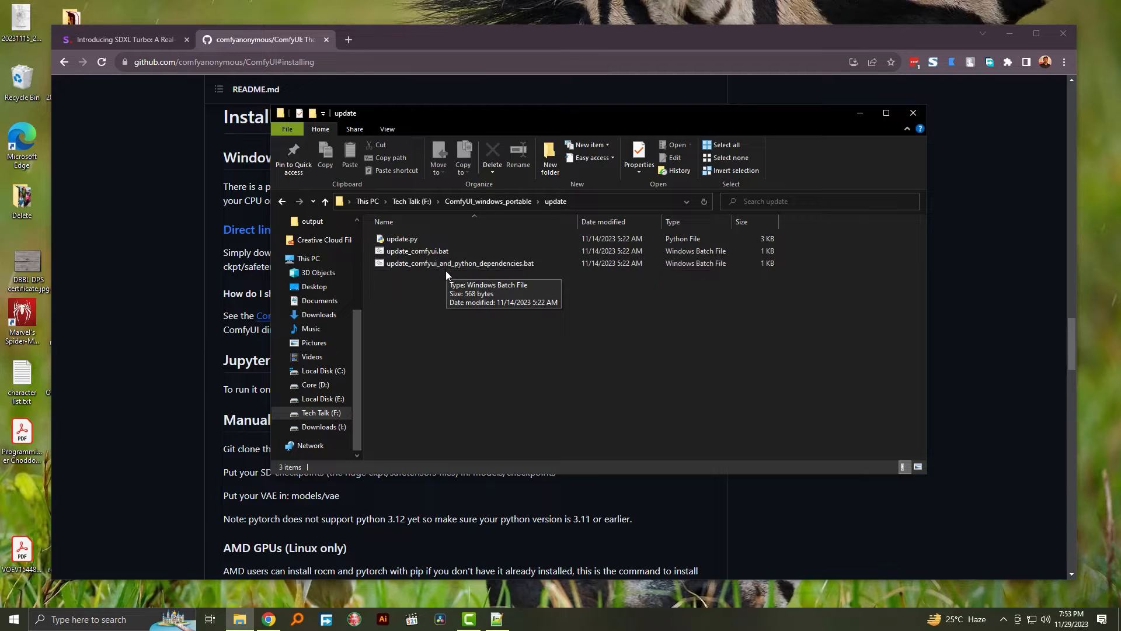
mouse_move(433, 293)
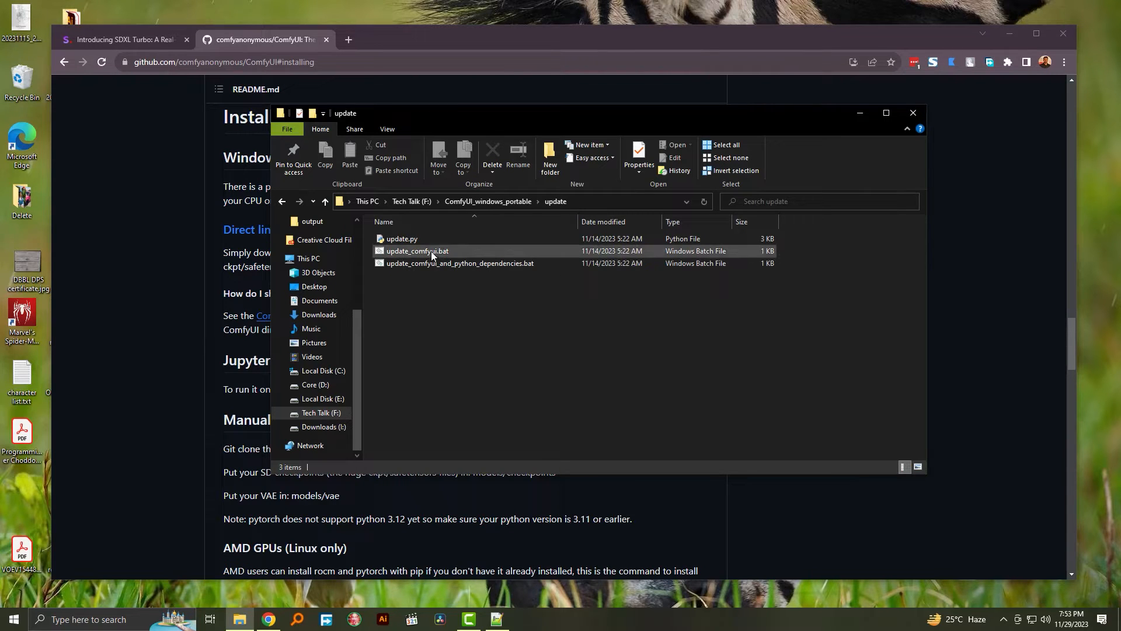
left_click(450, 351)
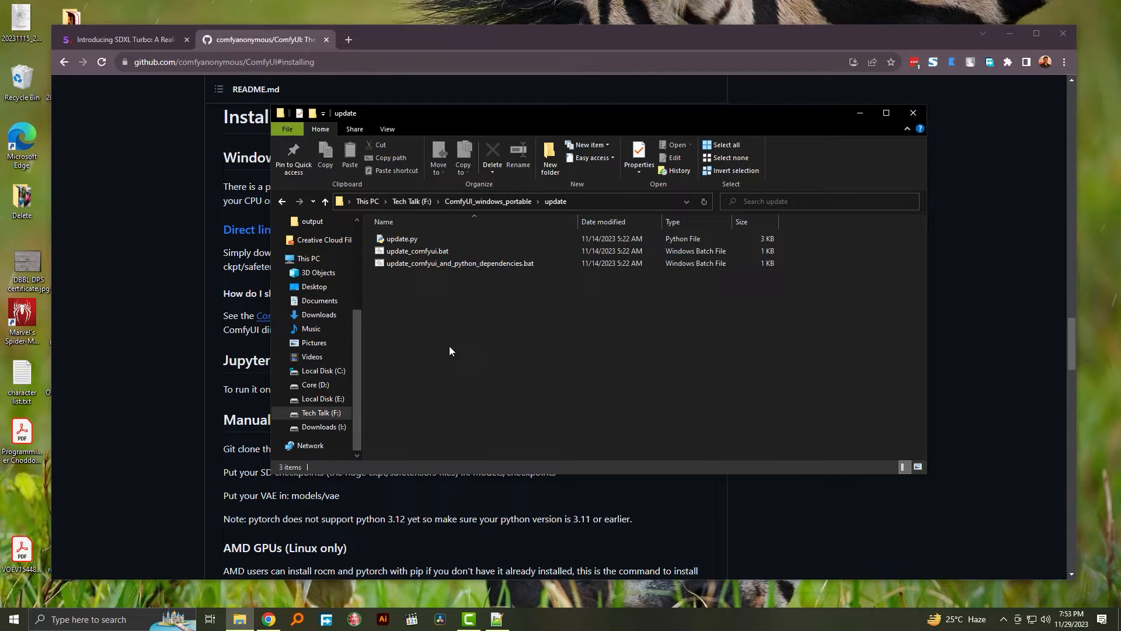
mouse_move(457, 346)
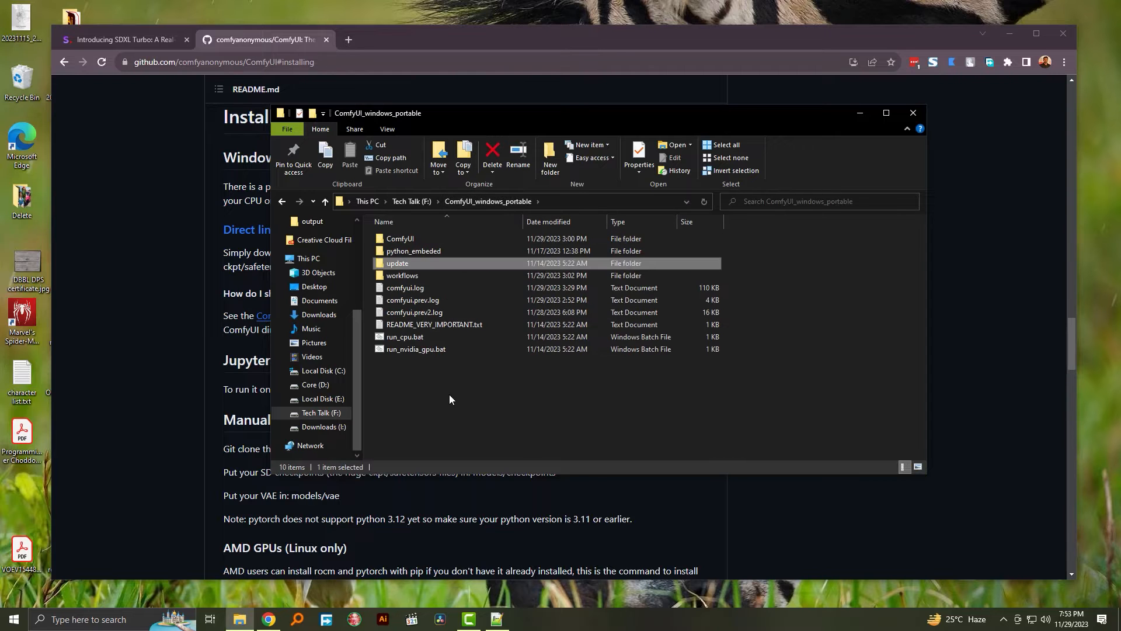
left_click(415, 349)
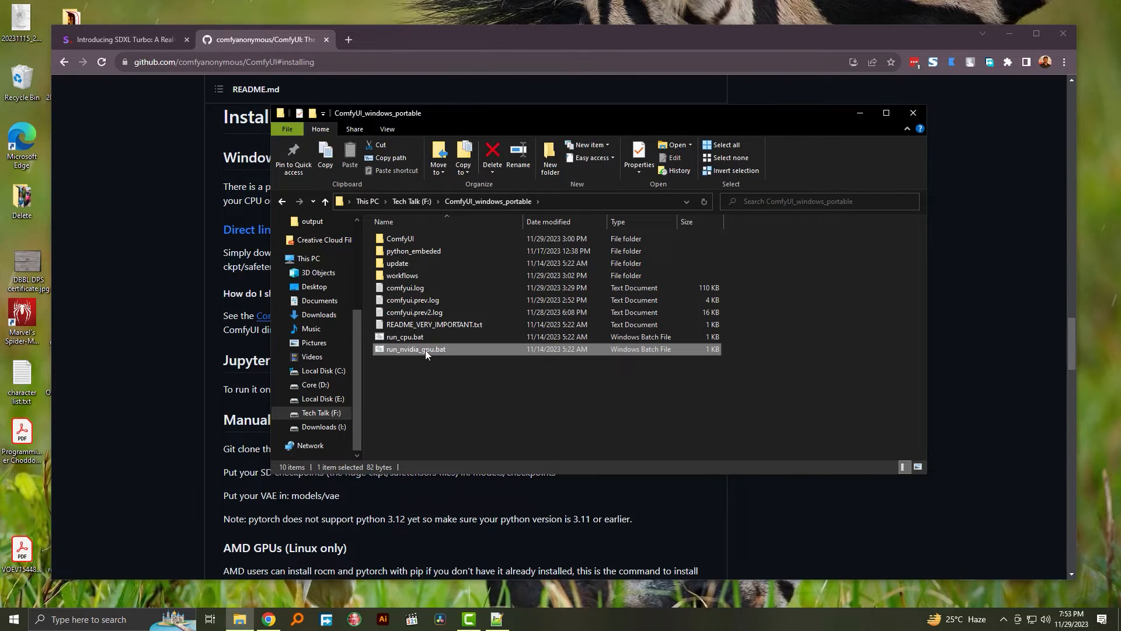
Run run_nvidia_gpu.bat to launch ComfyUI with GPU support
double_click(416, 349)
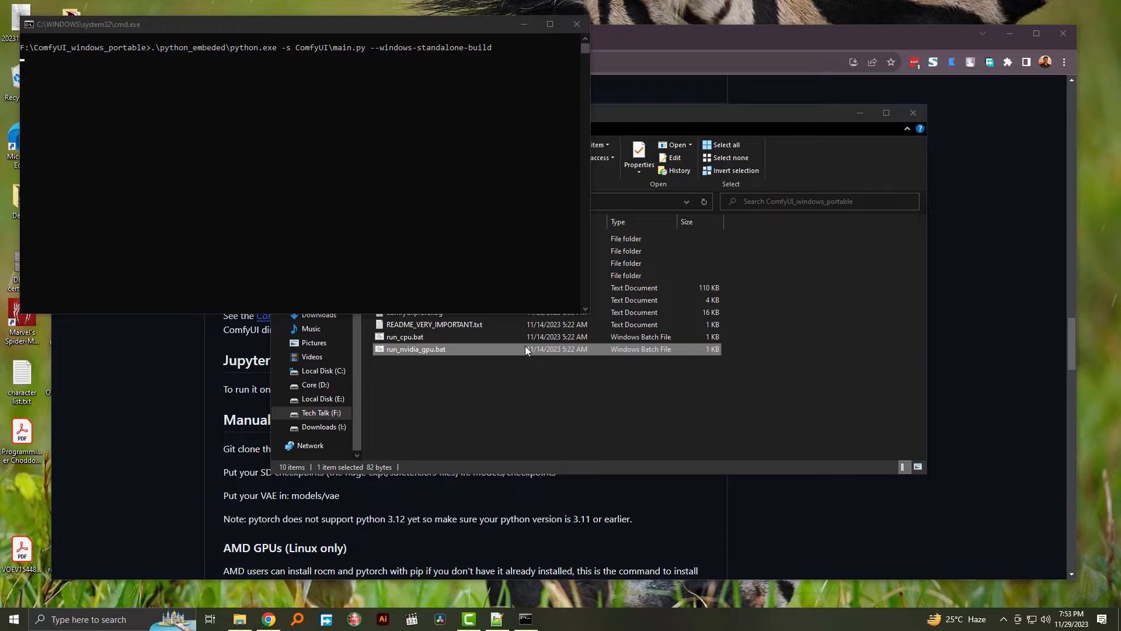
double_click(415, 349)
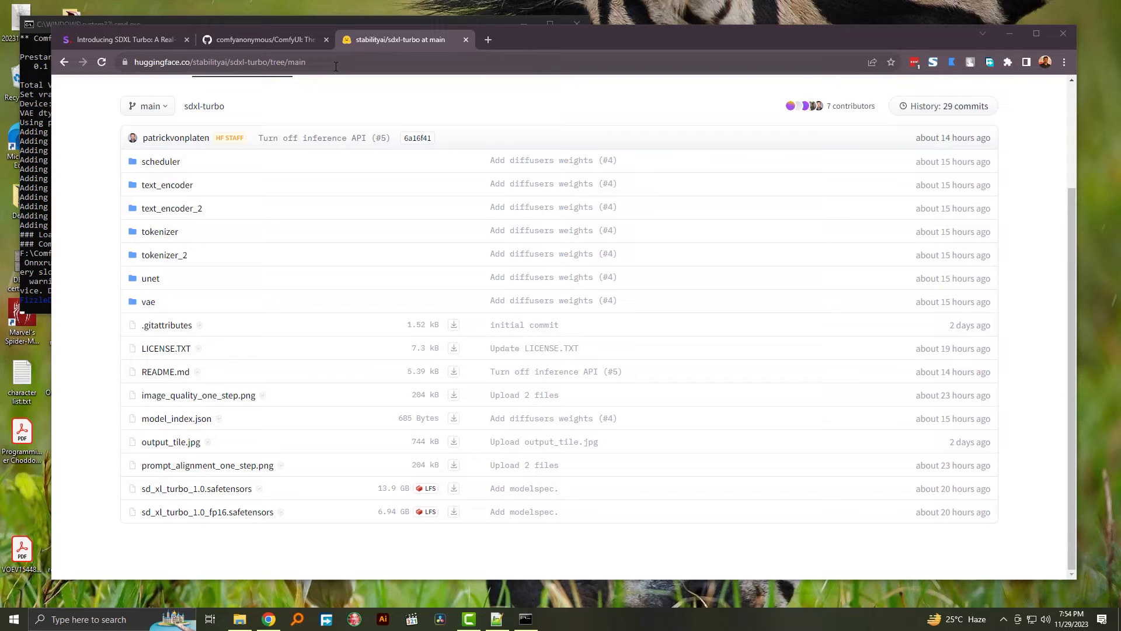
left_click(488, 39)
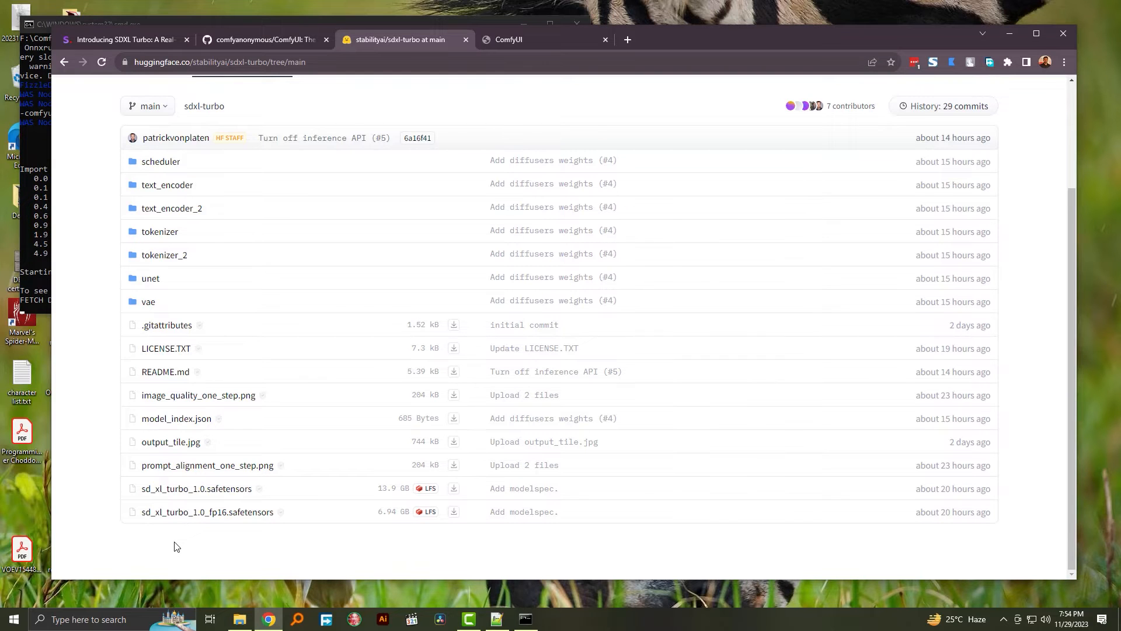
mouse_move(457, 544)
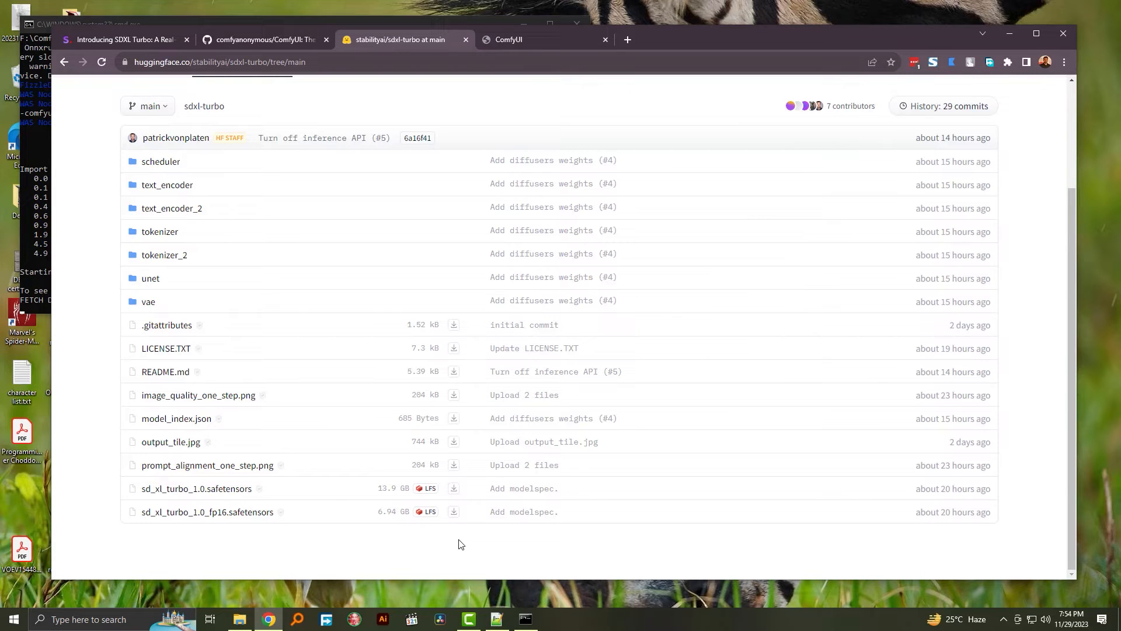
mouse_move(468, 492)
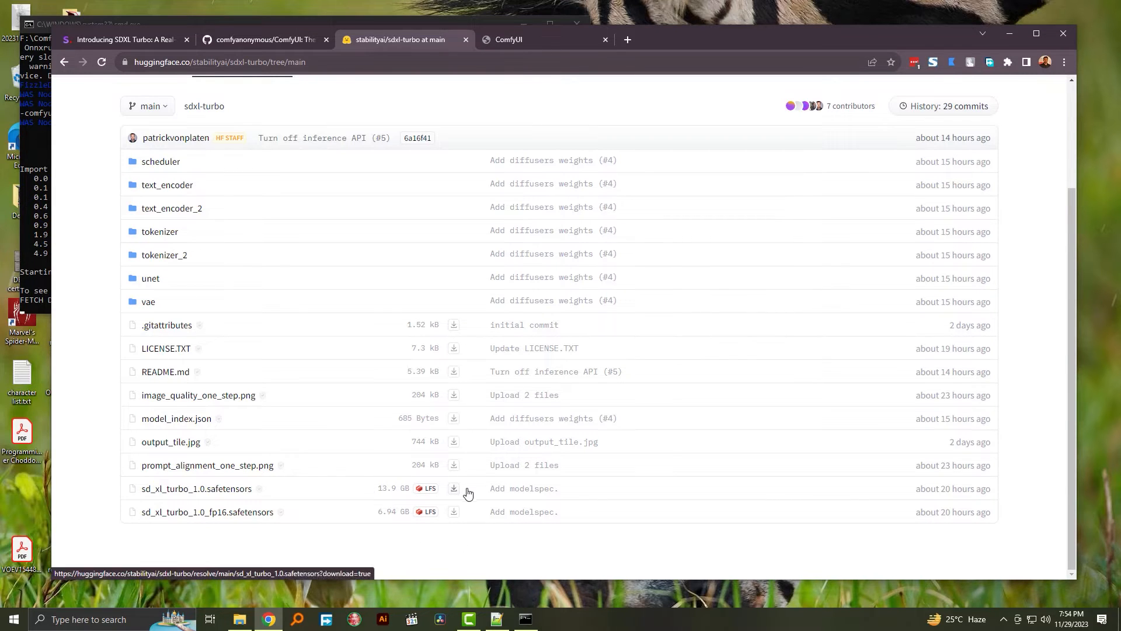
mouse_move(354, 546)
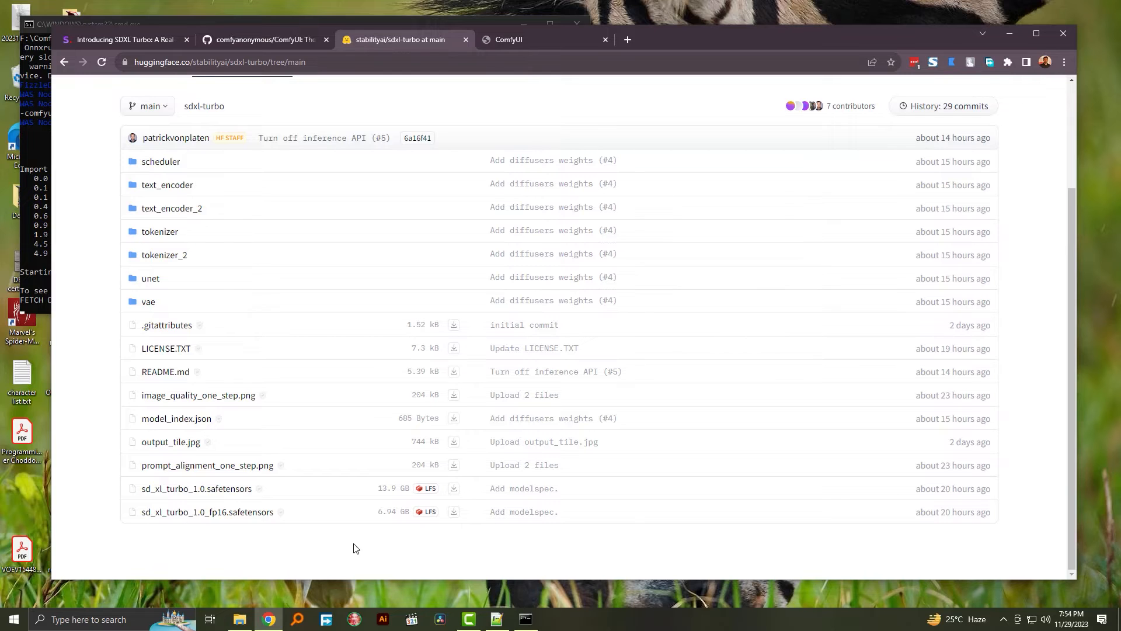
mouse_move(444, 561)
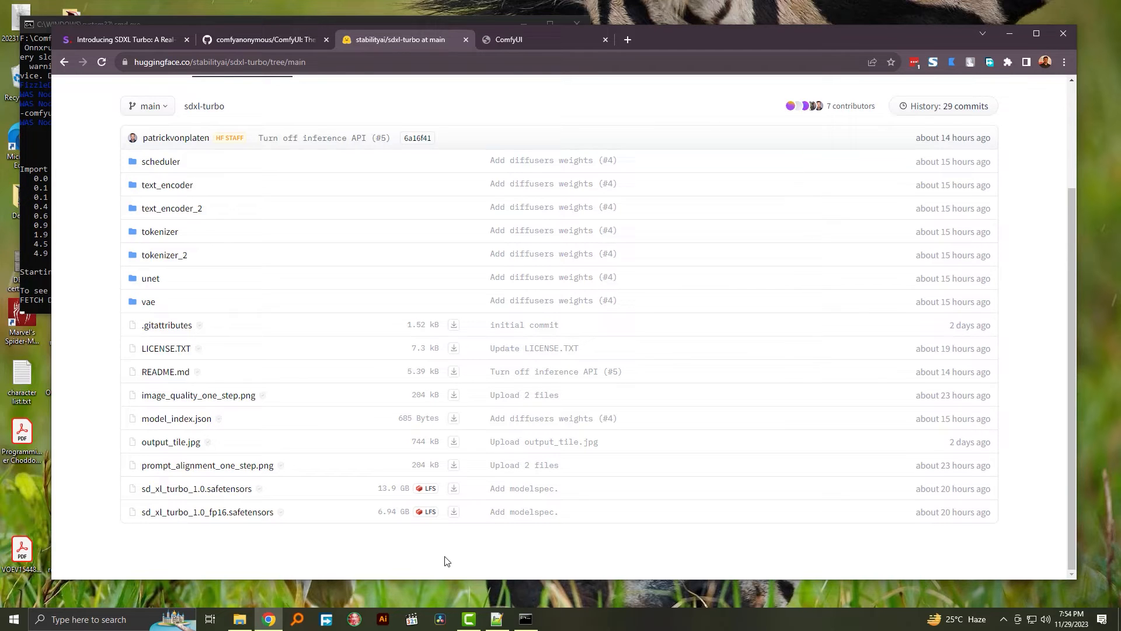
mouse_move(447, 561)
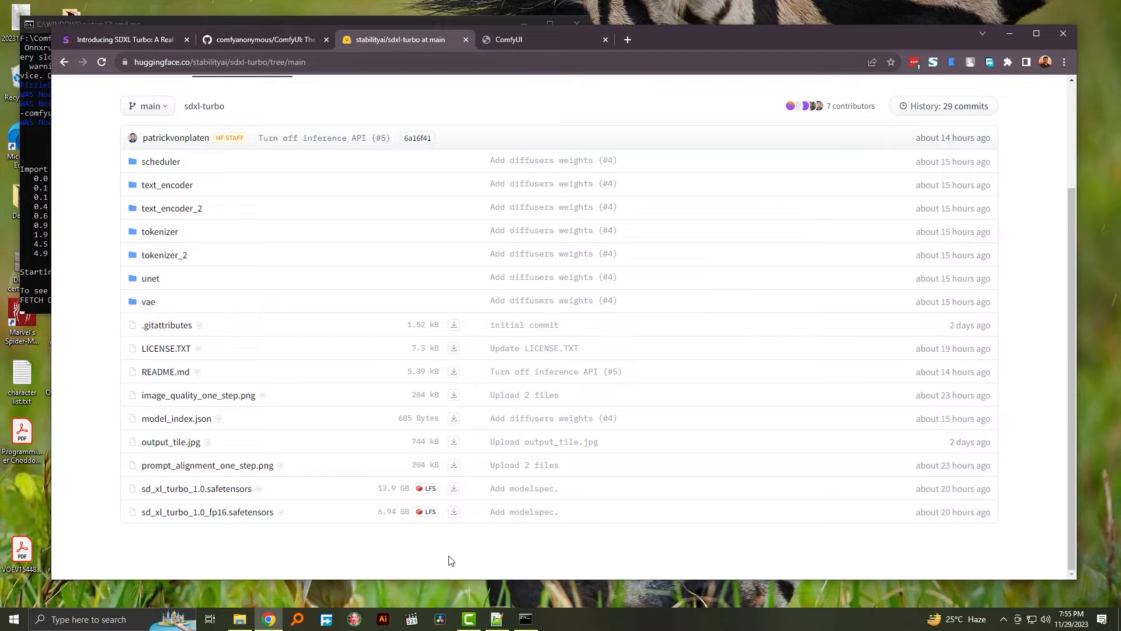
mouse_move(456, 589)
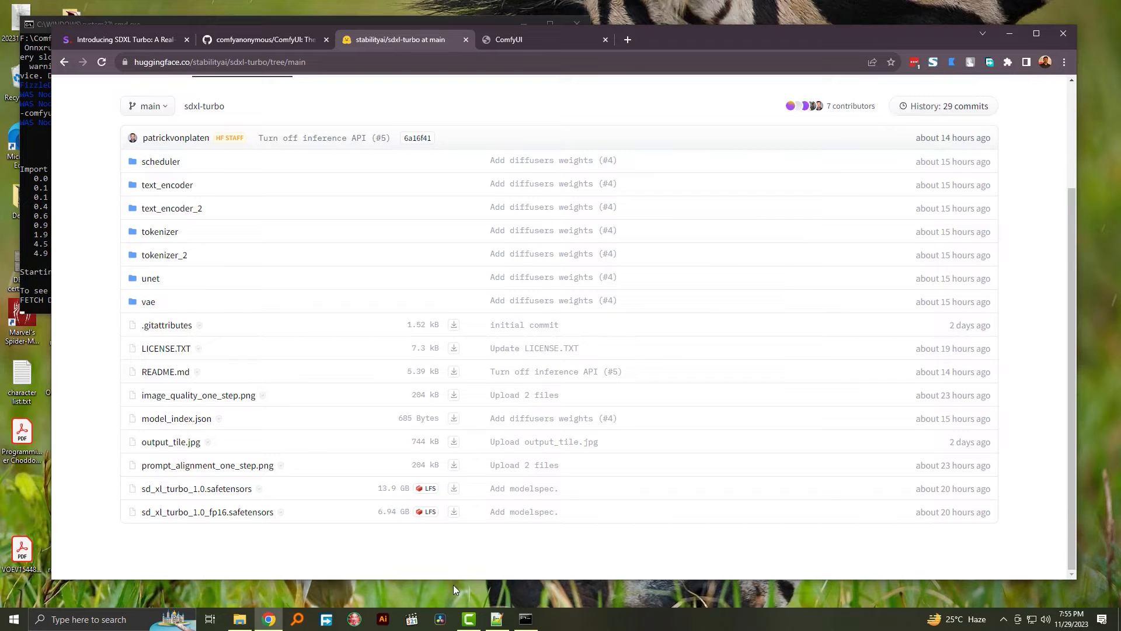
left_click(495, 619)
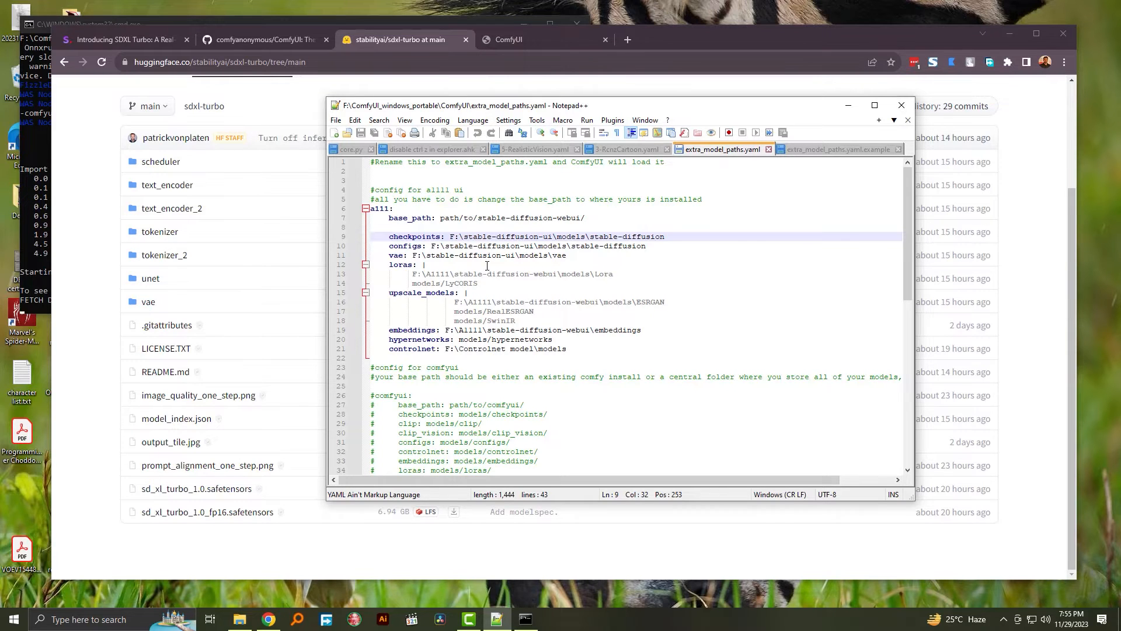
left_click(263, 40)
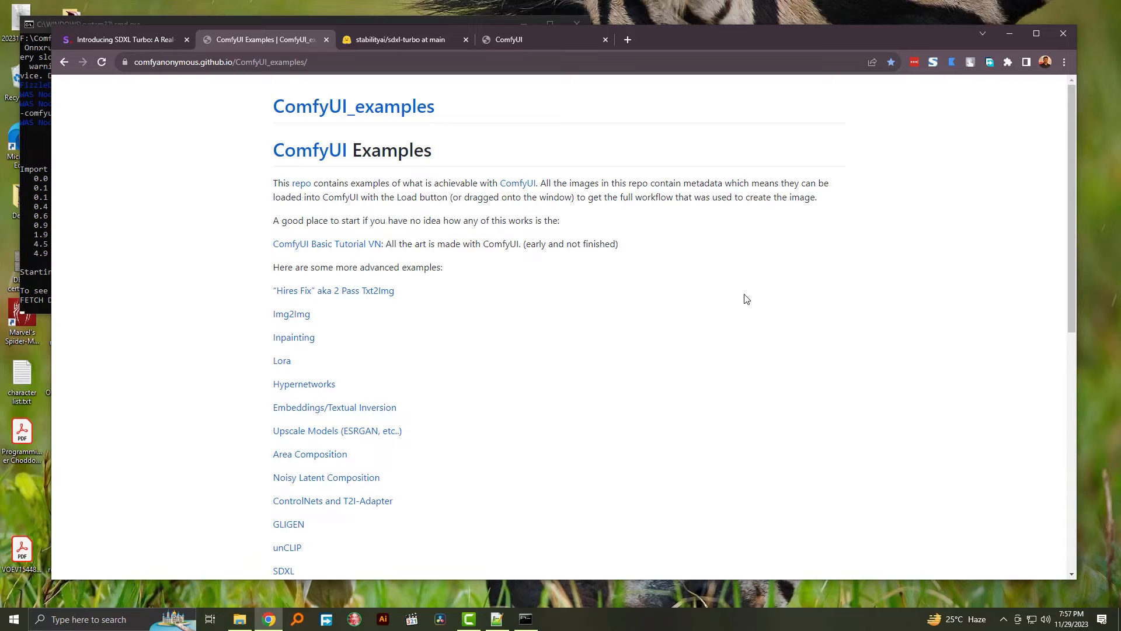
Reach the SDXL Turbo examples page and inspect the fox-in-a-jar workflow image
scroll("down", 3)
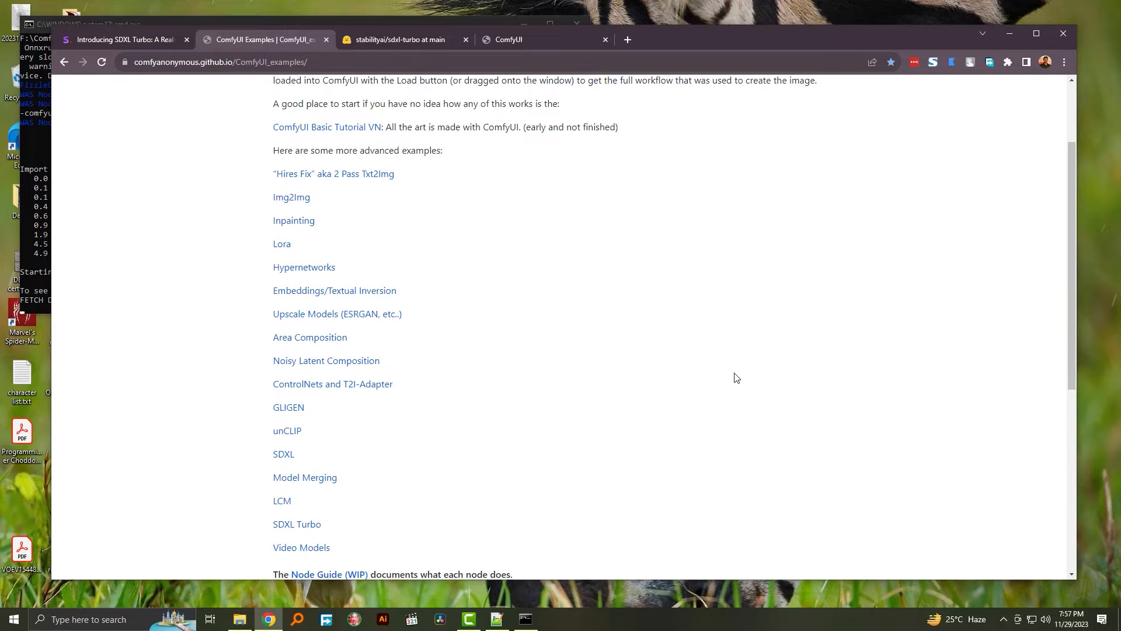
mouse_move(297, 523)
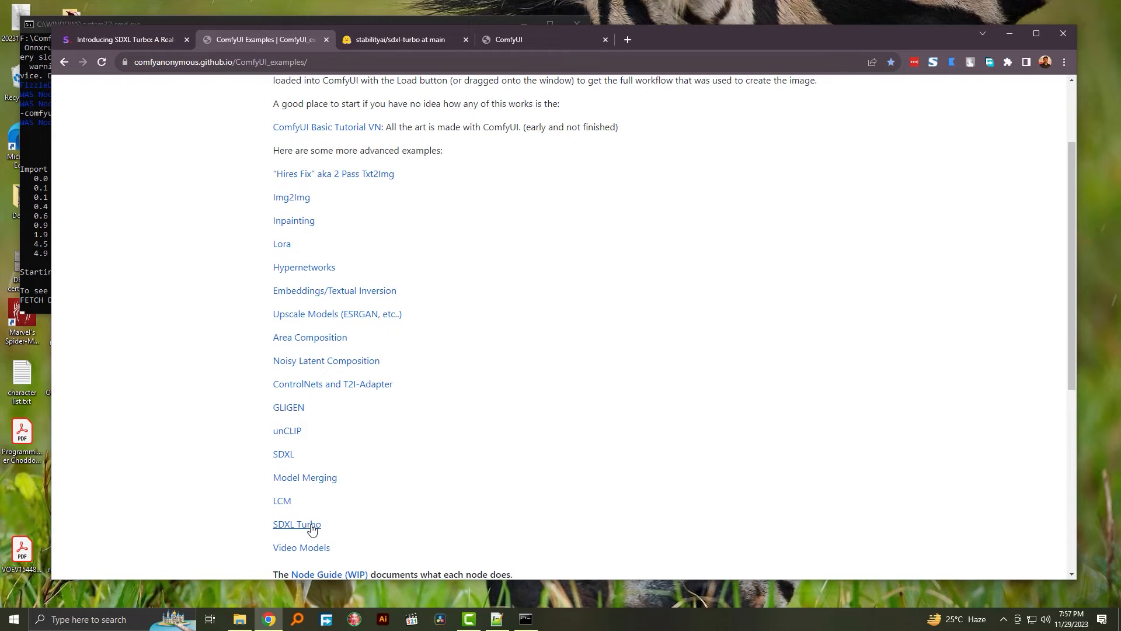
left_click(296, 523)
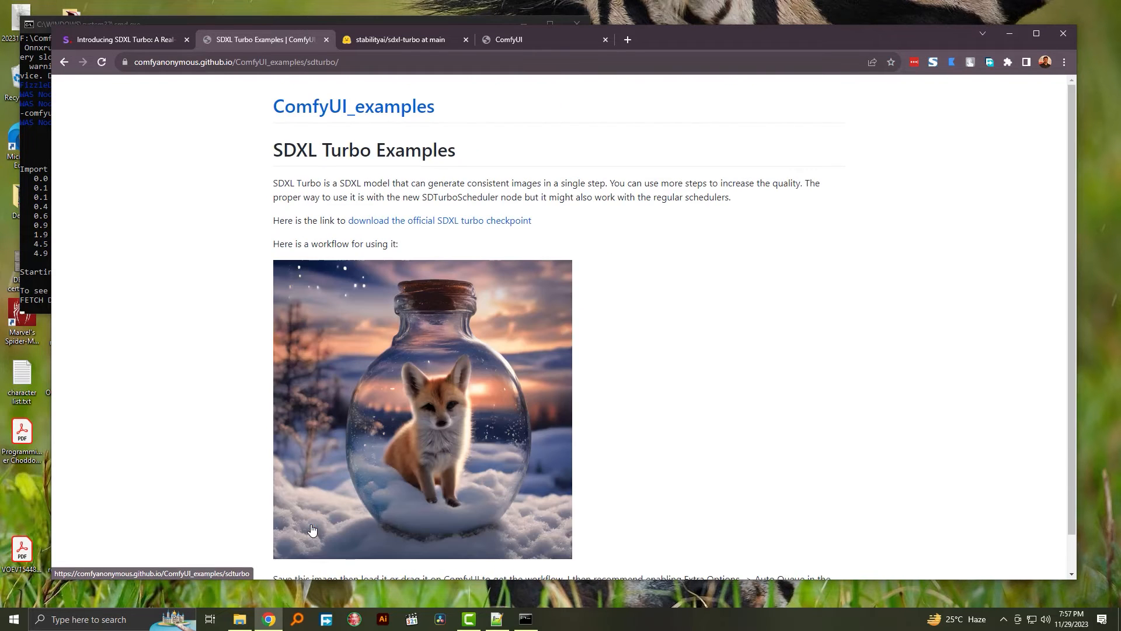
right_click(462, 379)
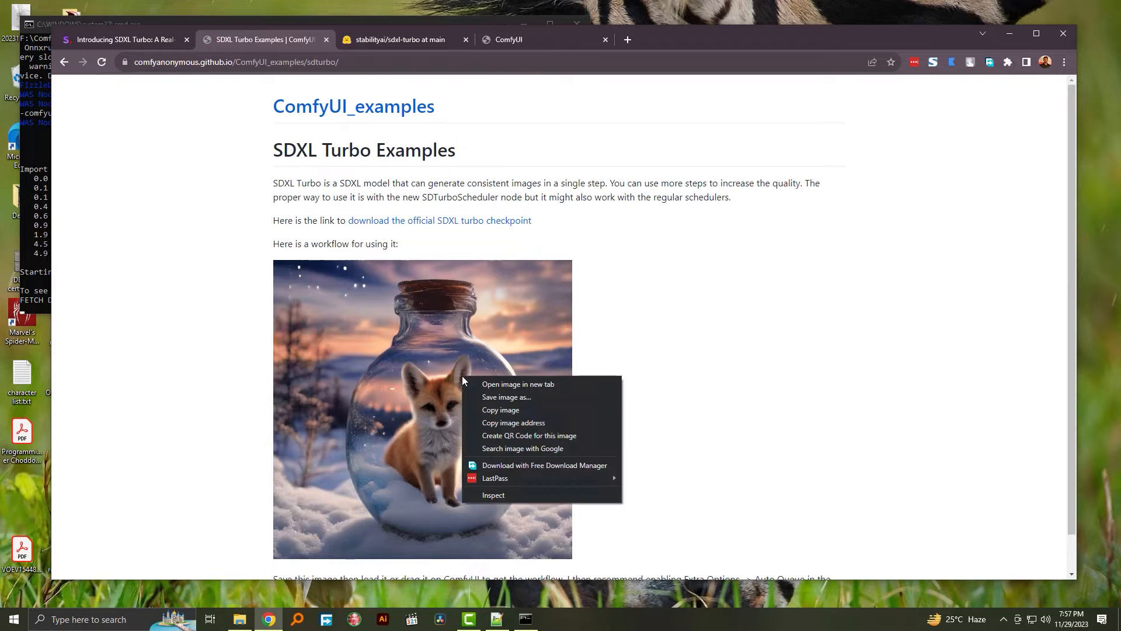
mouse_move(506, 397)
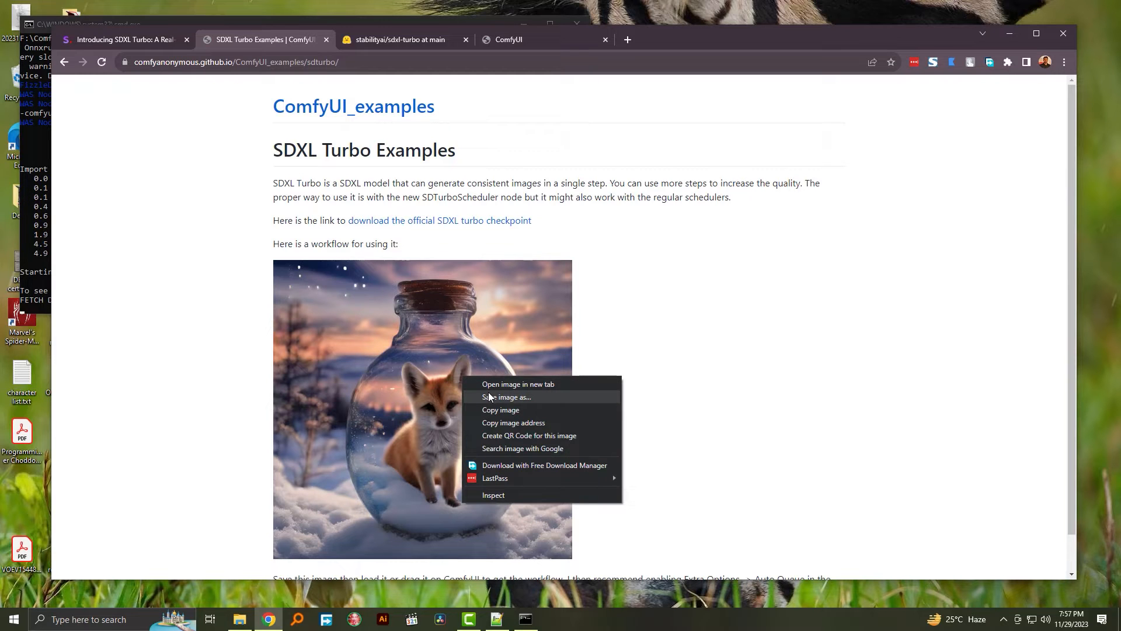
mouse_move(638, 367)
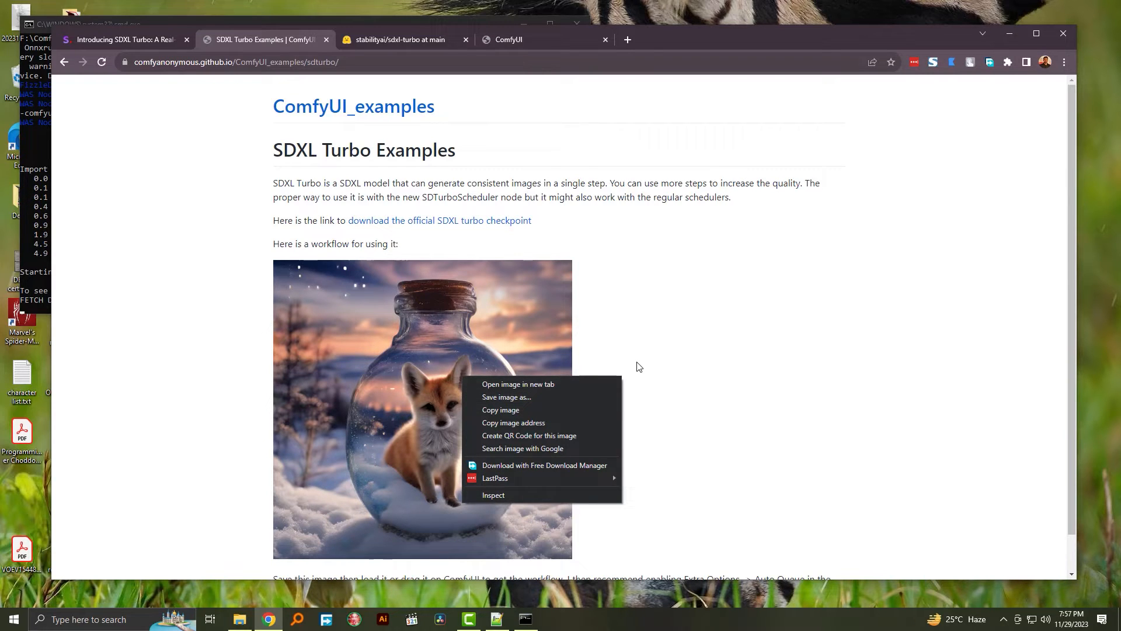
left_click(641, 364)
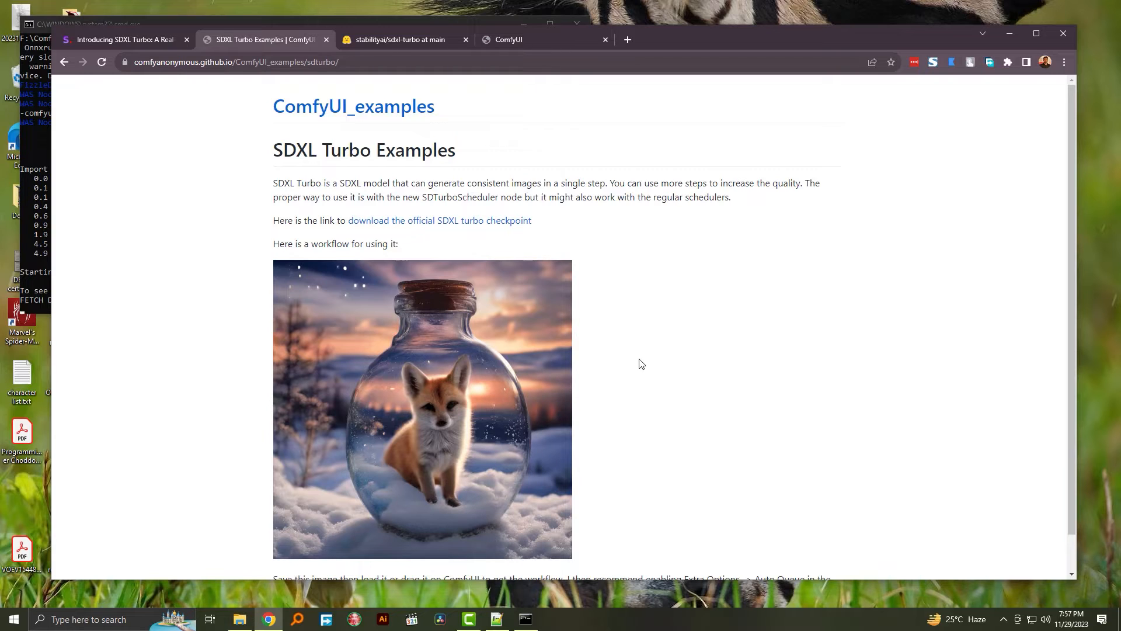
mouse_move(629, 262)
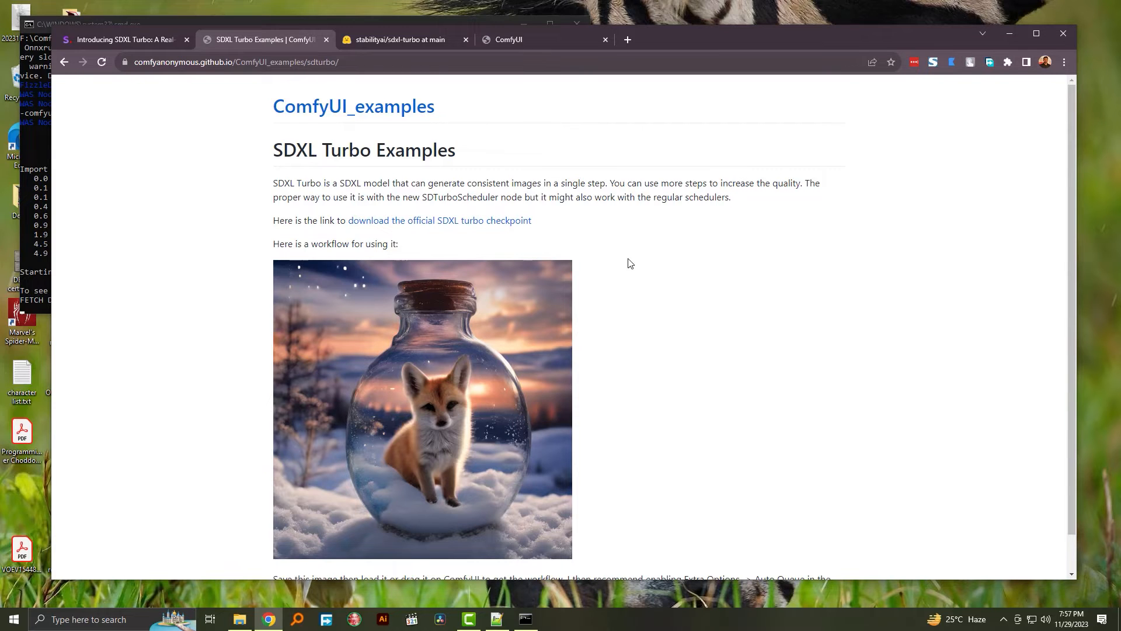
left_click(534, 40)
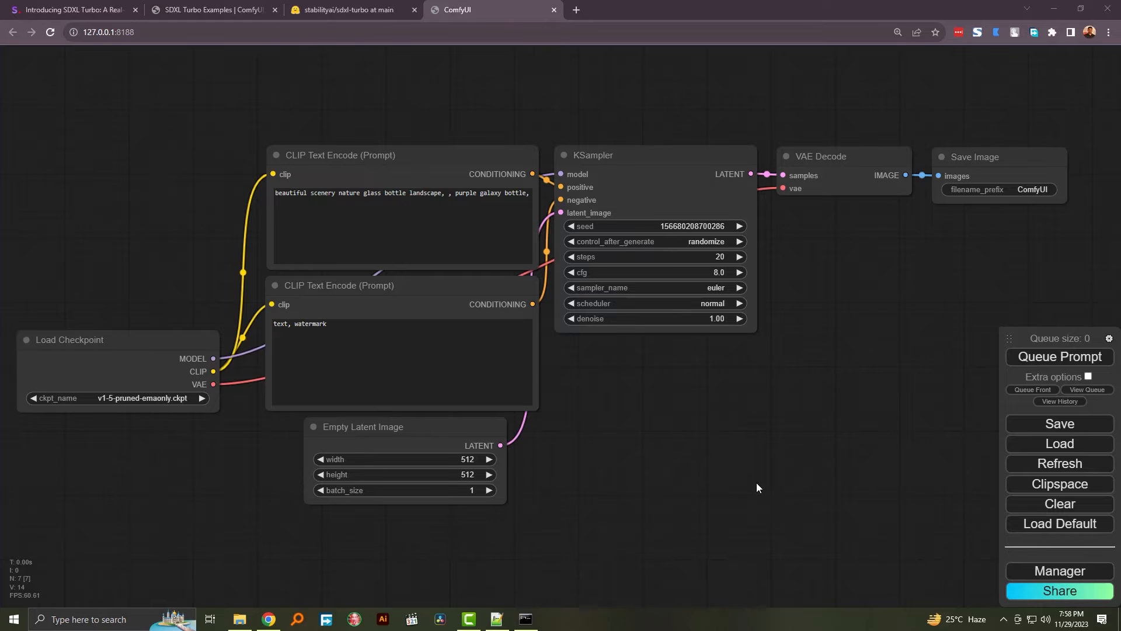
mouse_move(318, 564)
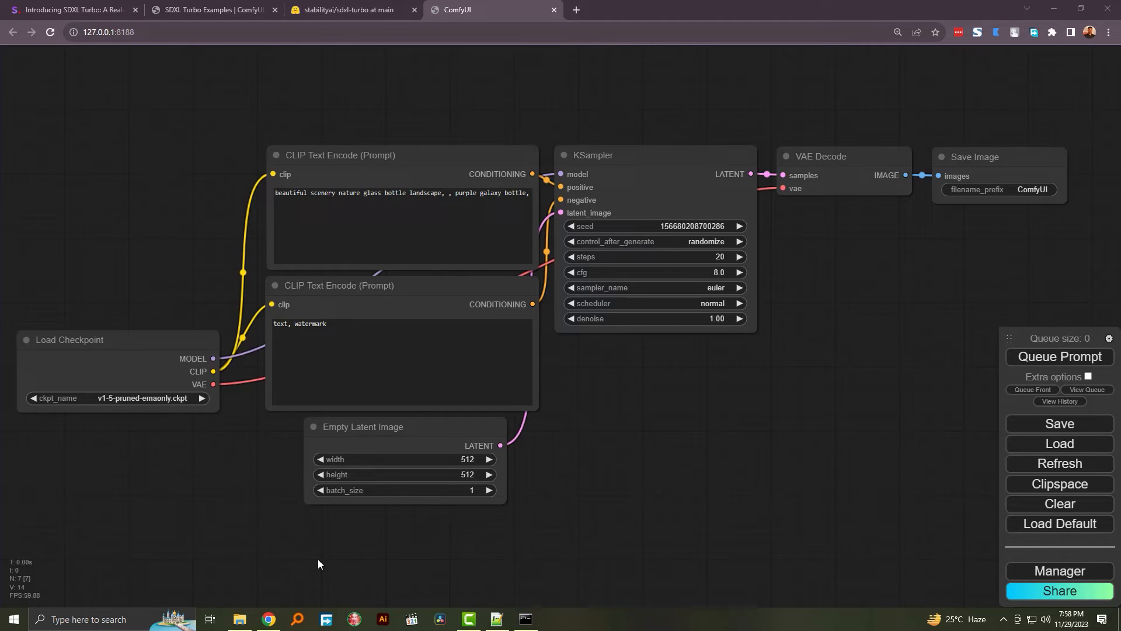
mouse_move(288, 583)
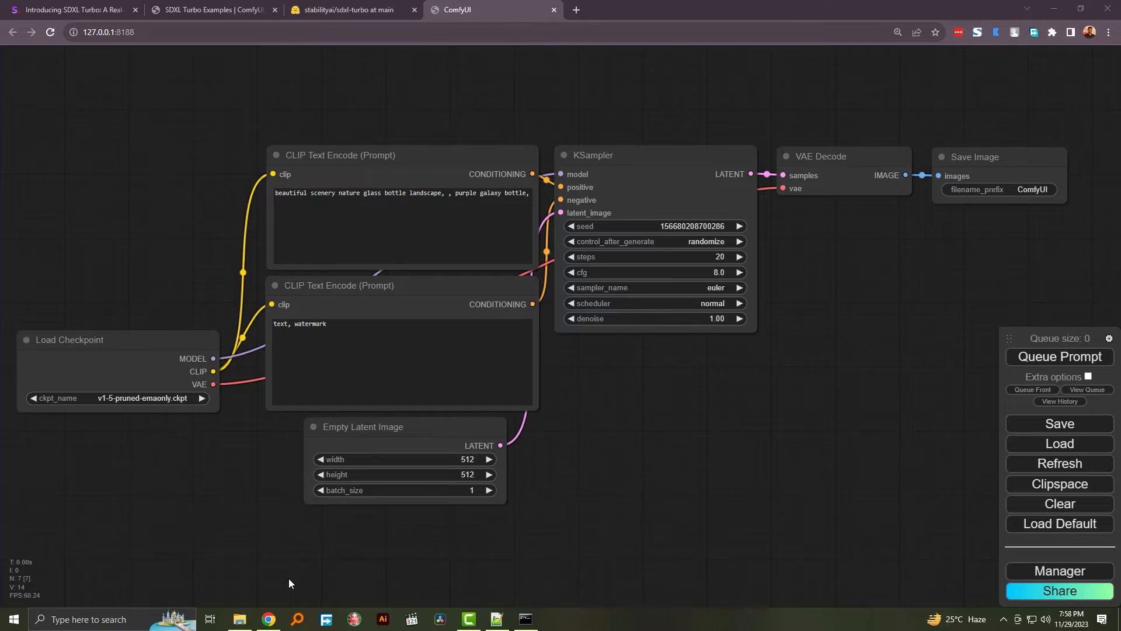
left_click(240, 619)
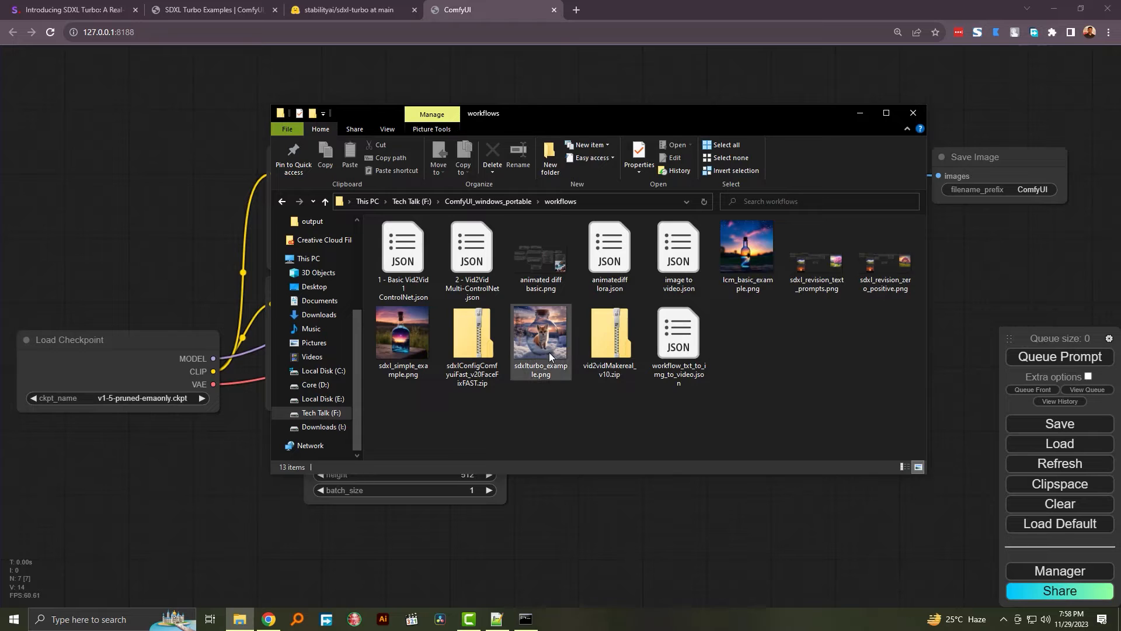
Select sdxlturbo_example.png in the workflows folder
left_click(540, 336)
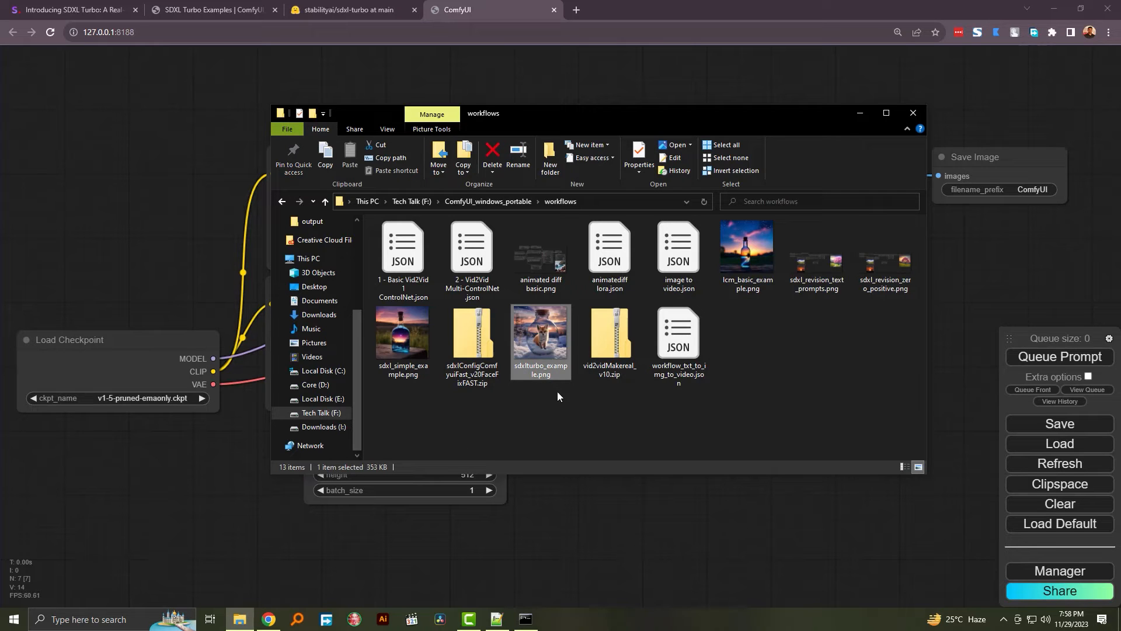
mouse_move(533, 330)
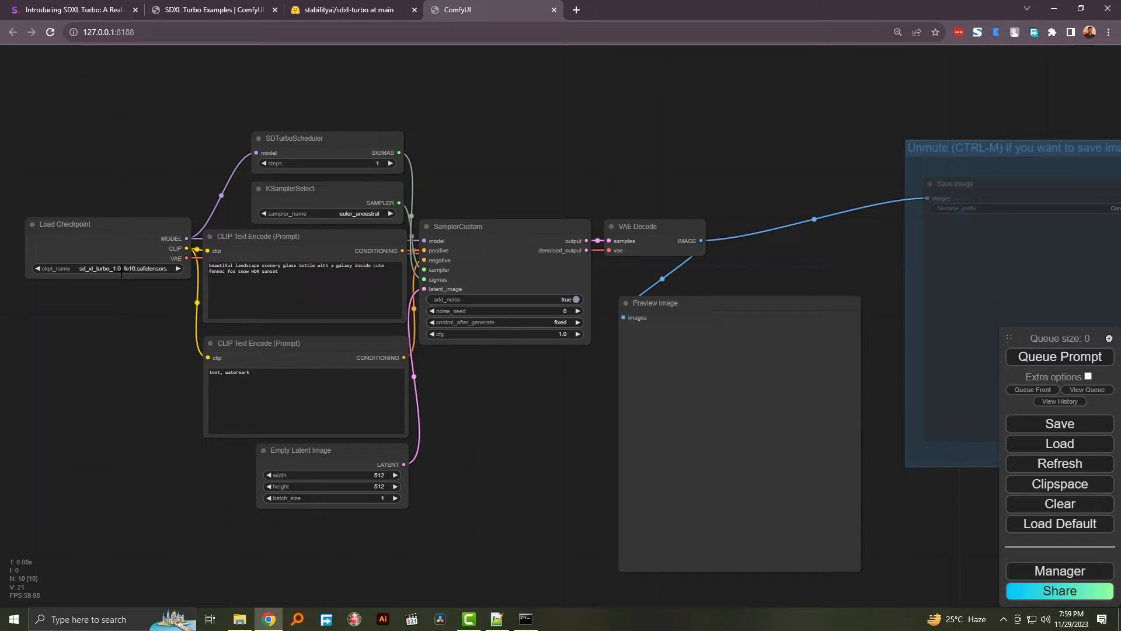
mouse_move(478, 470)
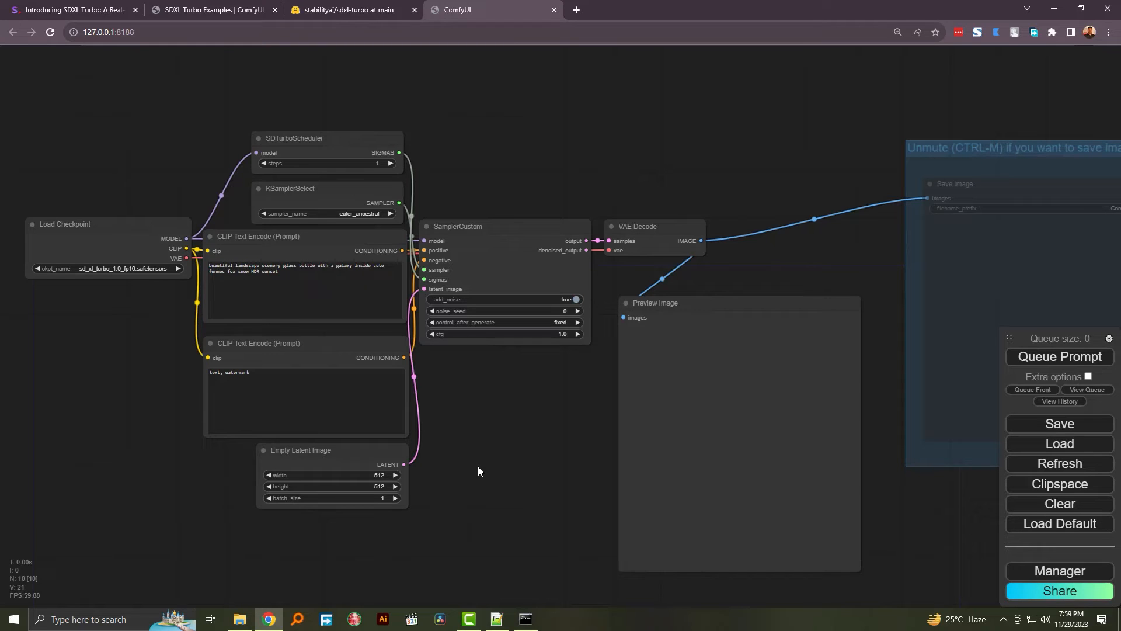
mouse_move(1087, 382)
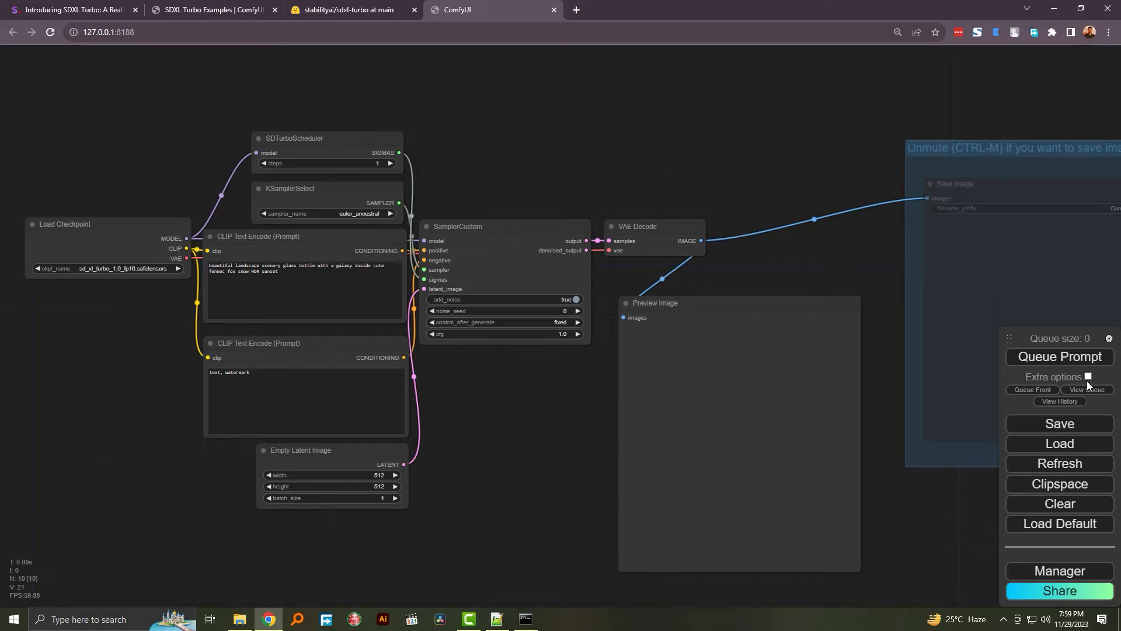
Enable Extra options to reveal batch count and auto-queue
left_click(1087, 376)
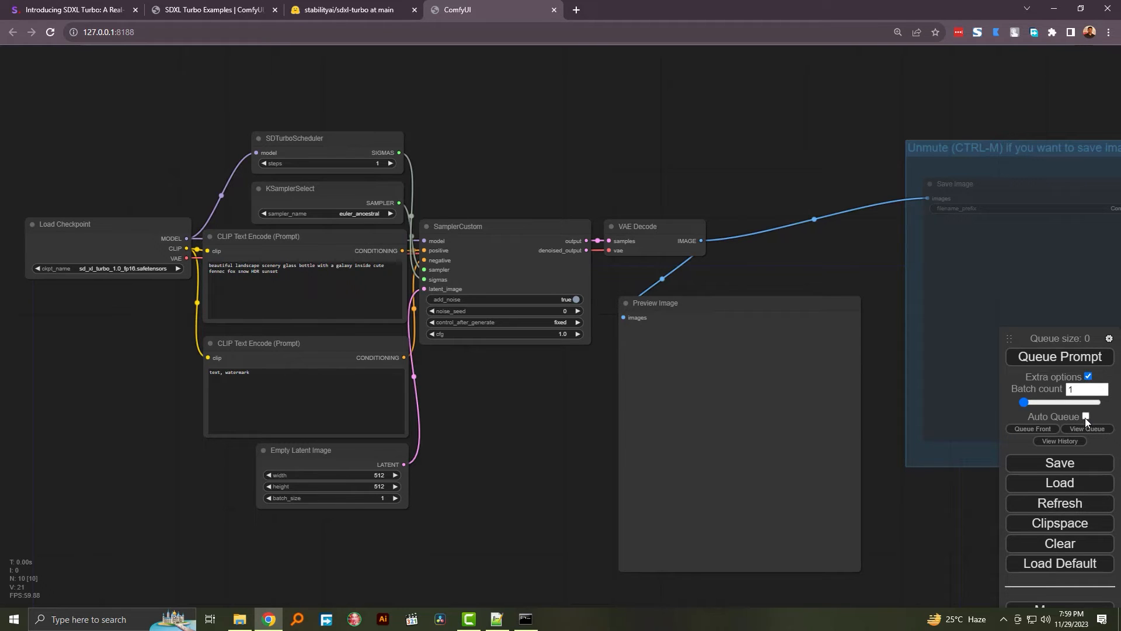
mouse_move(1085, 416)
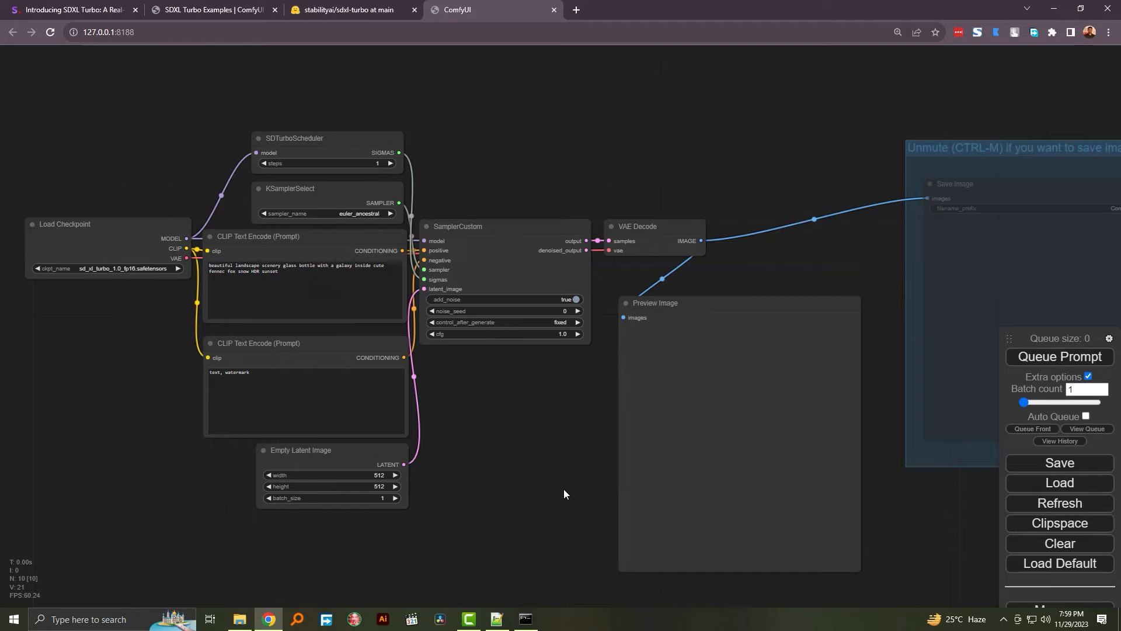
mouse_move(543, 501)
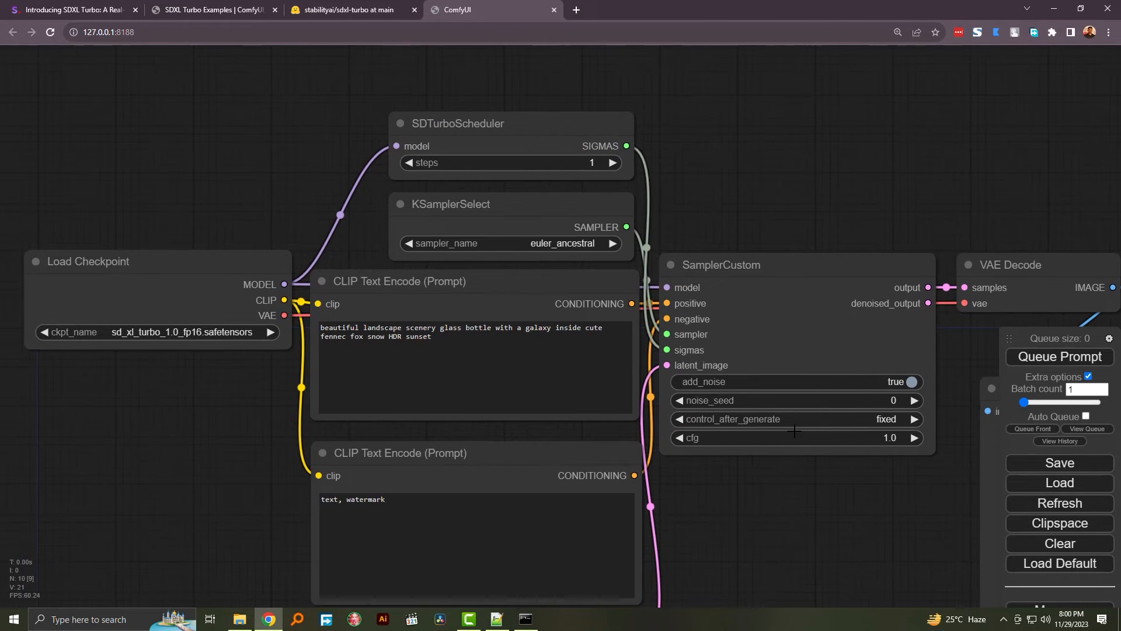
Queue the prompt once and bring up the server console showing it received
left_click(1059, 357)
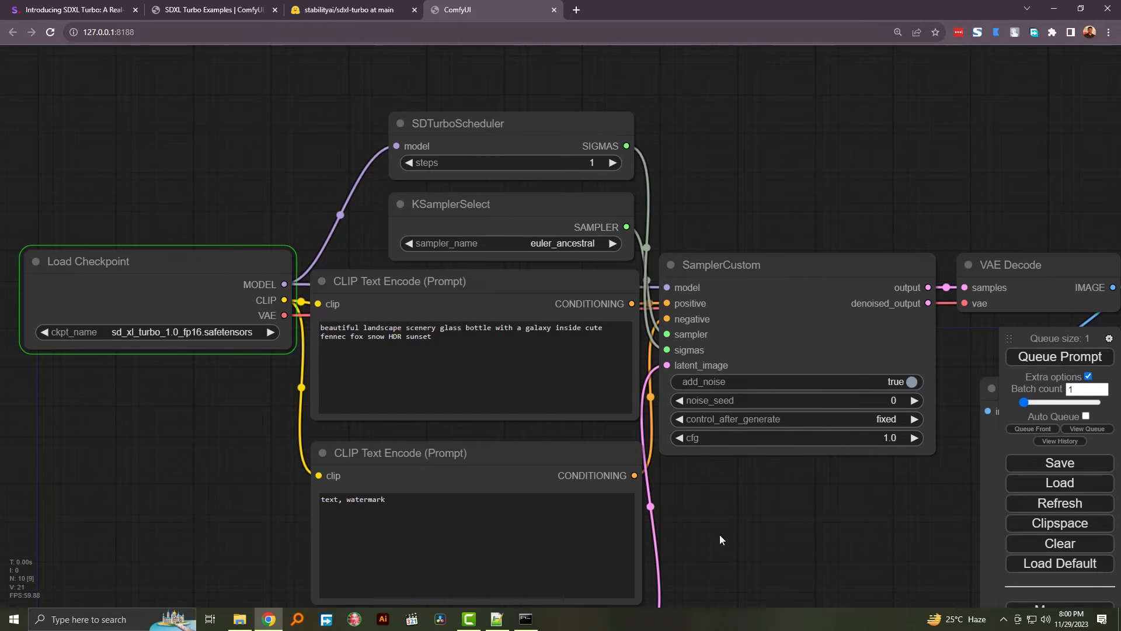
left_click(525, 623)
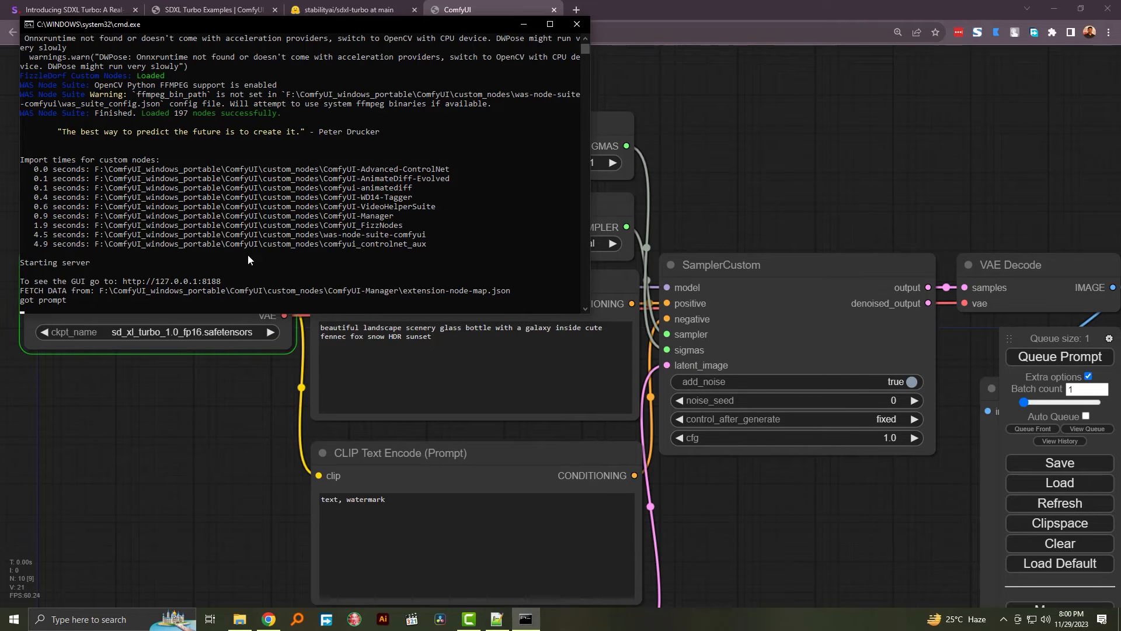
mouse_move(265, 259)
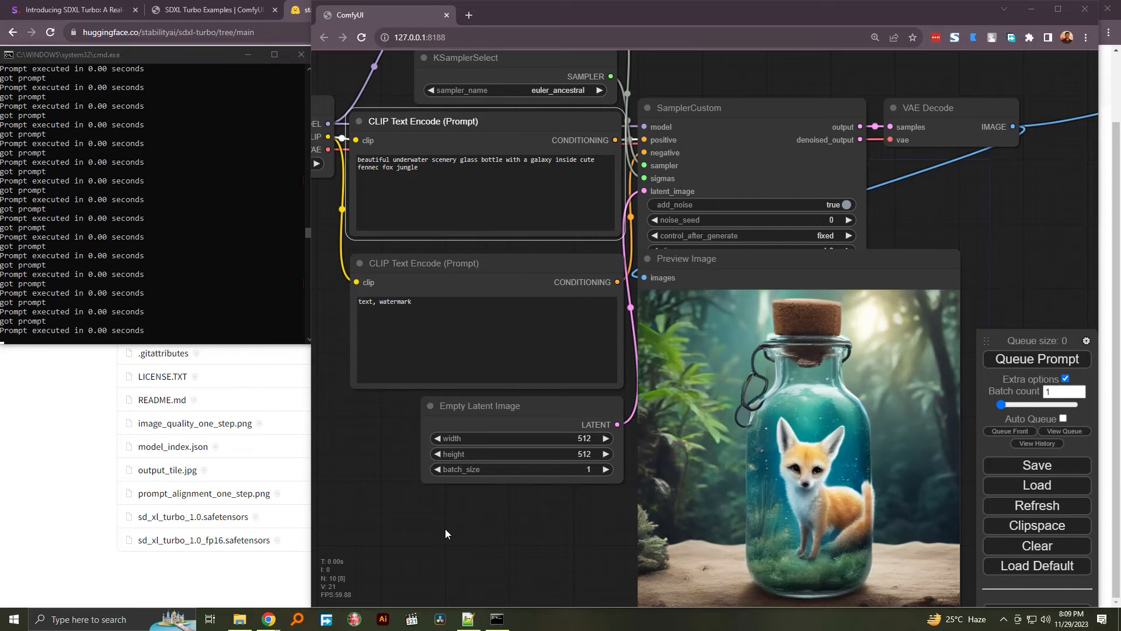
mouse_move(453, 512)
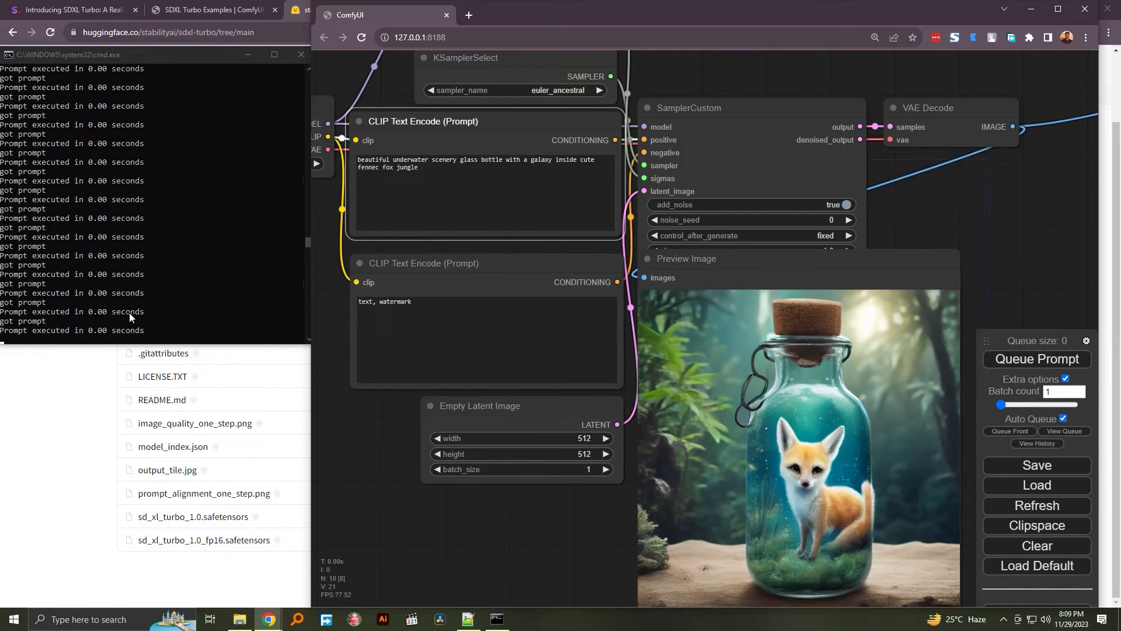
With auto-queue on, change the prompt's 'jungle' to 'desert' and 'fennec fox' to 'tiger'
left_click(1036, 359)
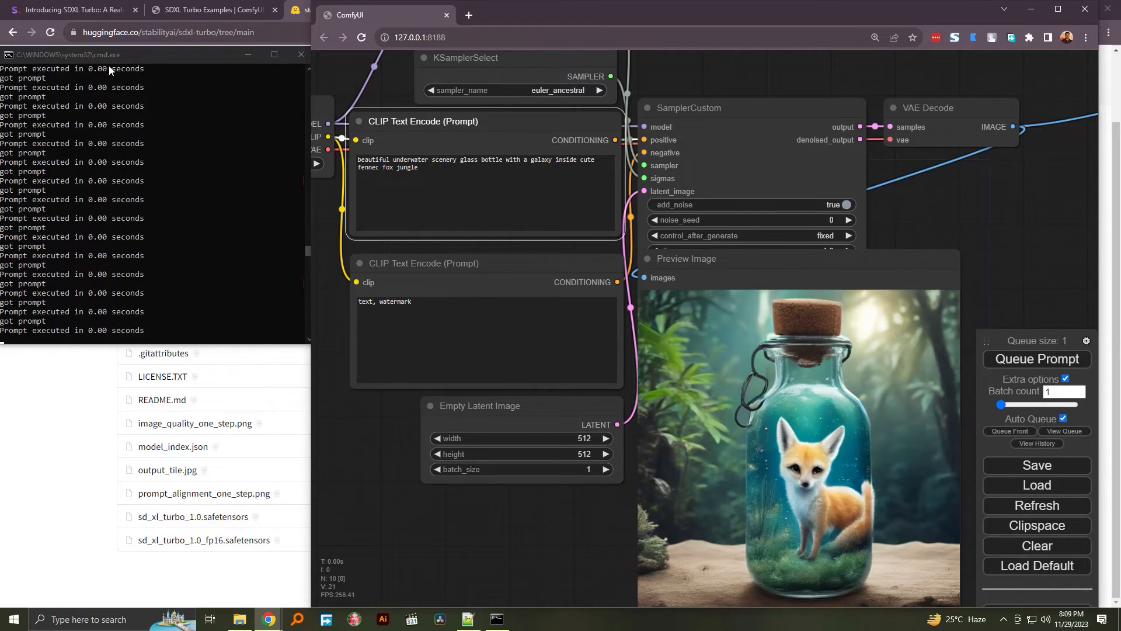
mouse_move(85, 235)
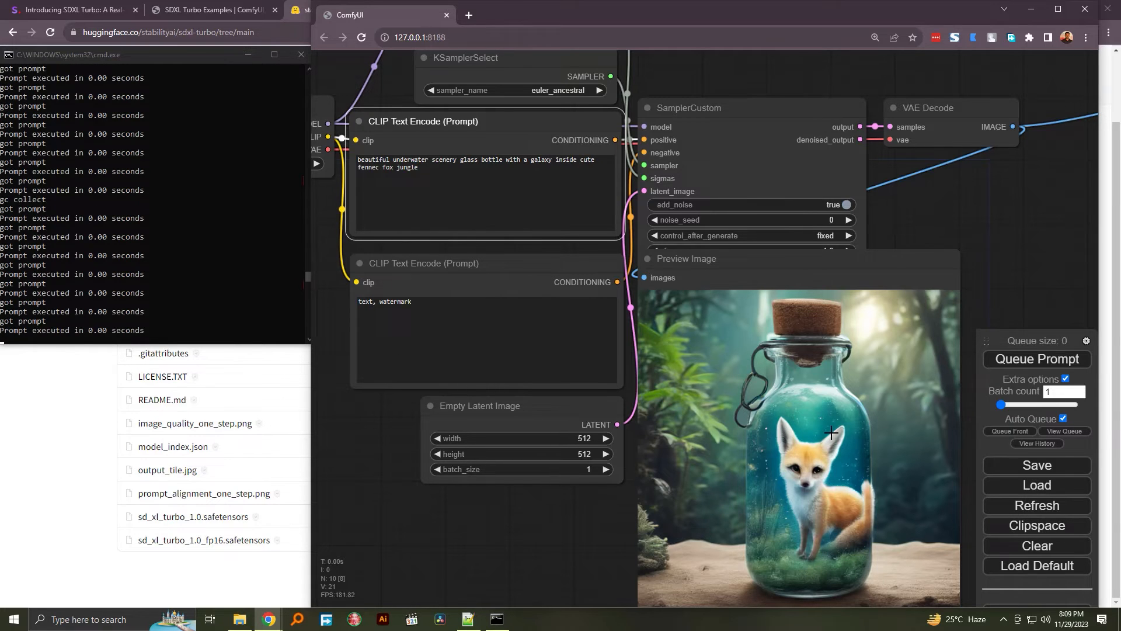
double_click(405, 167)
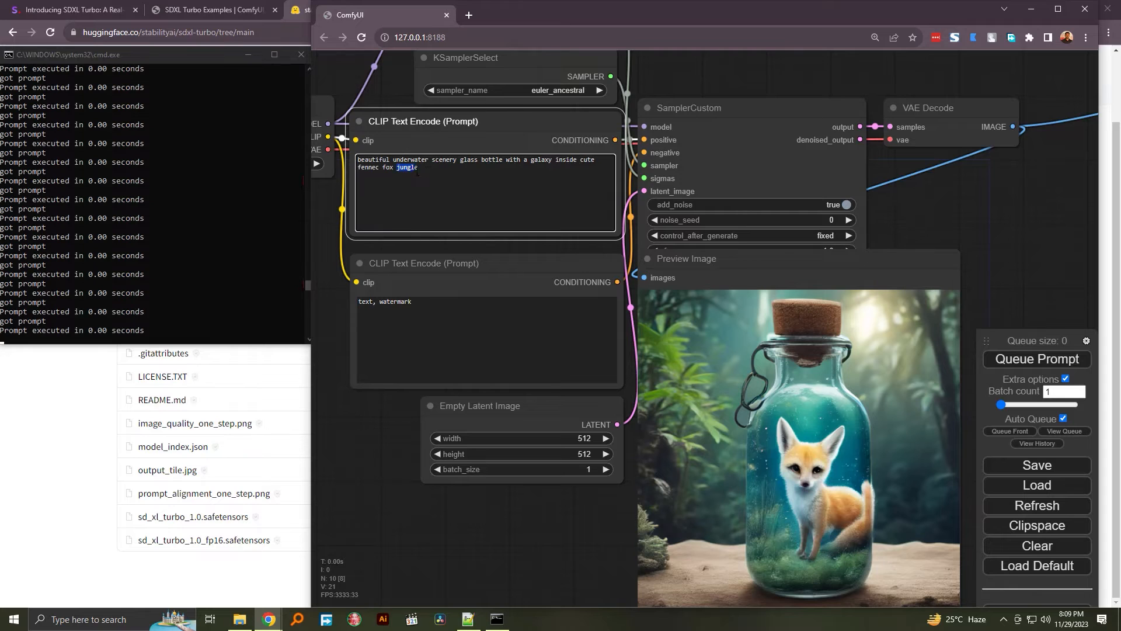
type("dese")
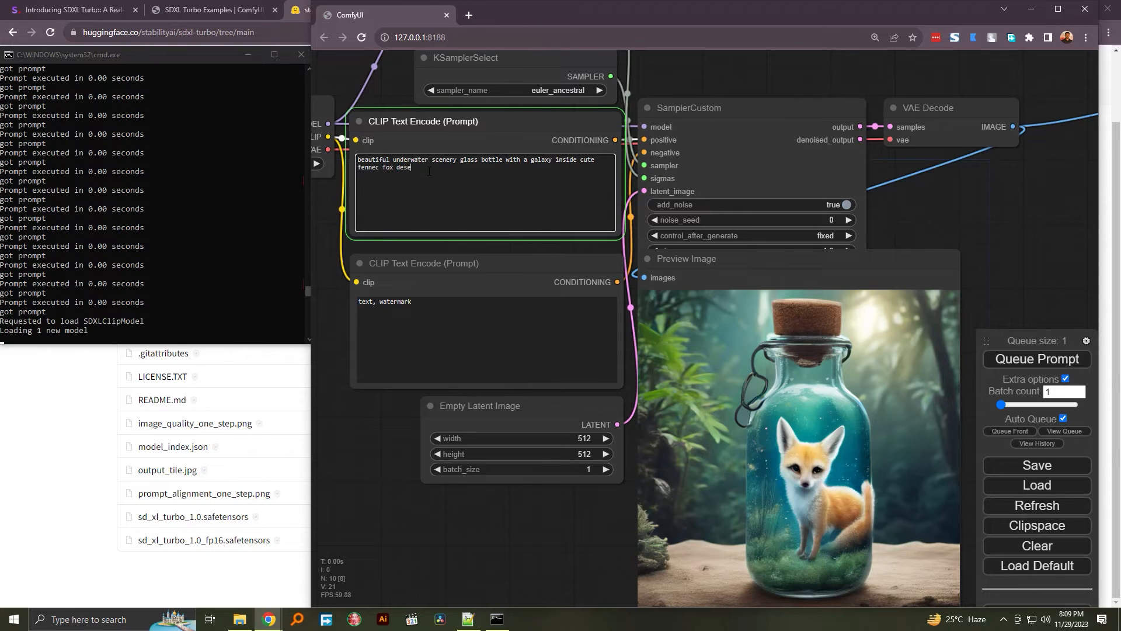
type("rt")
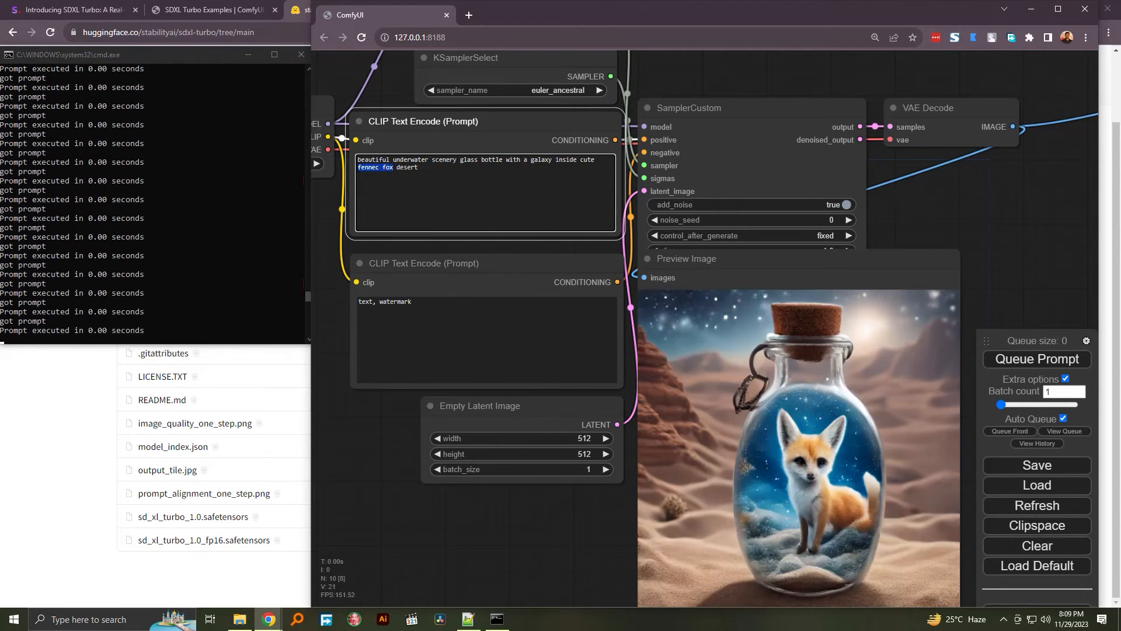
type("tiger")
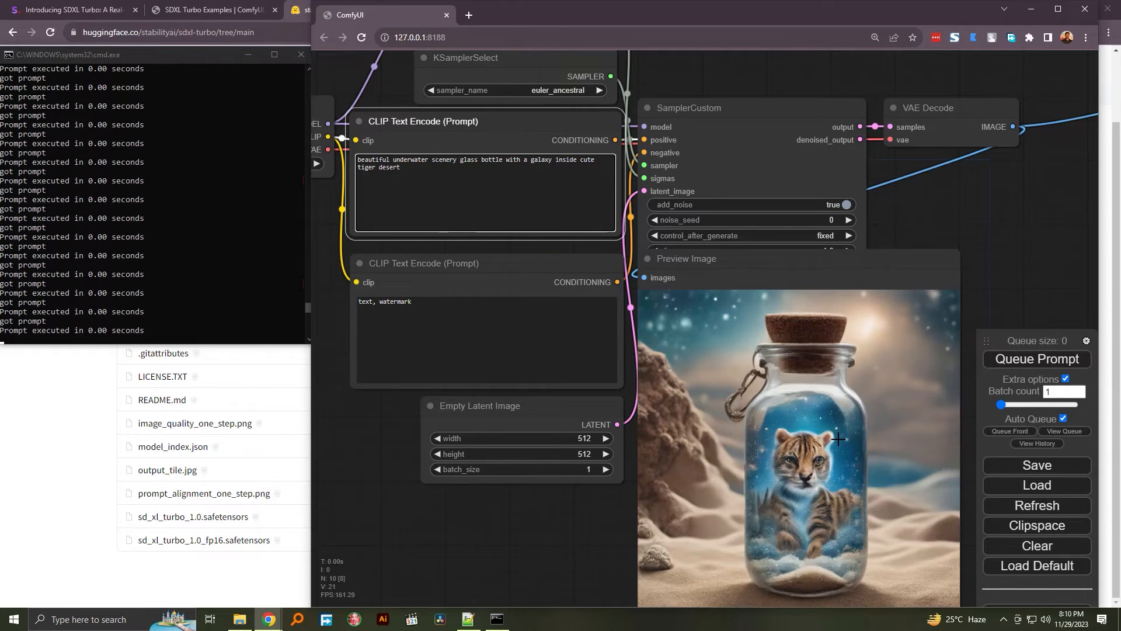
left_click(1036, 359)
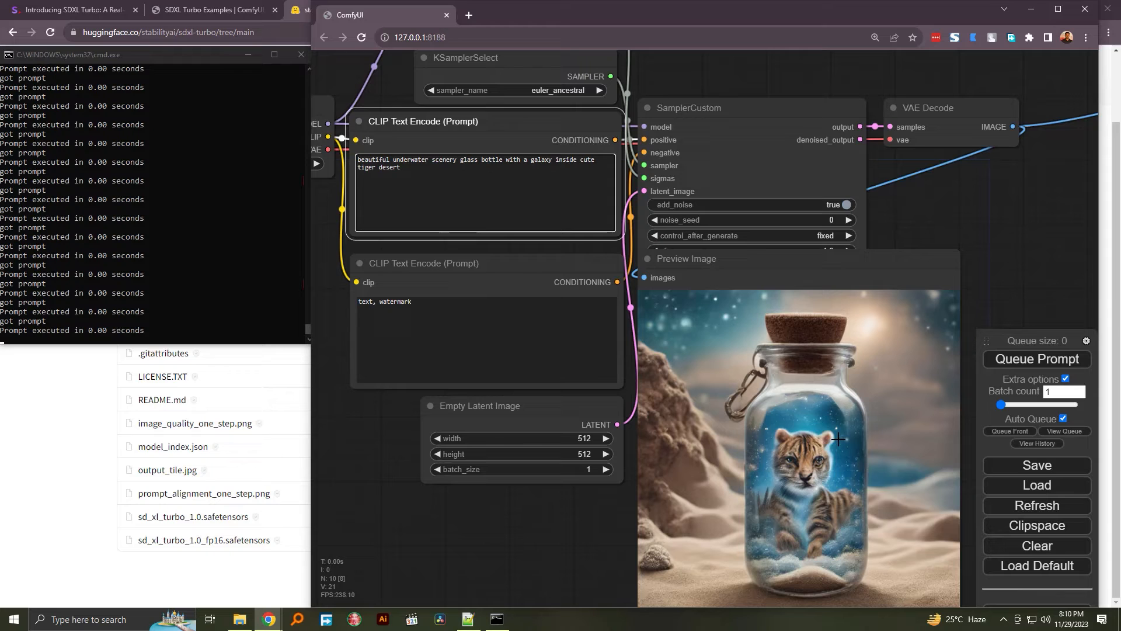
Queue one more generation, then switch off Auto Queue so runs stop repeating
left_click(1035, 358)
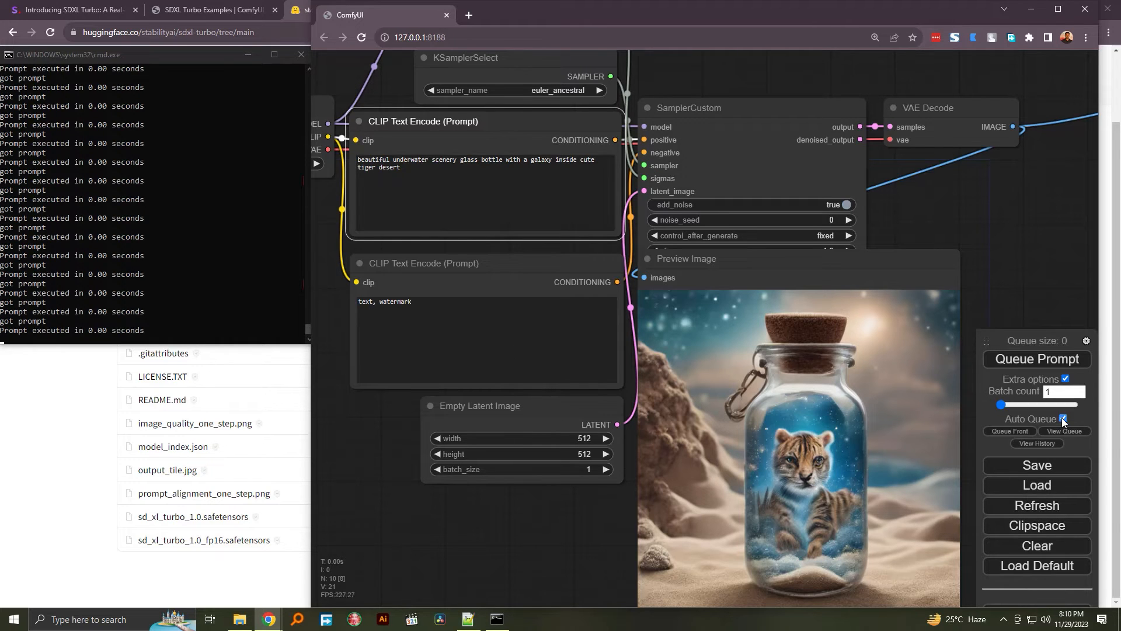
left_click(1063, 418)
type("10")
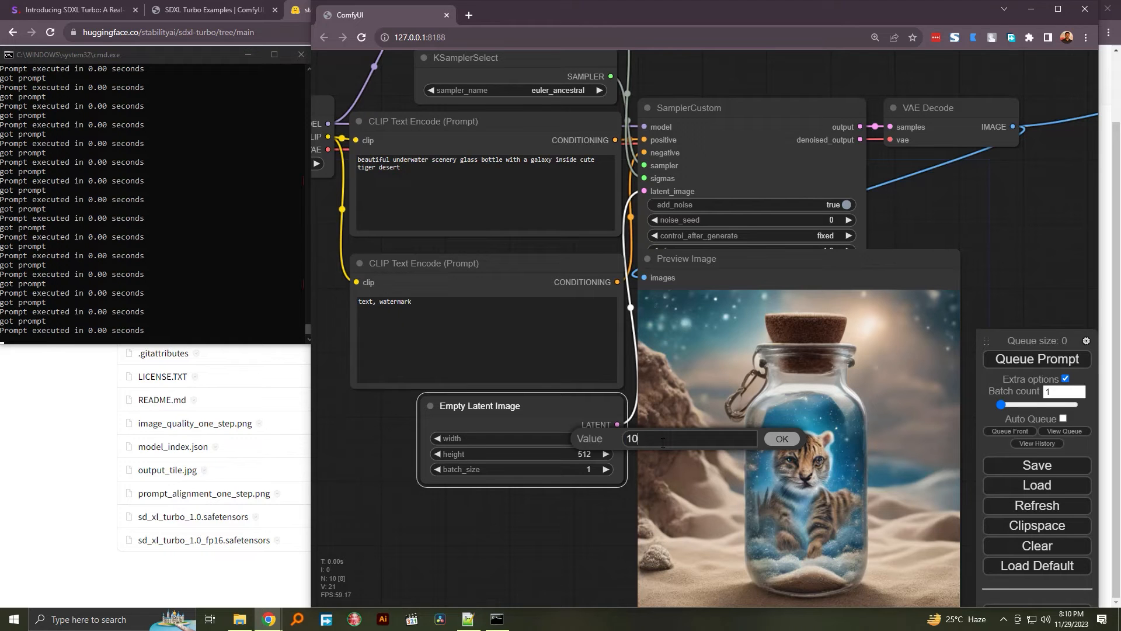
Set the Empty Latent Image to 1024 by 1024 and generate the tiger-bottle scene
left_click(781, 438)
type("1024")
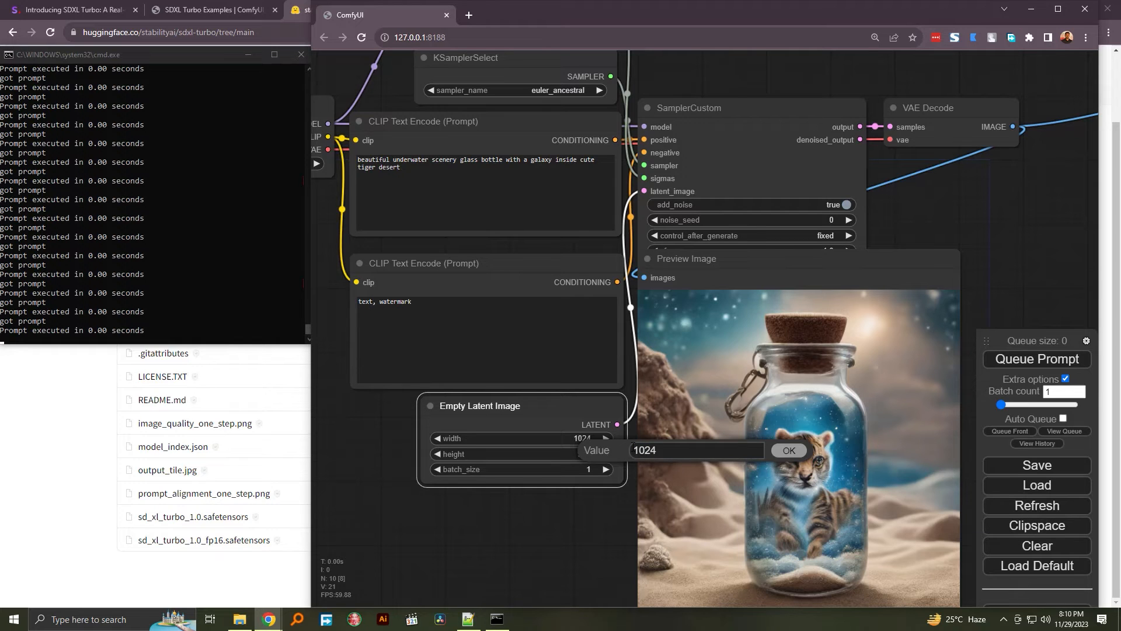
left_click(789, 451)
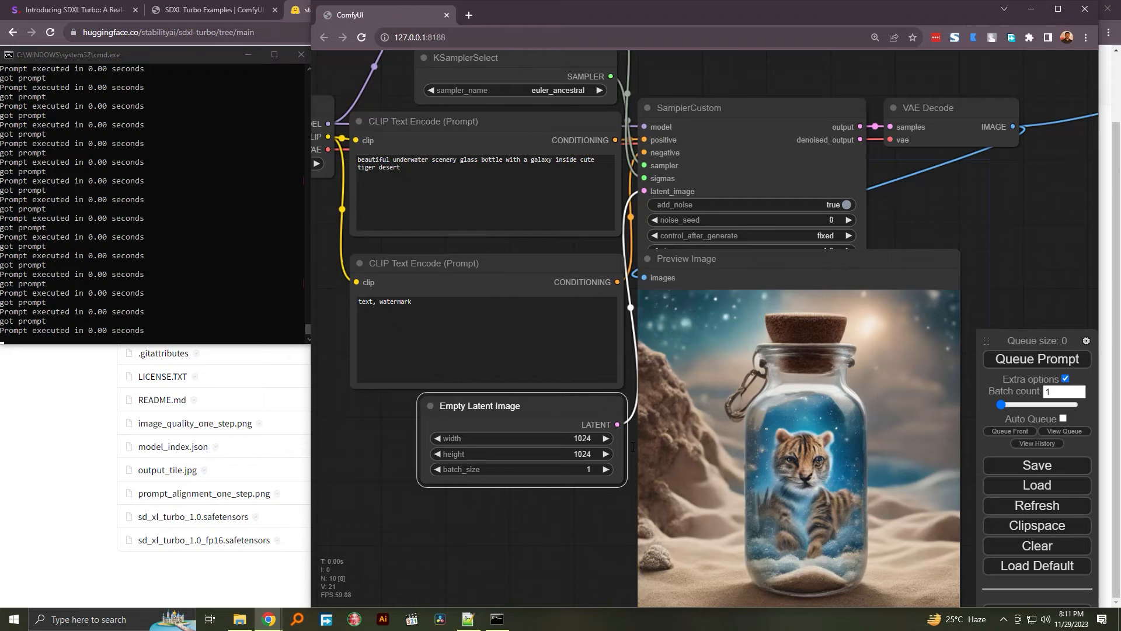
mouse_move(974, 379)
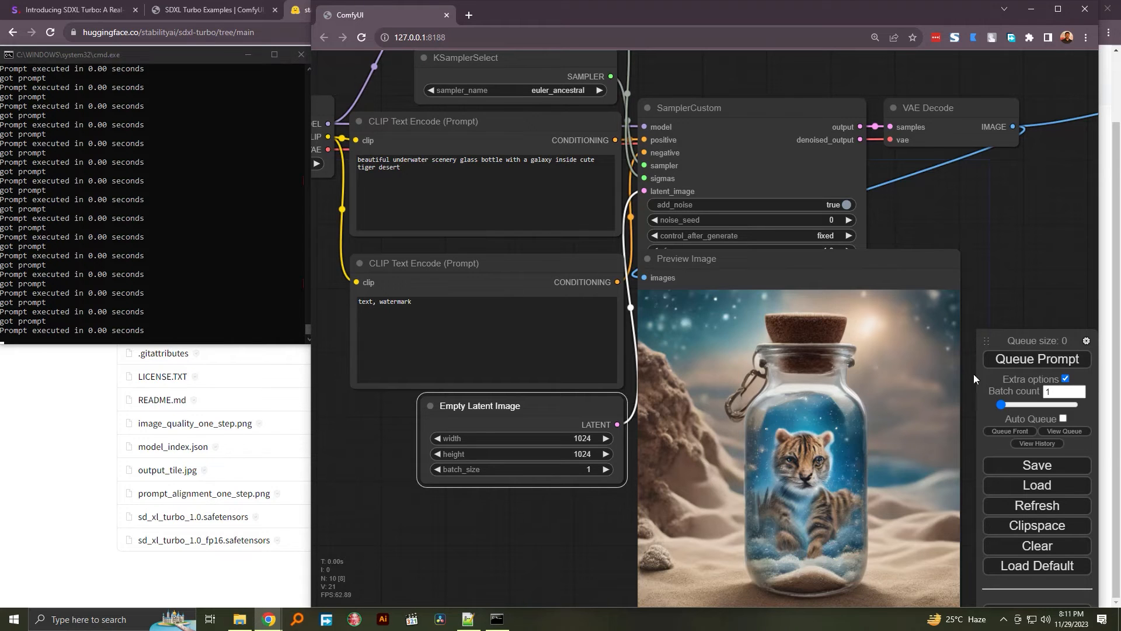
left_click(1036, 359)
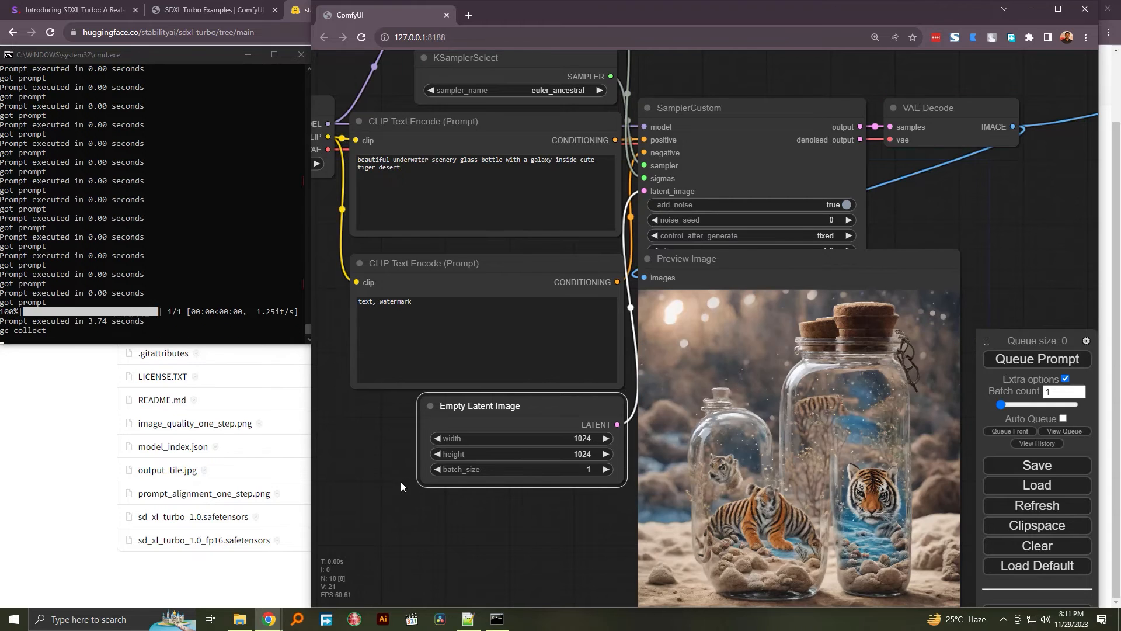
mouse_move(165, 397)
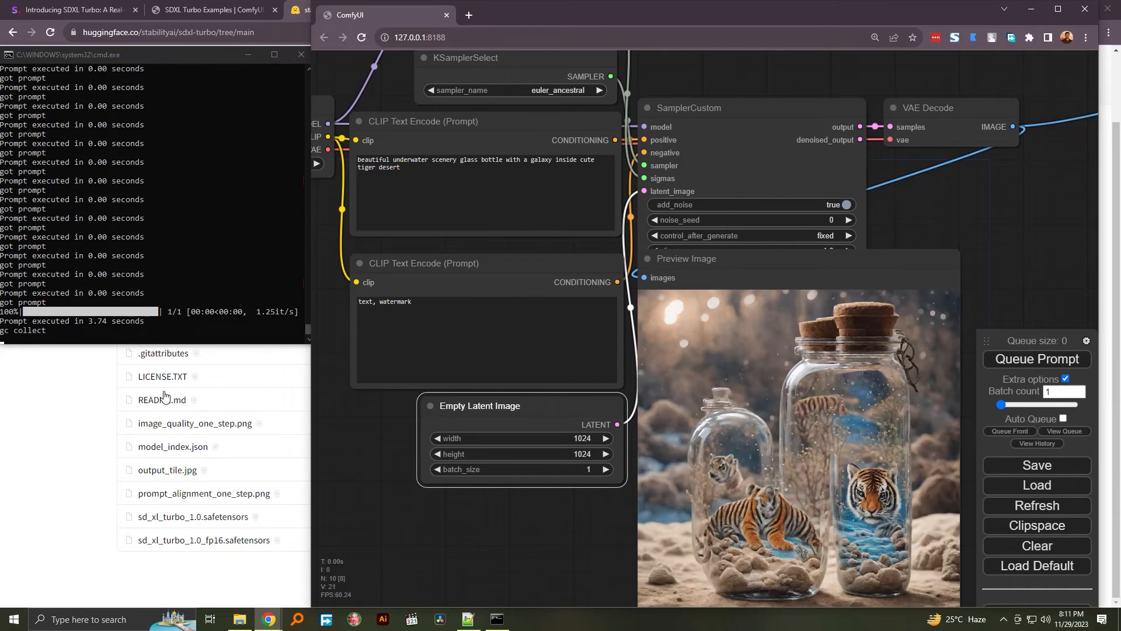
mouse_move(85, 331)
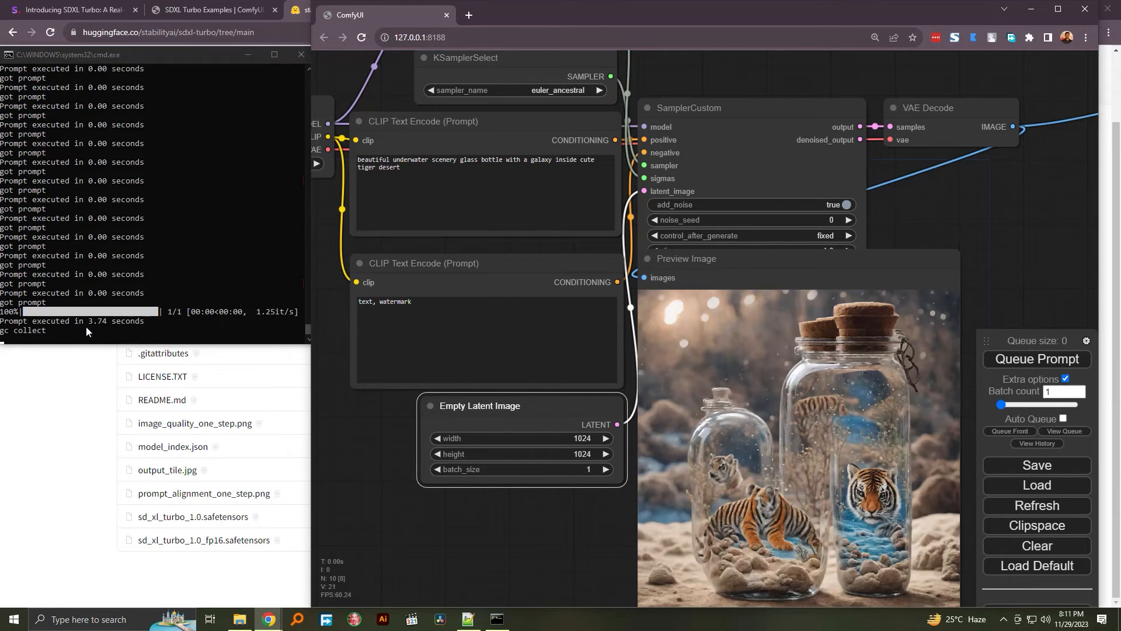
mouse_move(824, 419)
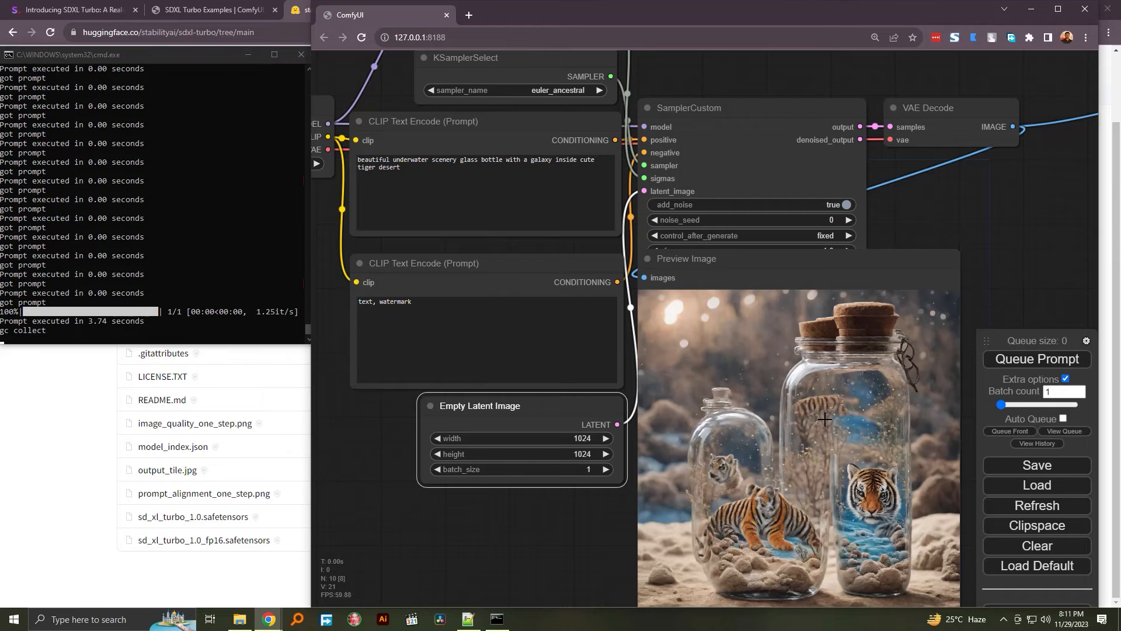
mouse_move(825, 505)
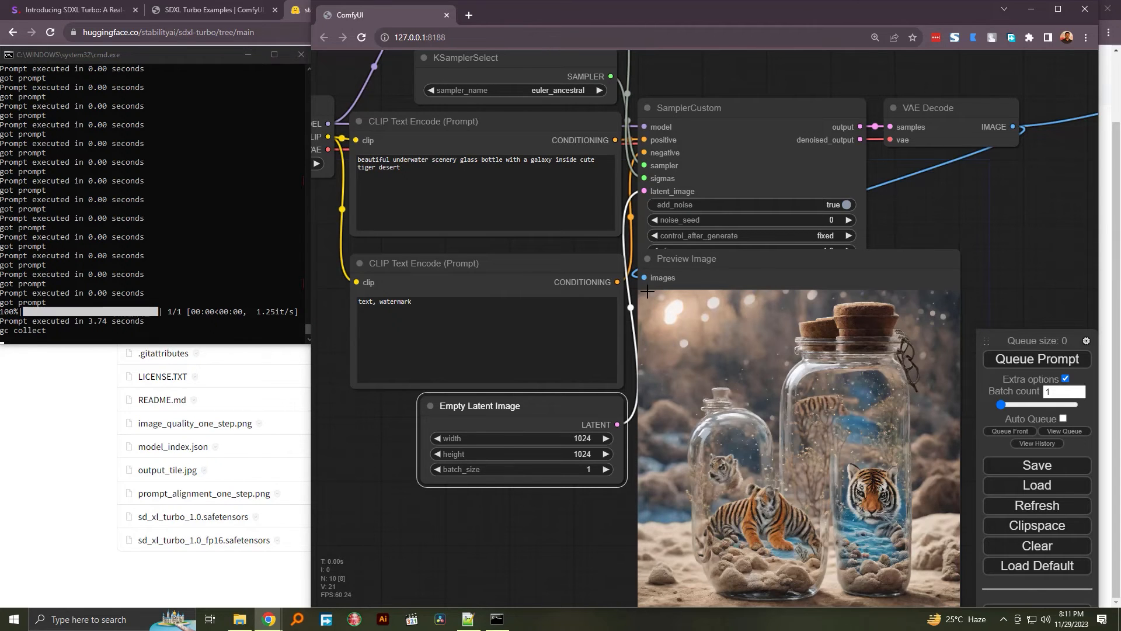
mouse_move(707, 256)
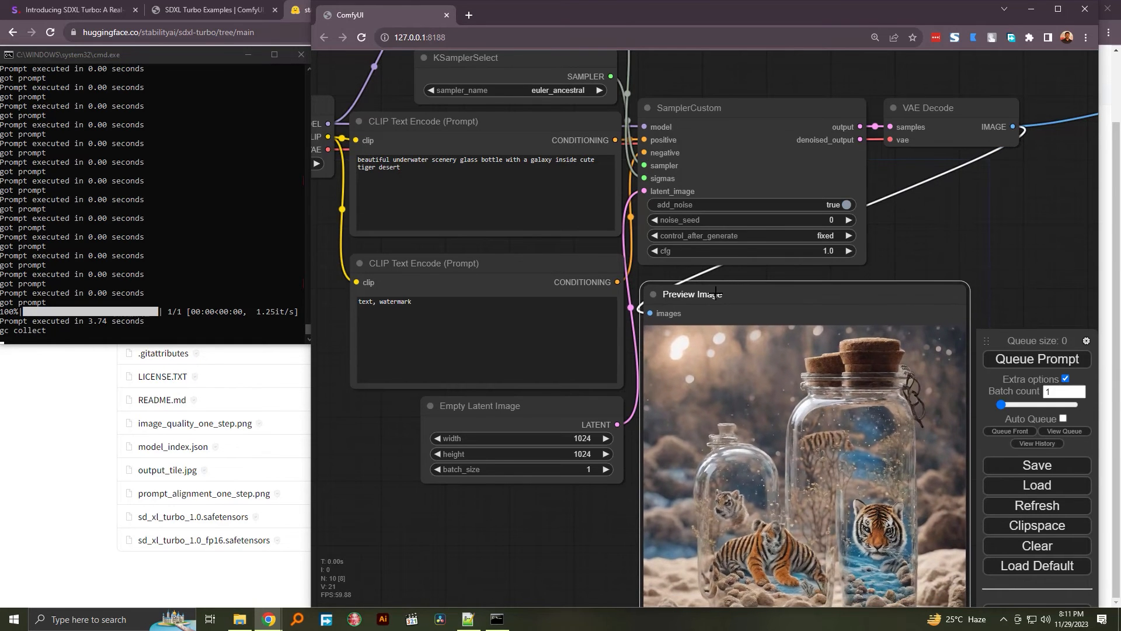
mouse_move(461, 147)
type("2")
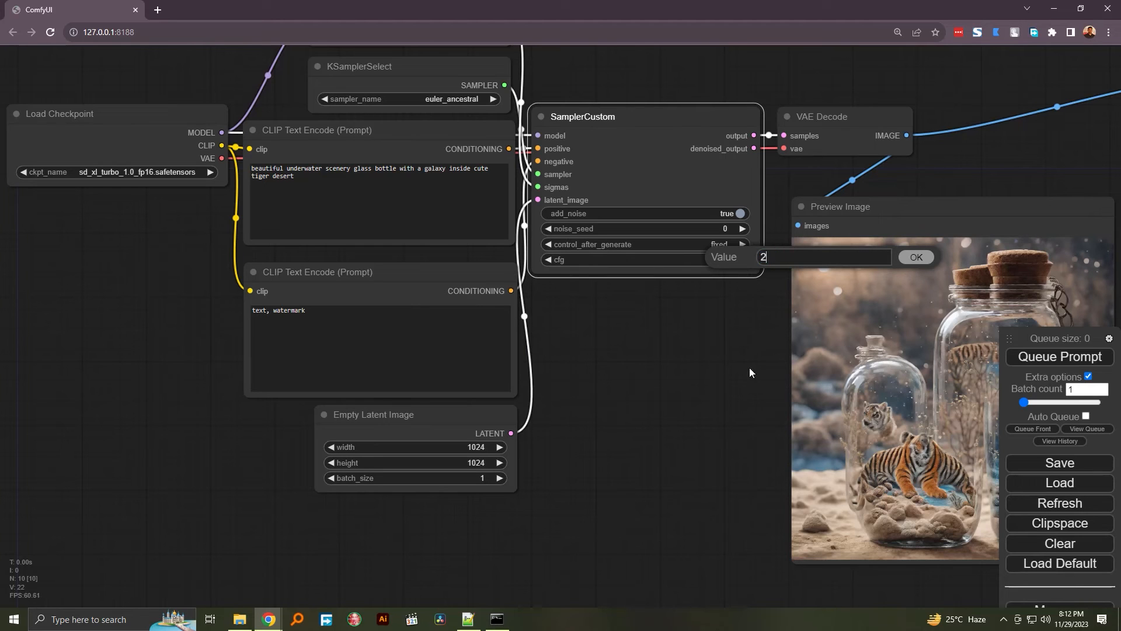
Generate with CFG 2, then return CFG to 1.0 and set the latent width to 512
left_click(1060, 357)
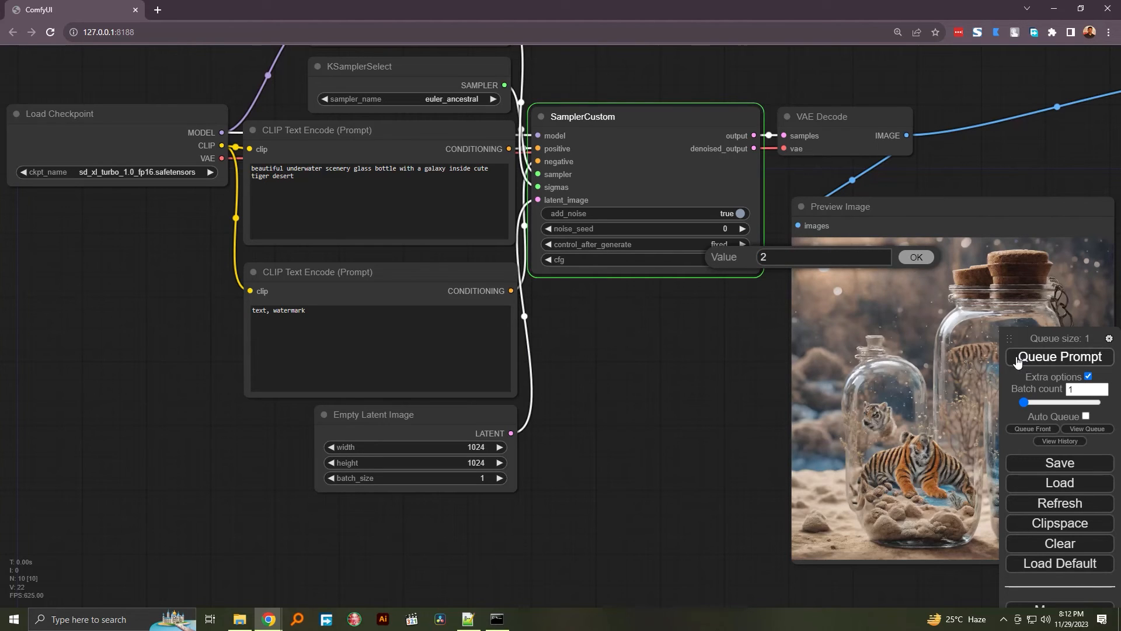
mouse_move(683, 352)
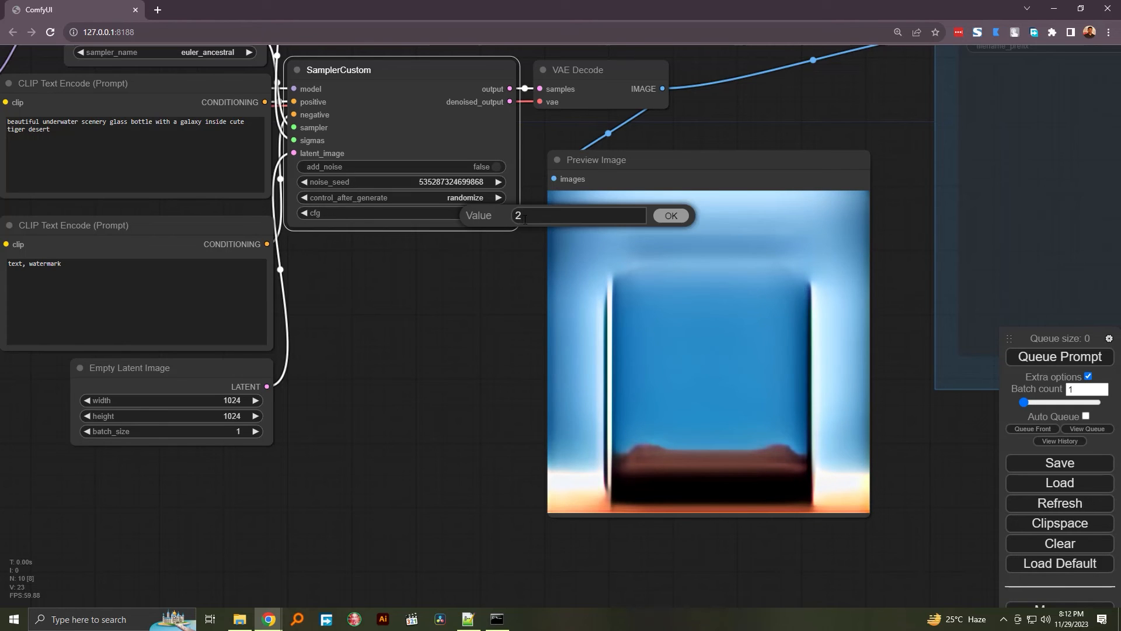
left_click(670, 215)
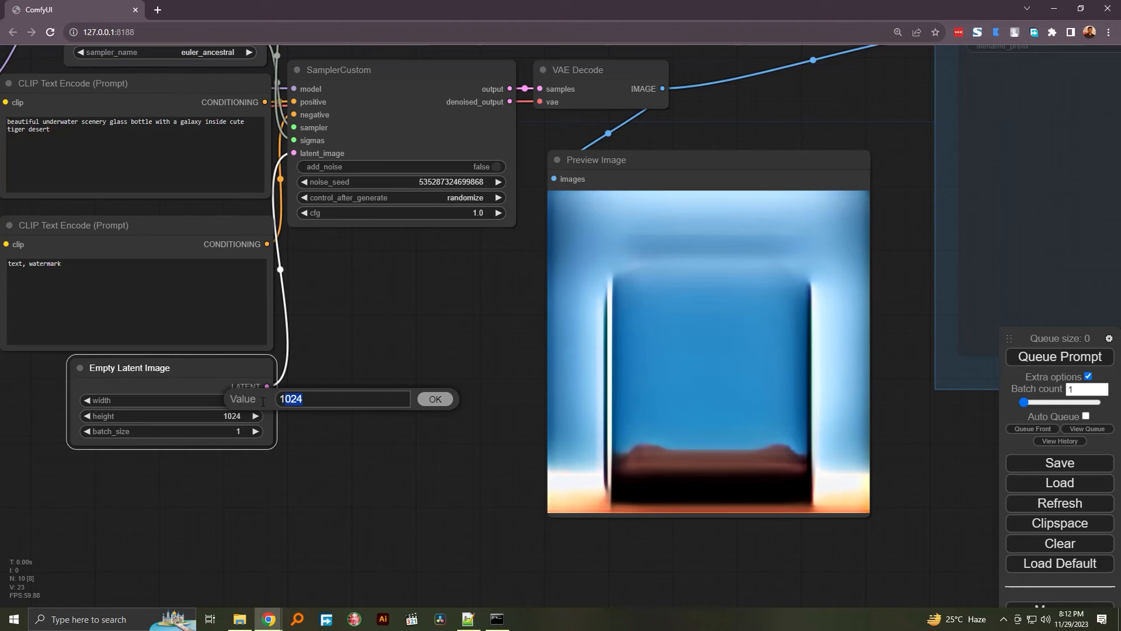
left_click(434, 399)
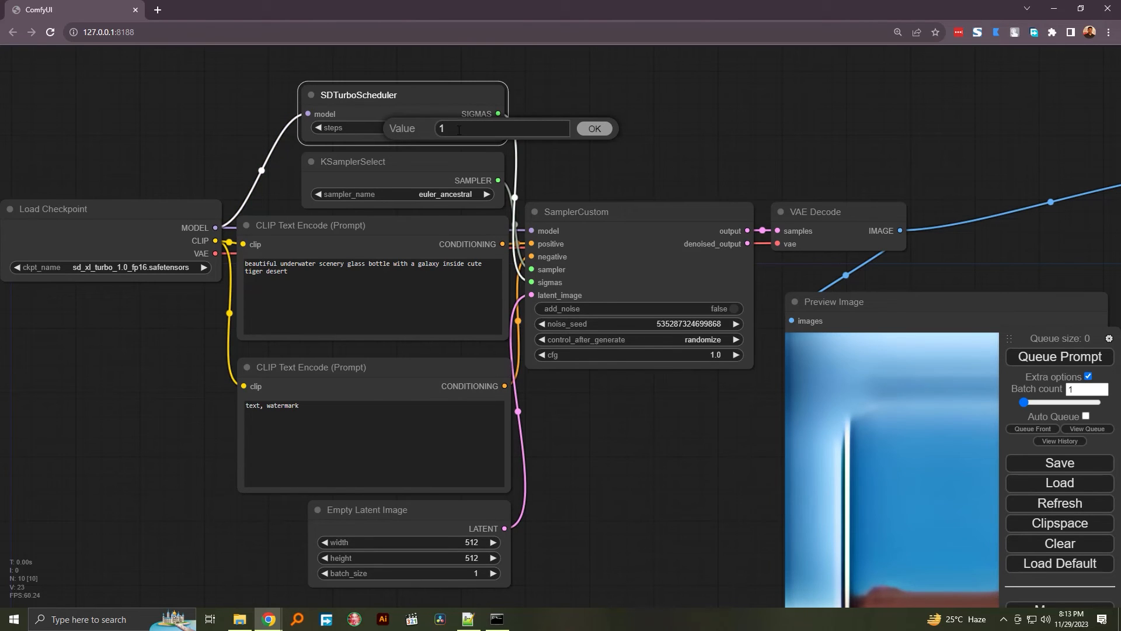
Keep SDTurboScheduler steps at 1 and select the whole positive prompt for replacement
left_click(593, 128)
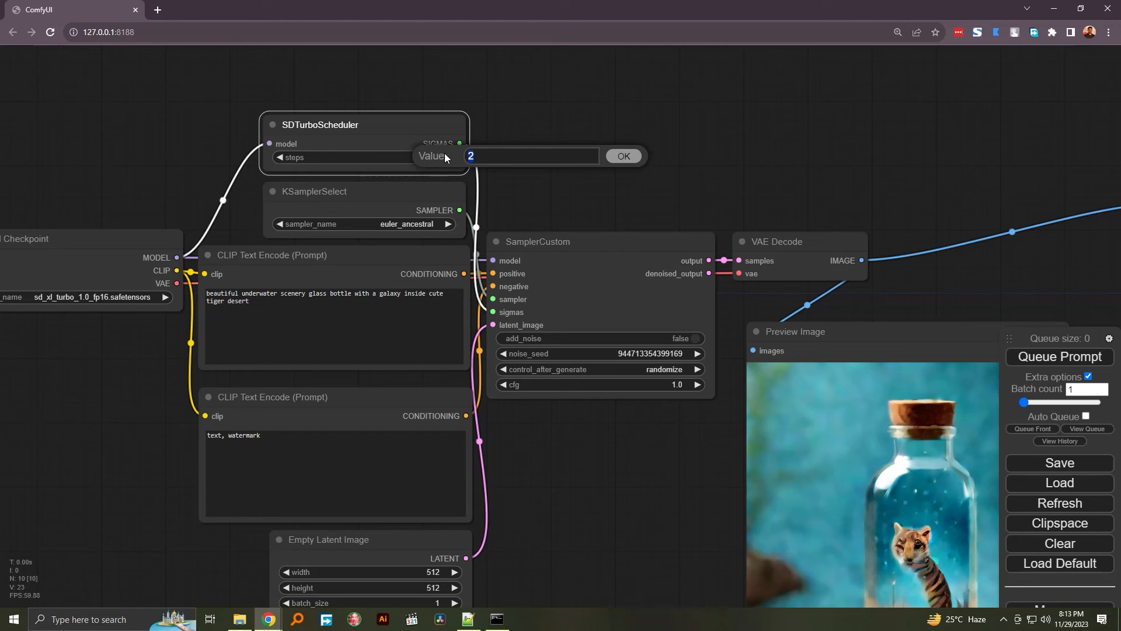
left_click(623, 156)
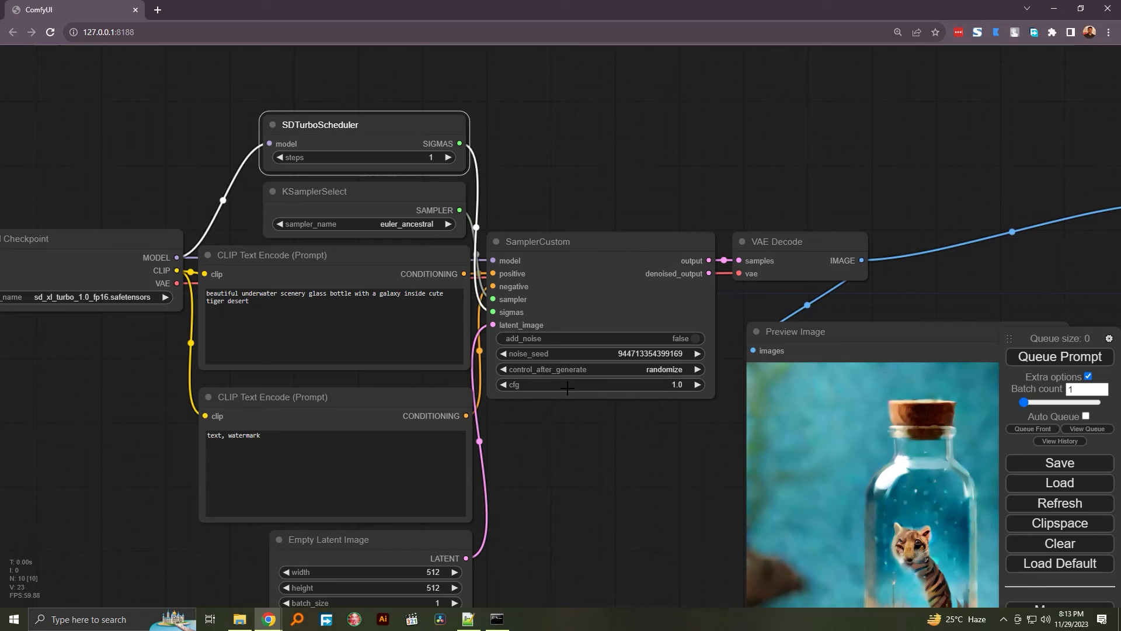
triple_click(333, 297)
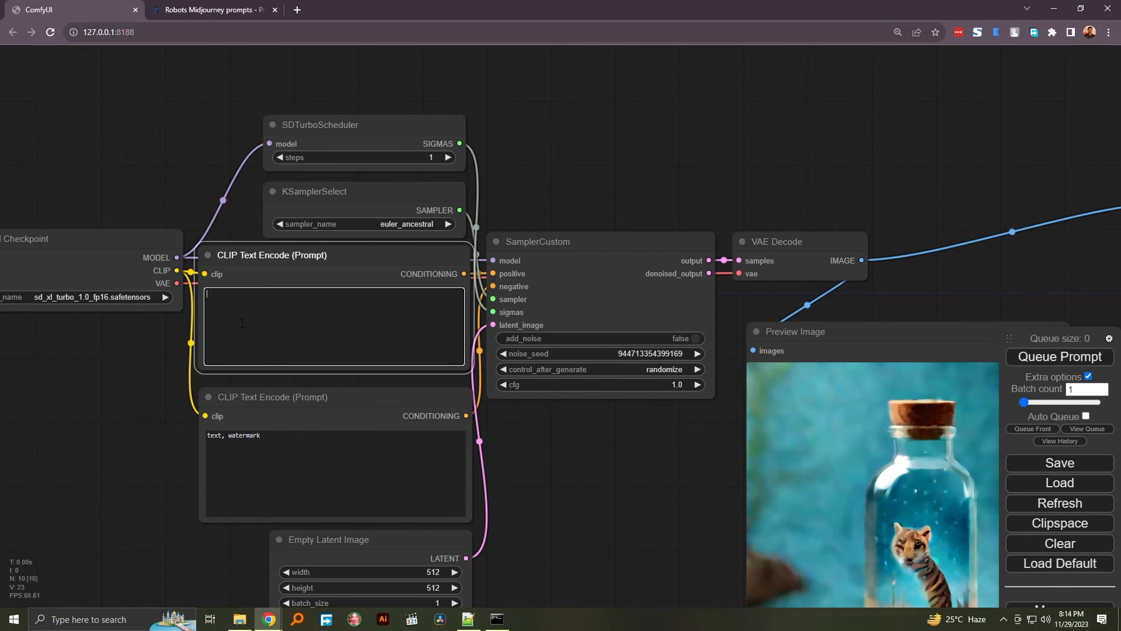
Enter the robot prompt: oiled metal, graffiti-inspired, poster-like, damp misty alleyways, neon lights
type("oiled metal, graffiti - inspired, poster - like, damp misty alleyways, neon lights Dark studio photography closeup paper quilling brushed iron robot pointing directly at the camera, fisheye lens")
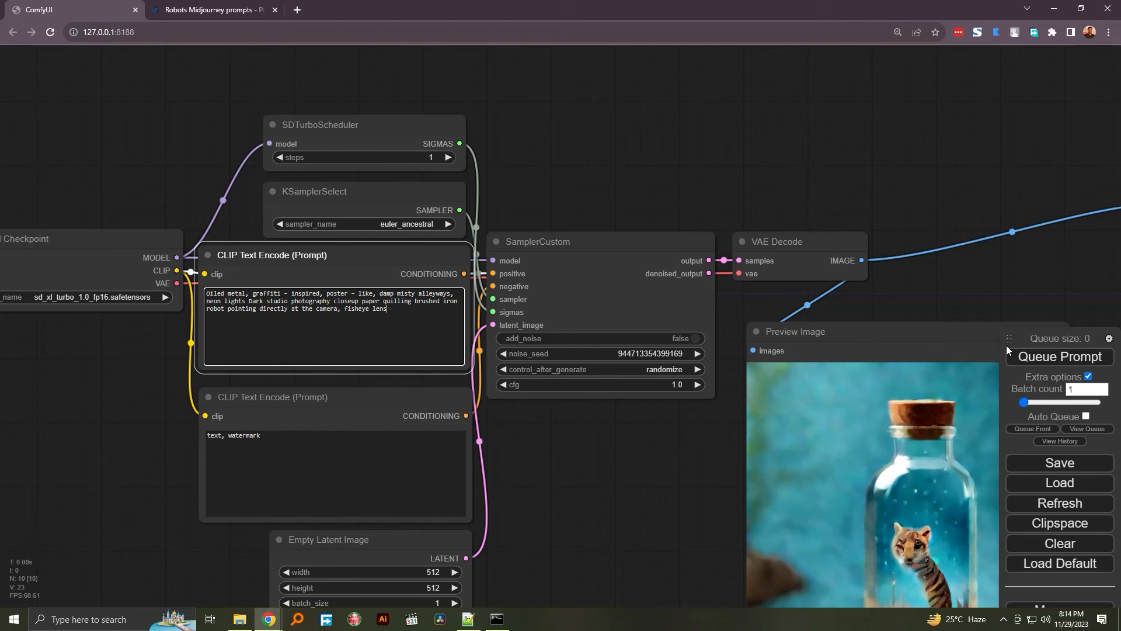
mouse_move(340, 157)
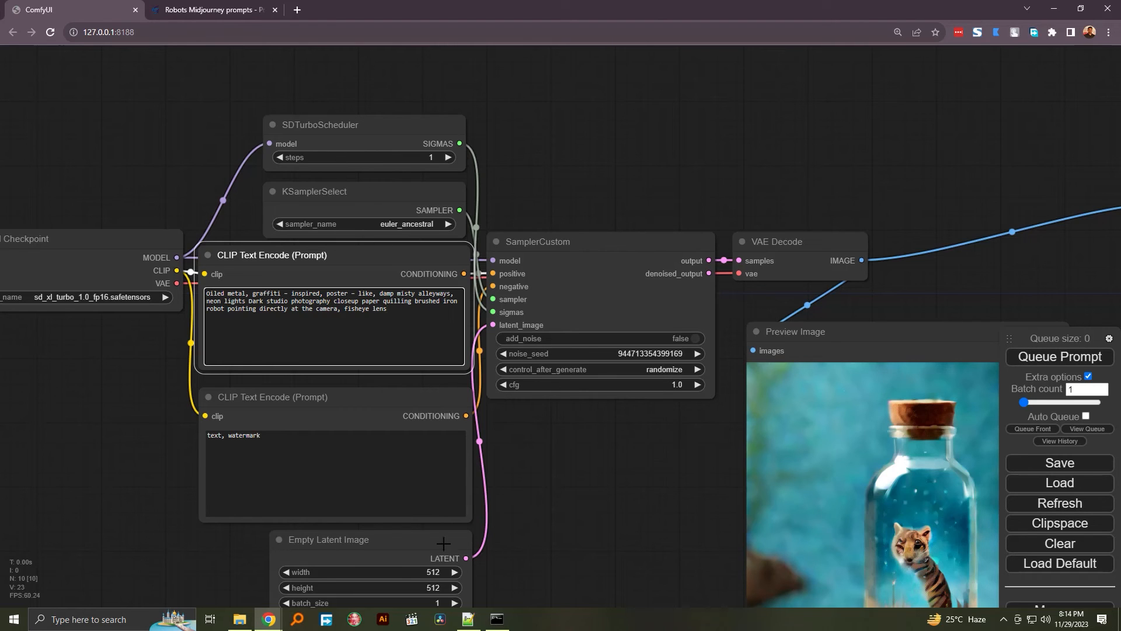
mouse_move(508, 546)
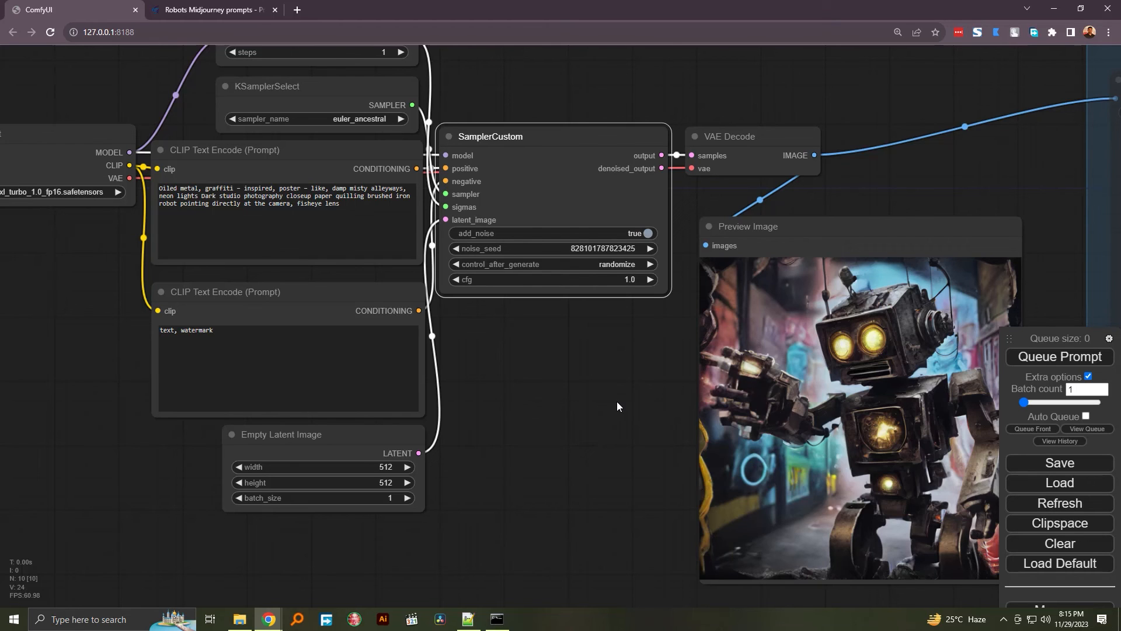
mouse_move(606, 421)
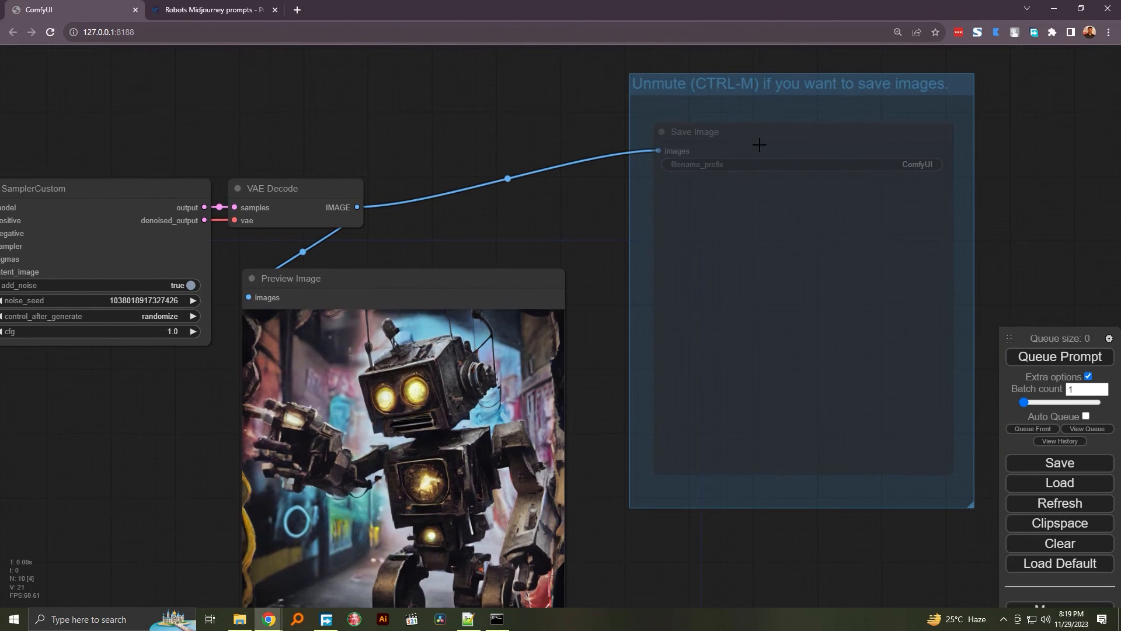
mouse_move(703, 133)
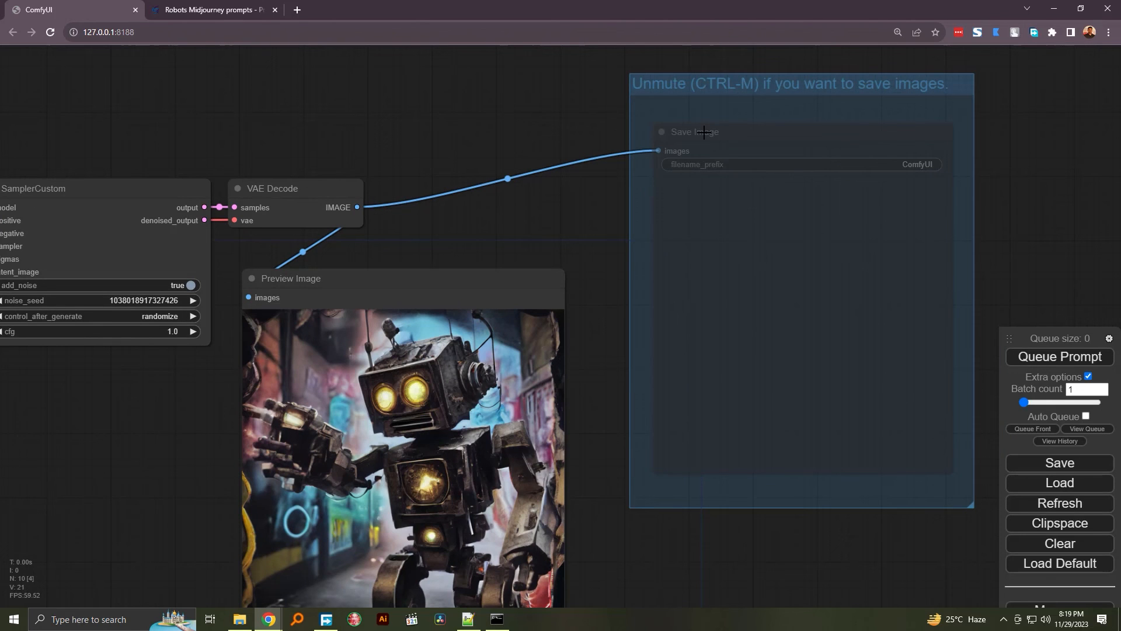
Unmute the Save Image node from its right-click menu so generations get saved
right_click(701, 132)
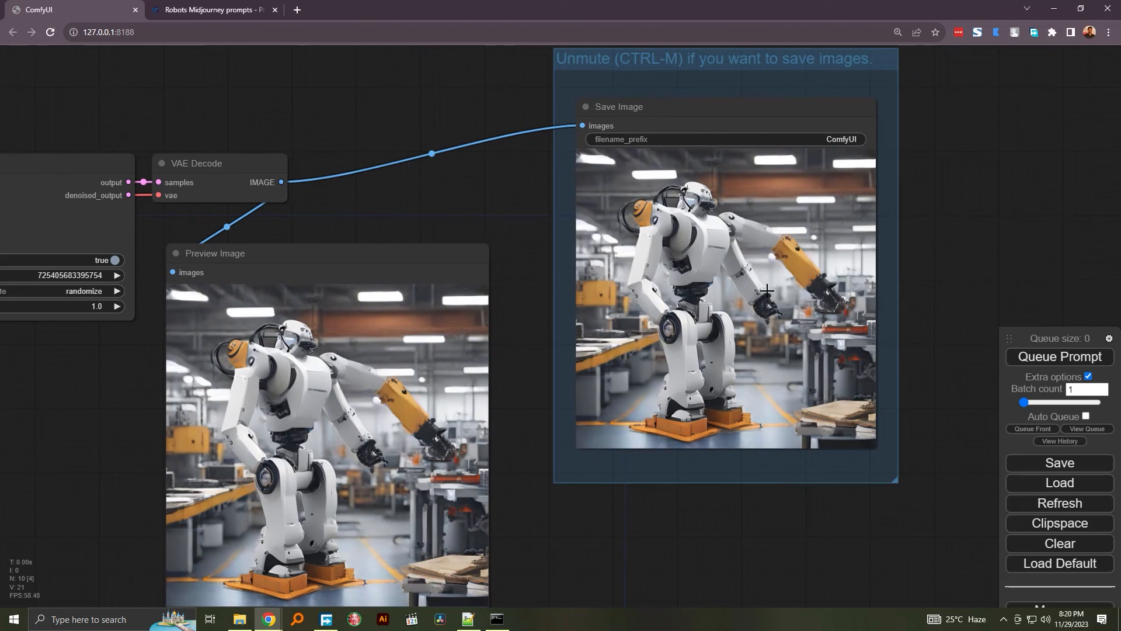
mouse_move(692, 465)
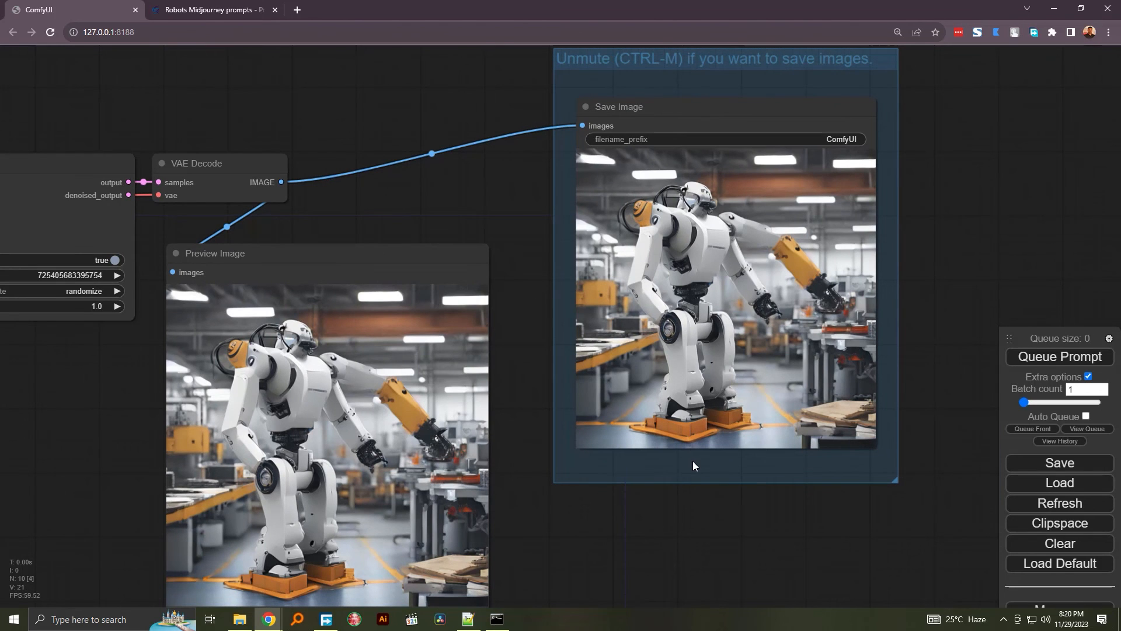
mouse_move(117, 469)
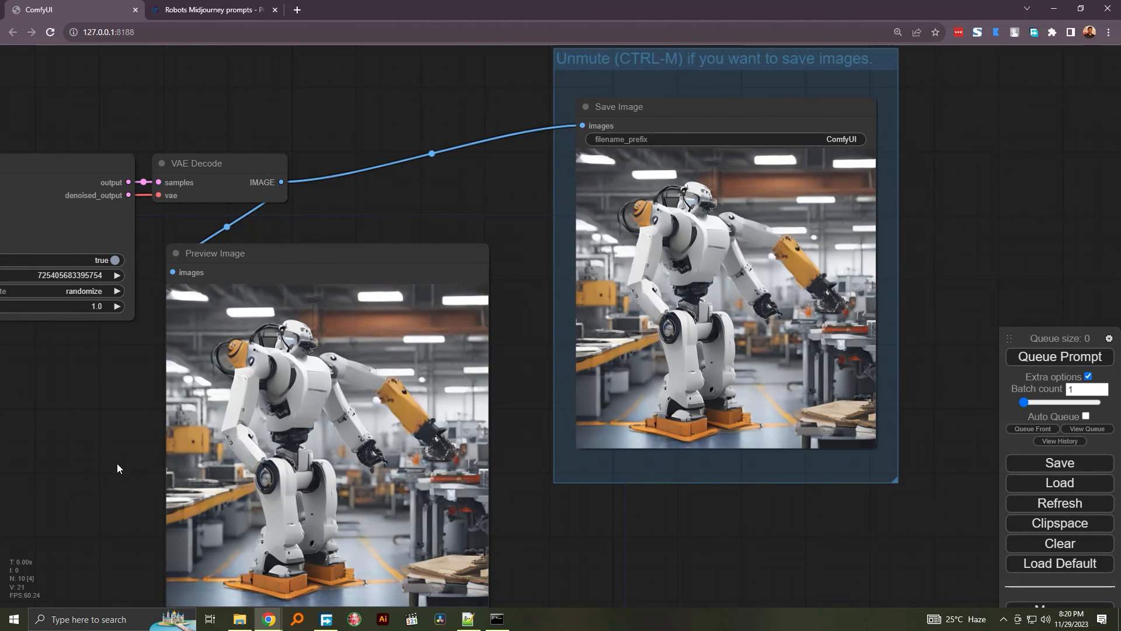
Browse to ComfyUI's output folder and view the saved ComfyUI_00027_.png robot image
left_click(240, 623)
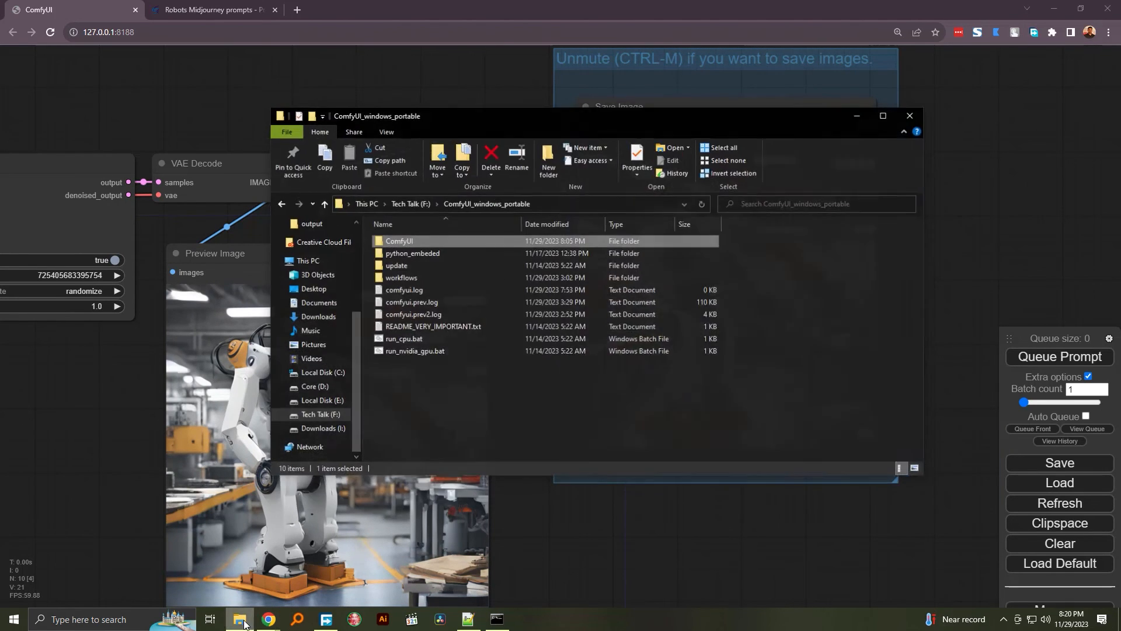
double_click(399, 240)
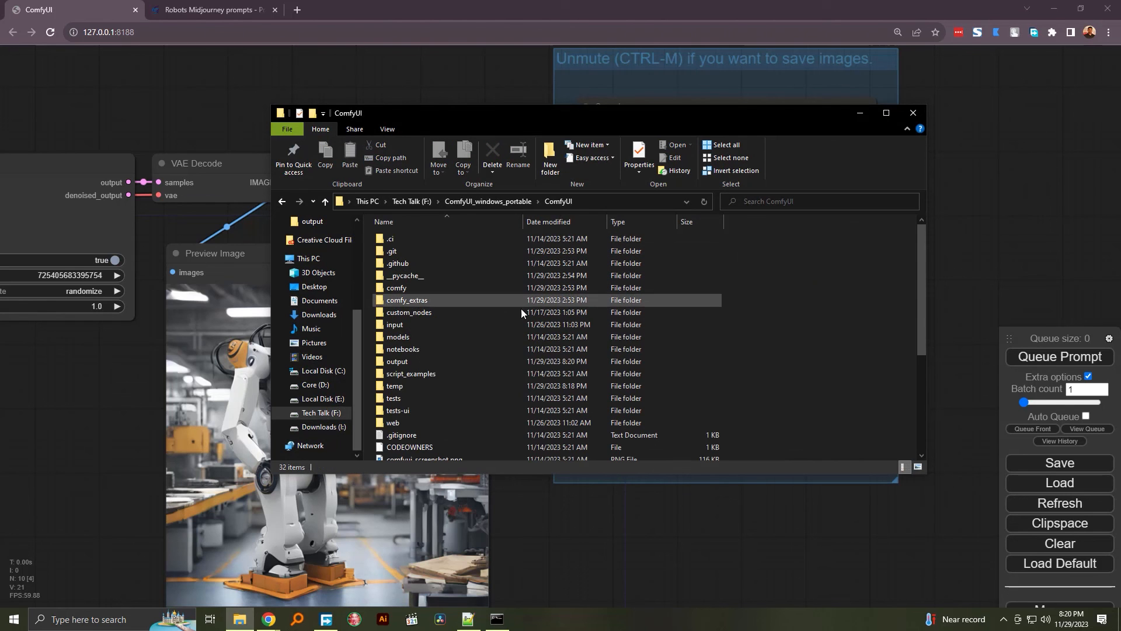
left_click(397, 361)
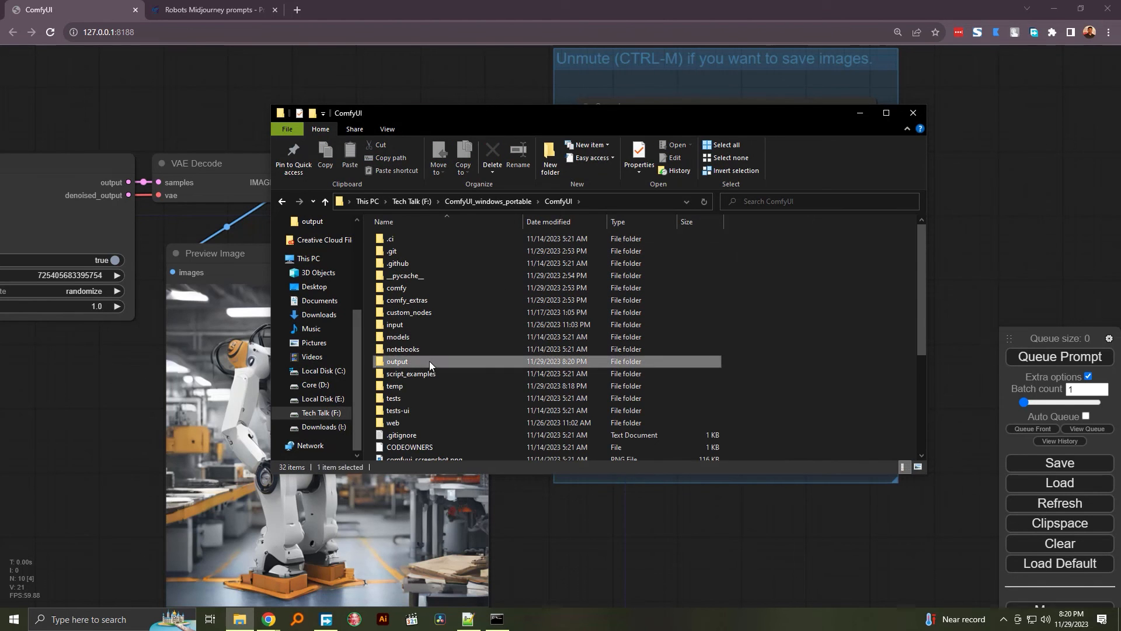
double_click(397, 360)
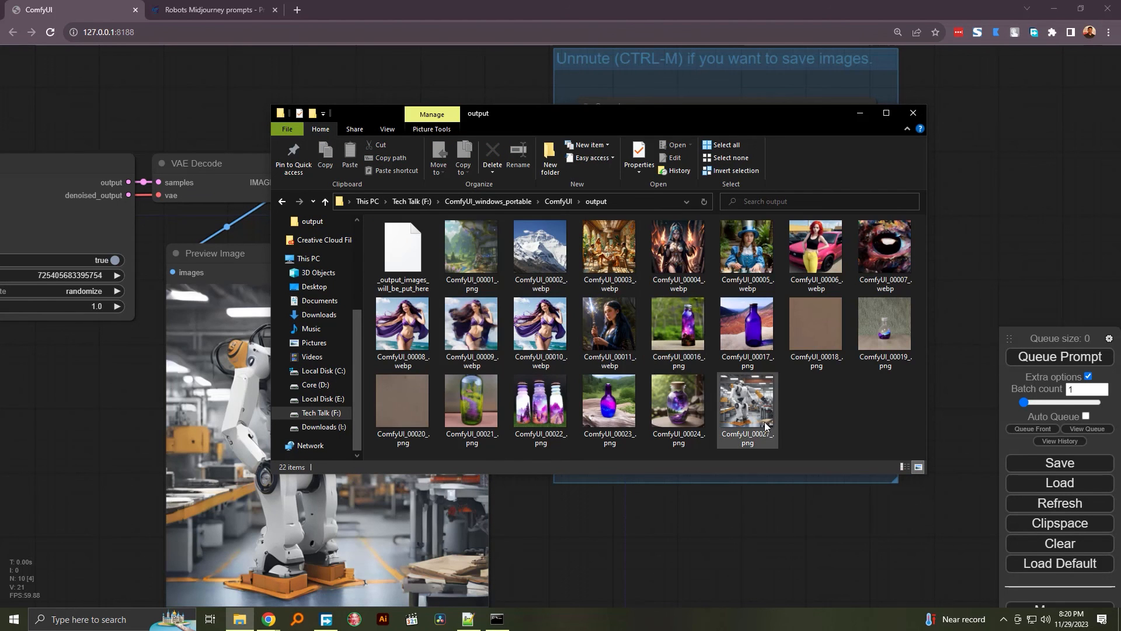
double_click(747, 408)
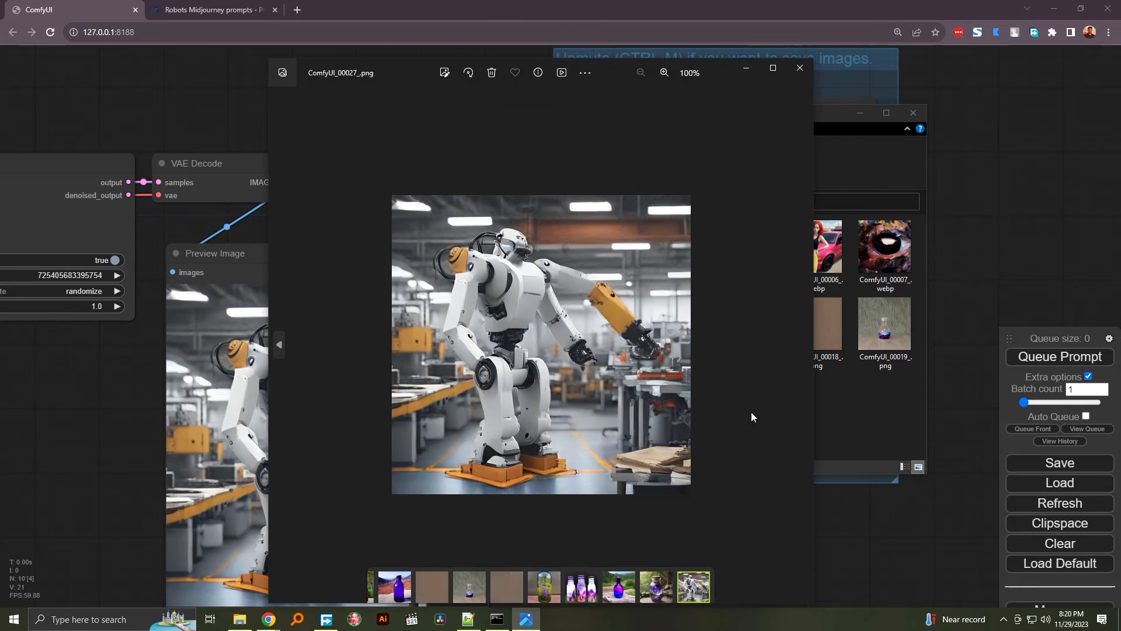
left_click(799, 68)
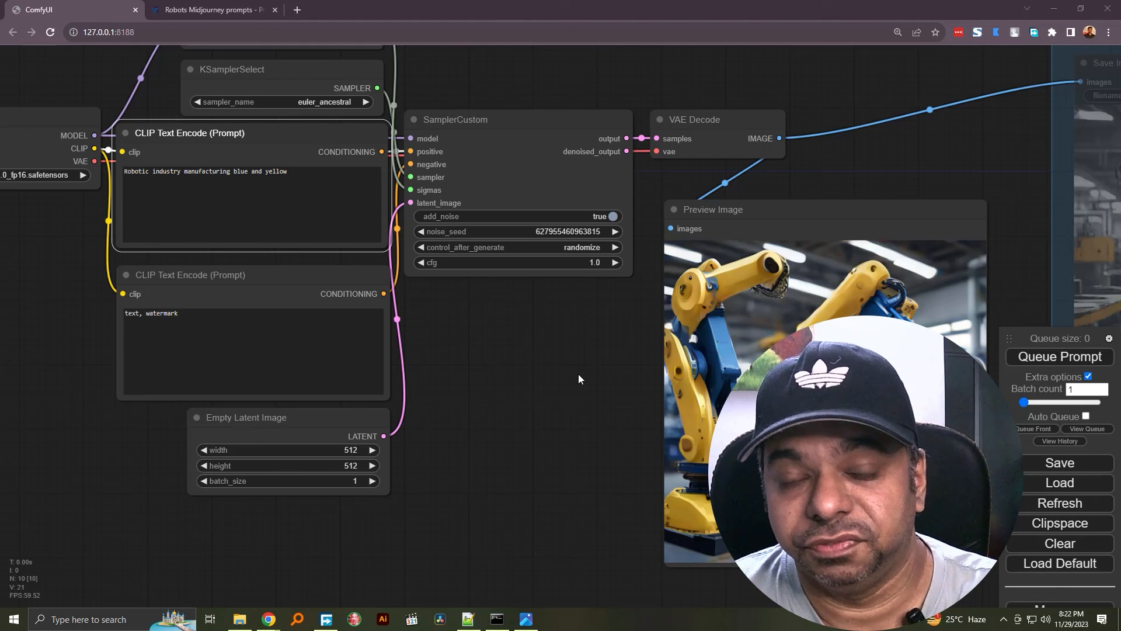